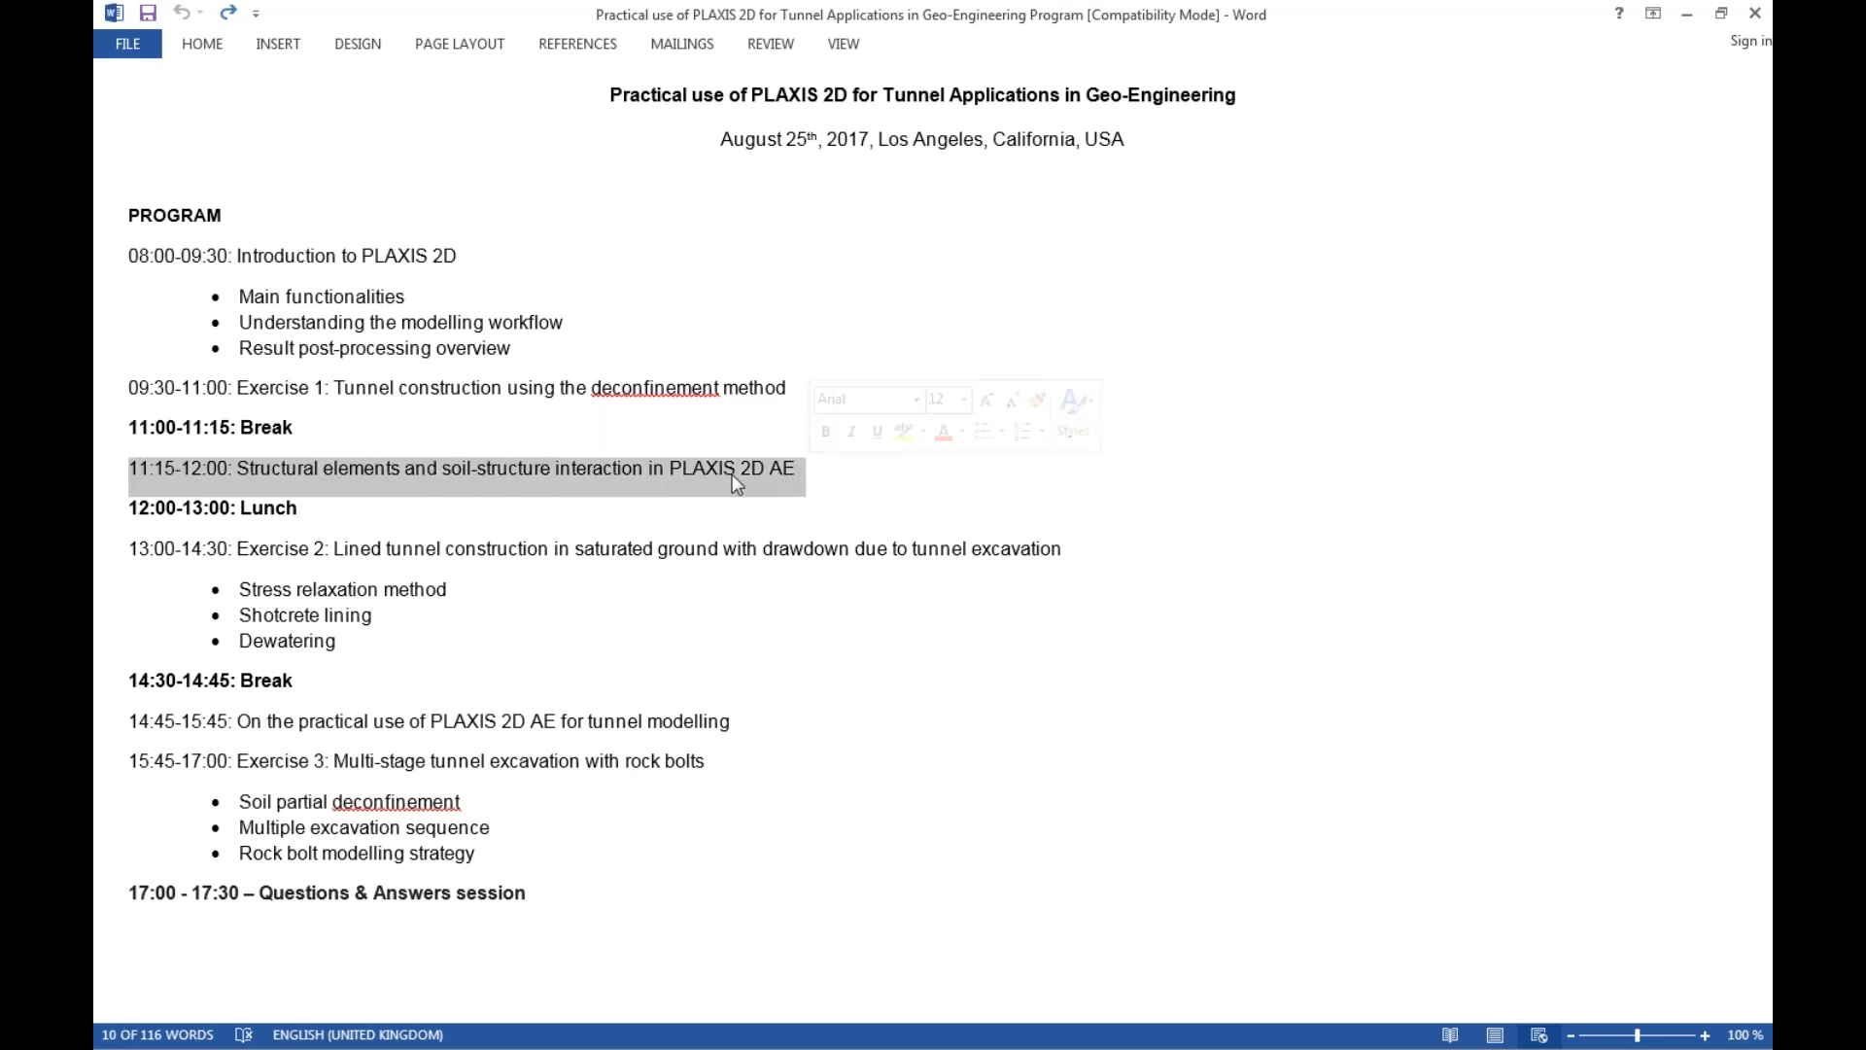
mouse_move(723, 492)
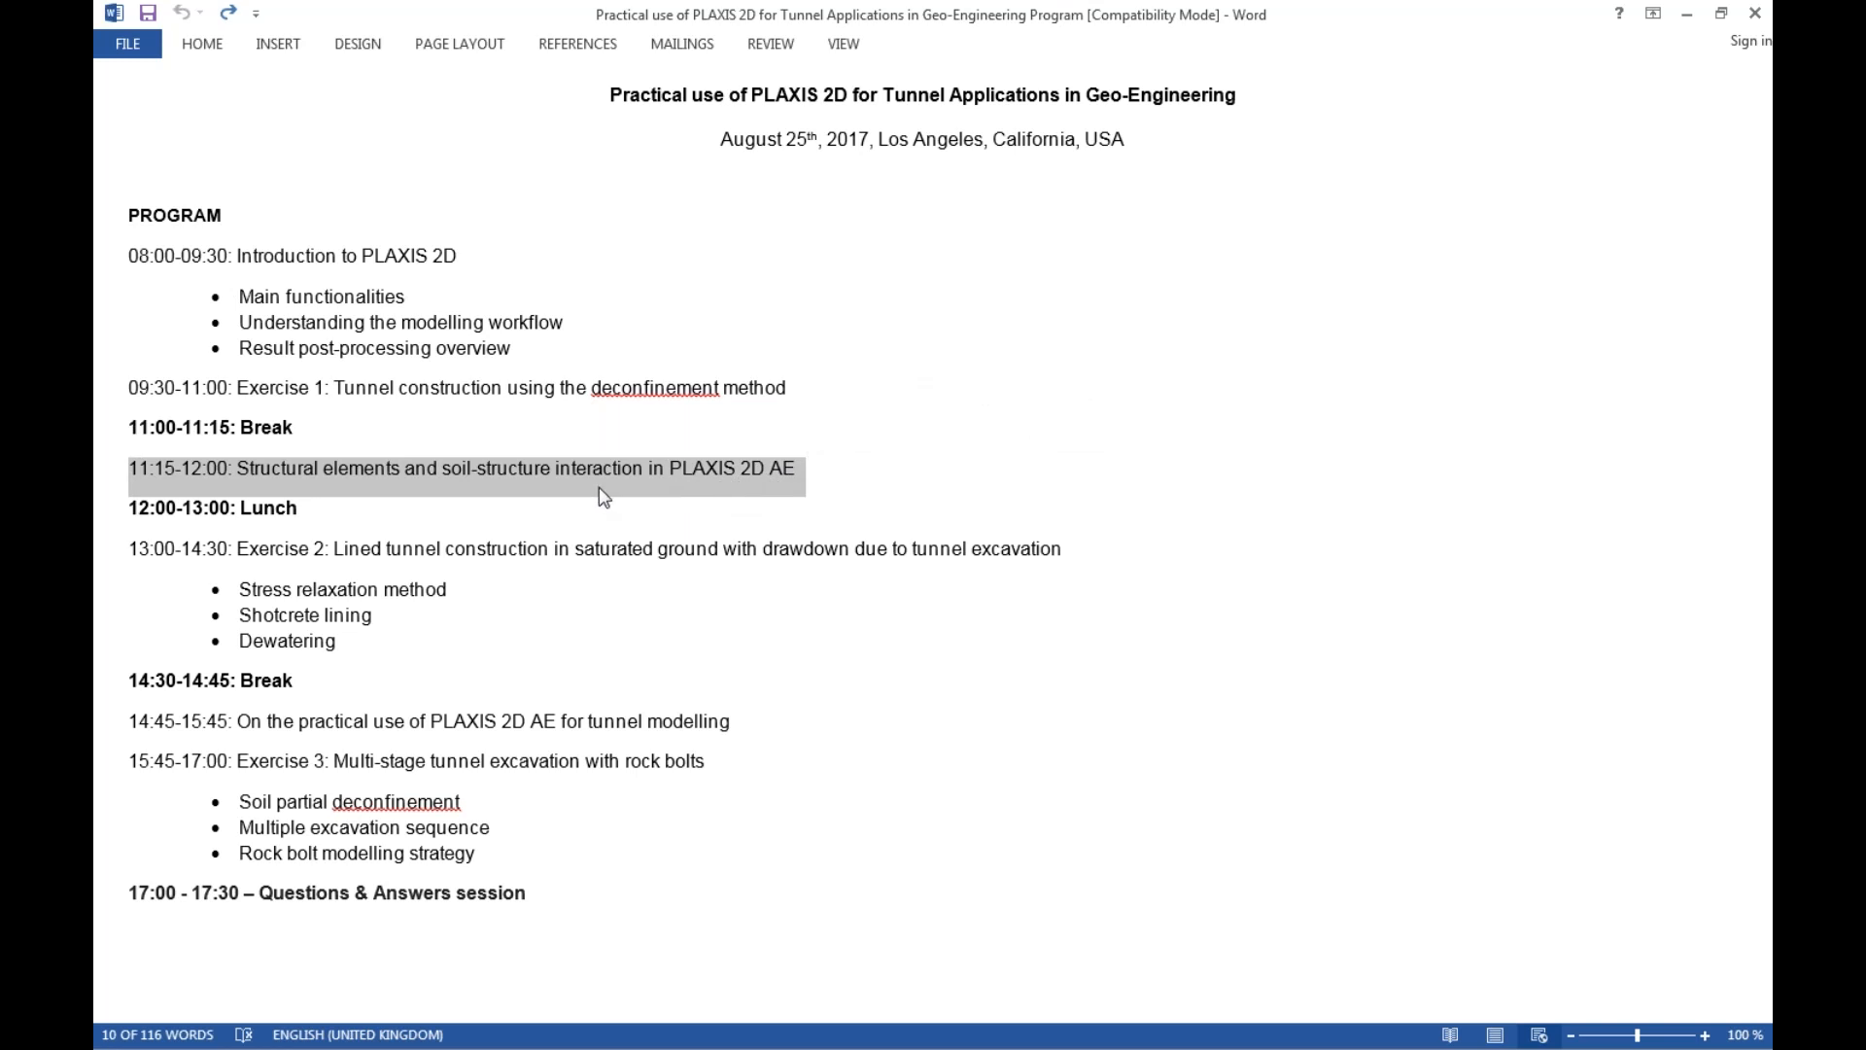
mouse_move(463, 482)
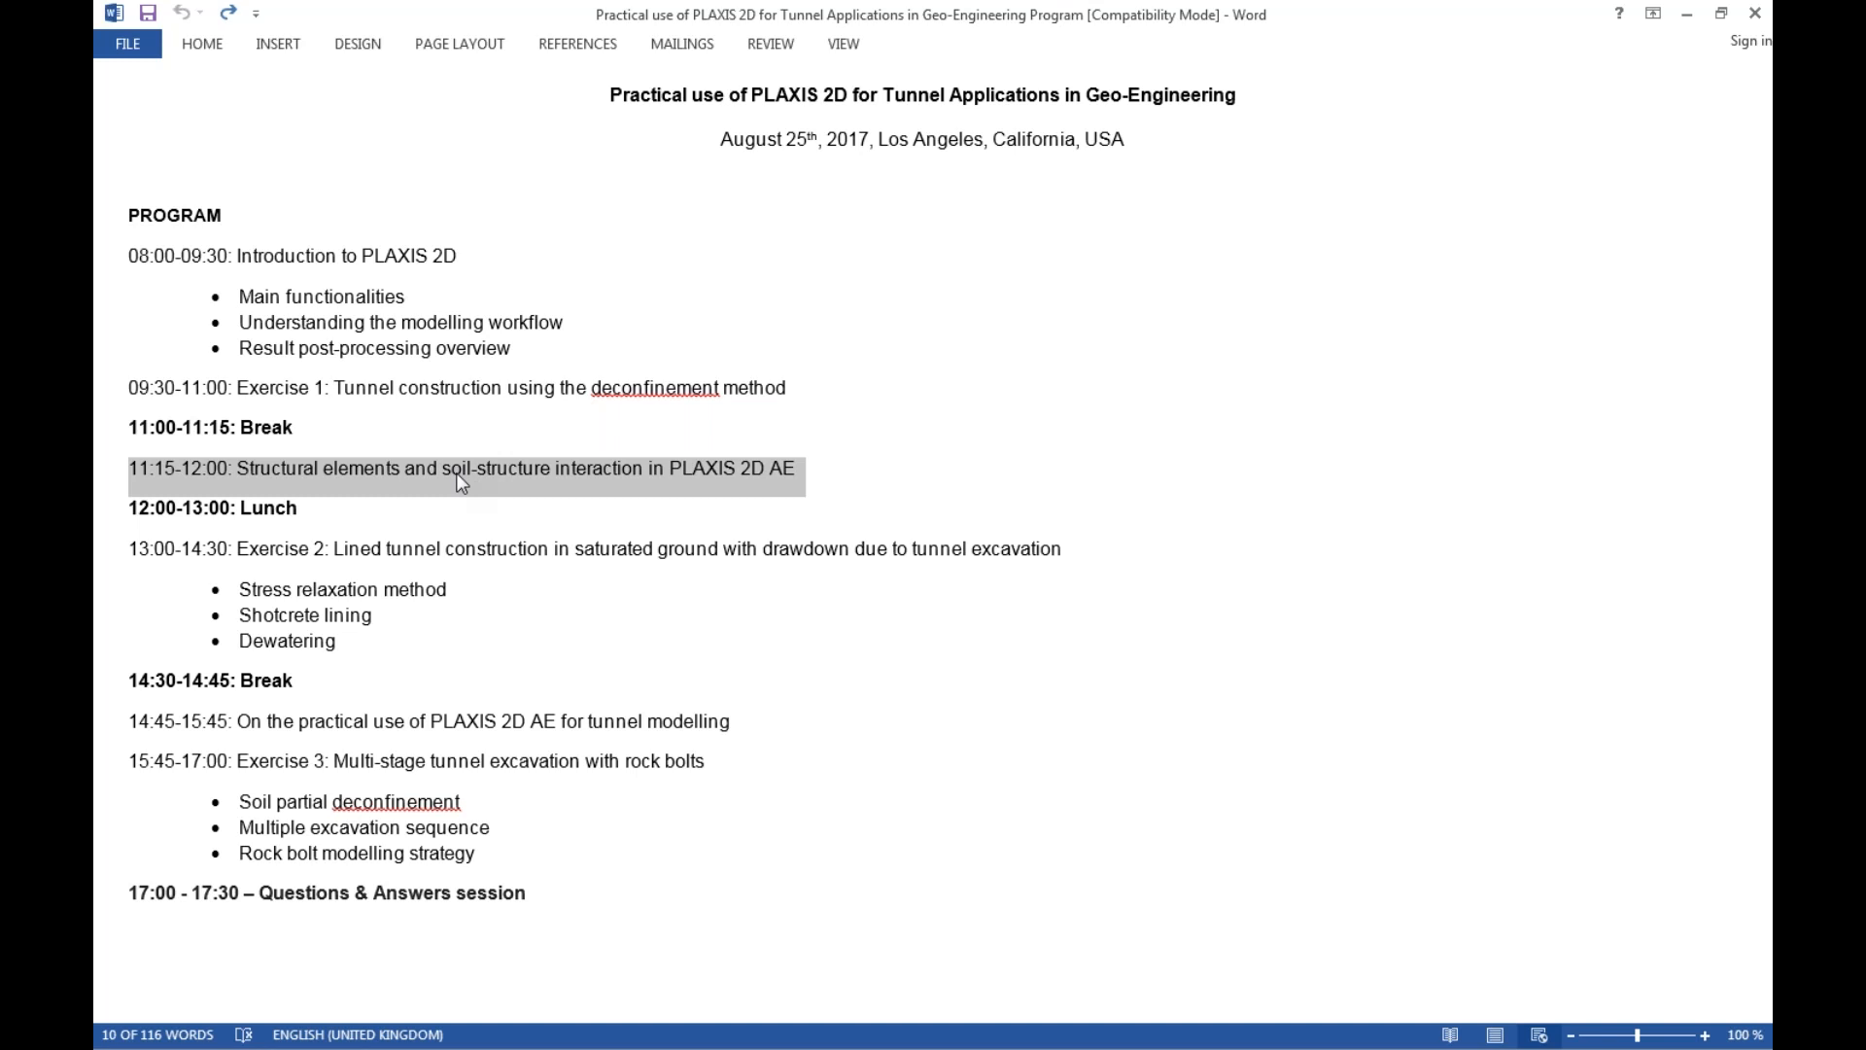
mouse_move(428, 490)
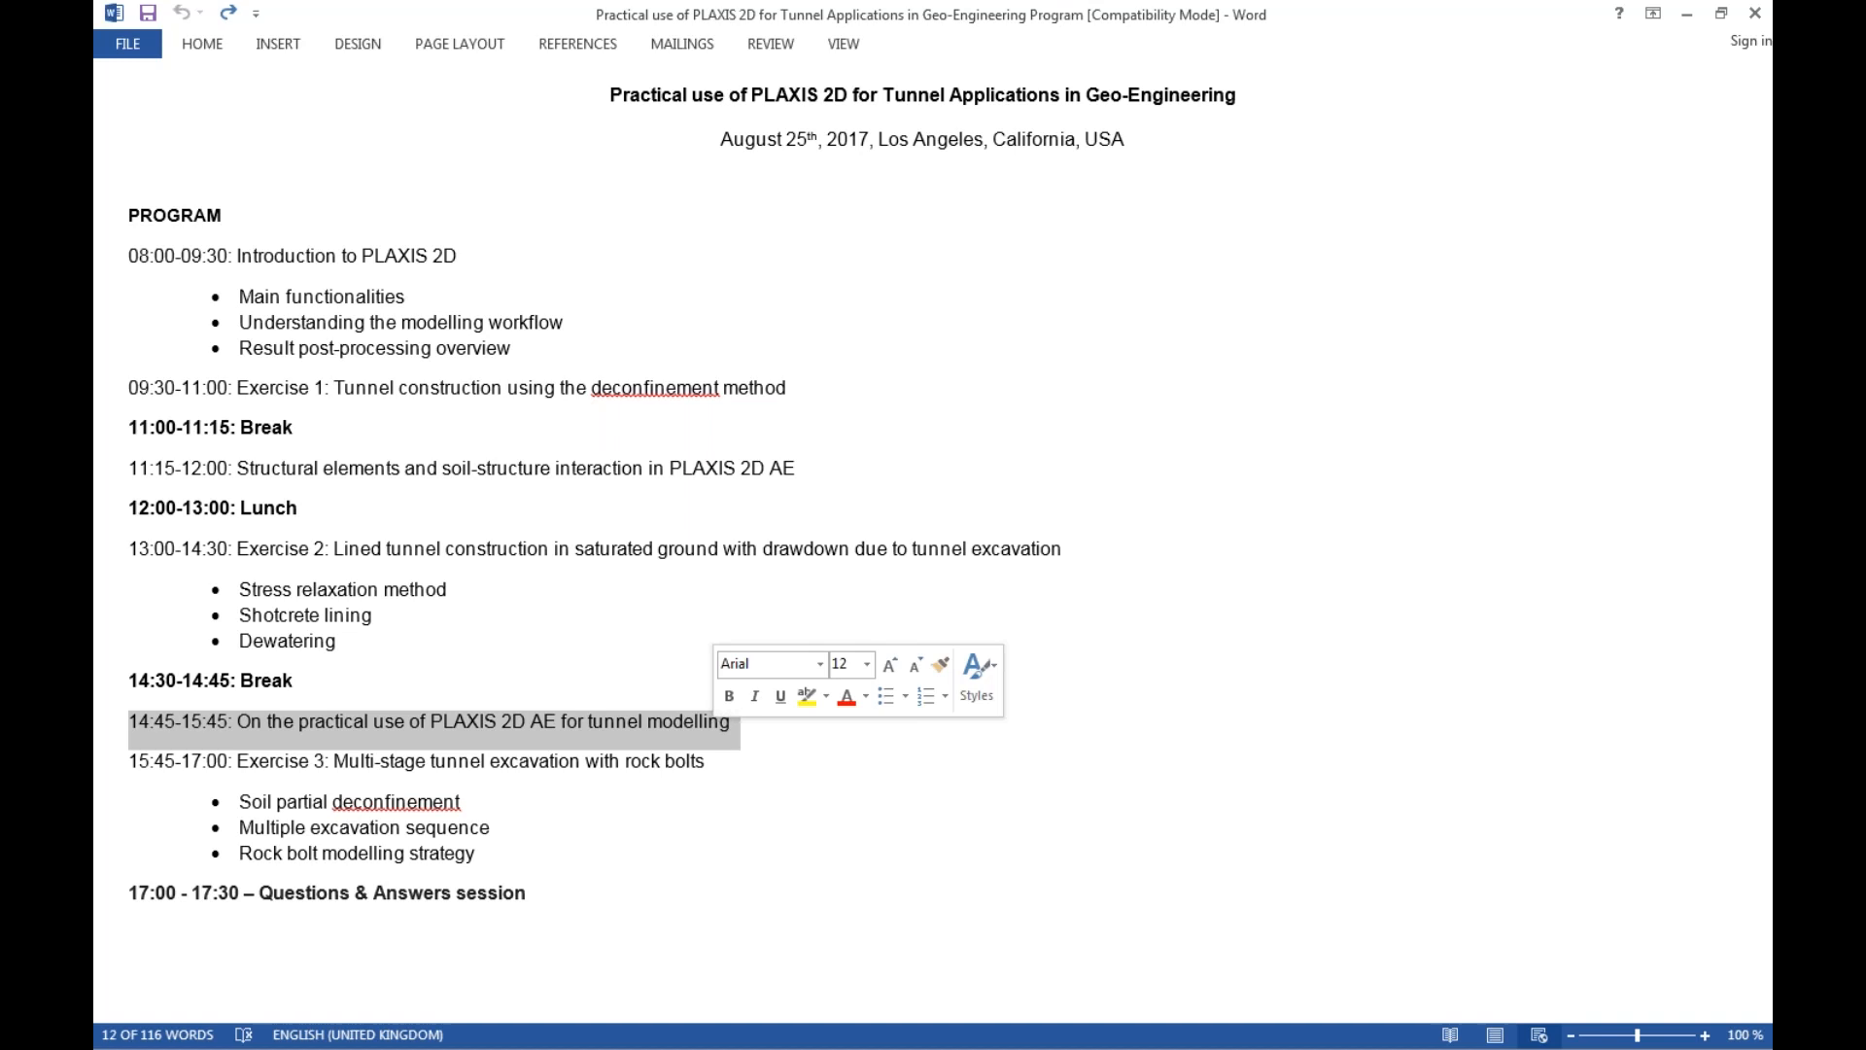
mouse_move(711, 744)
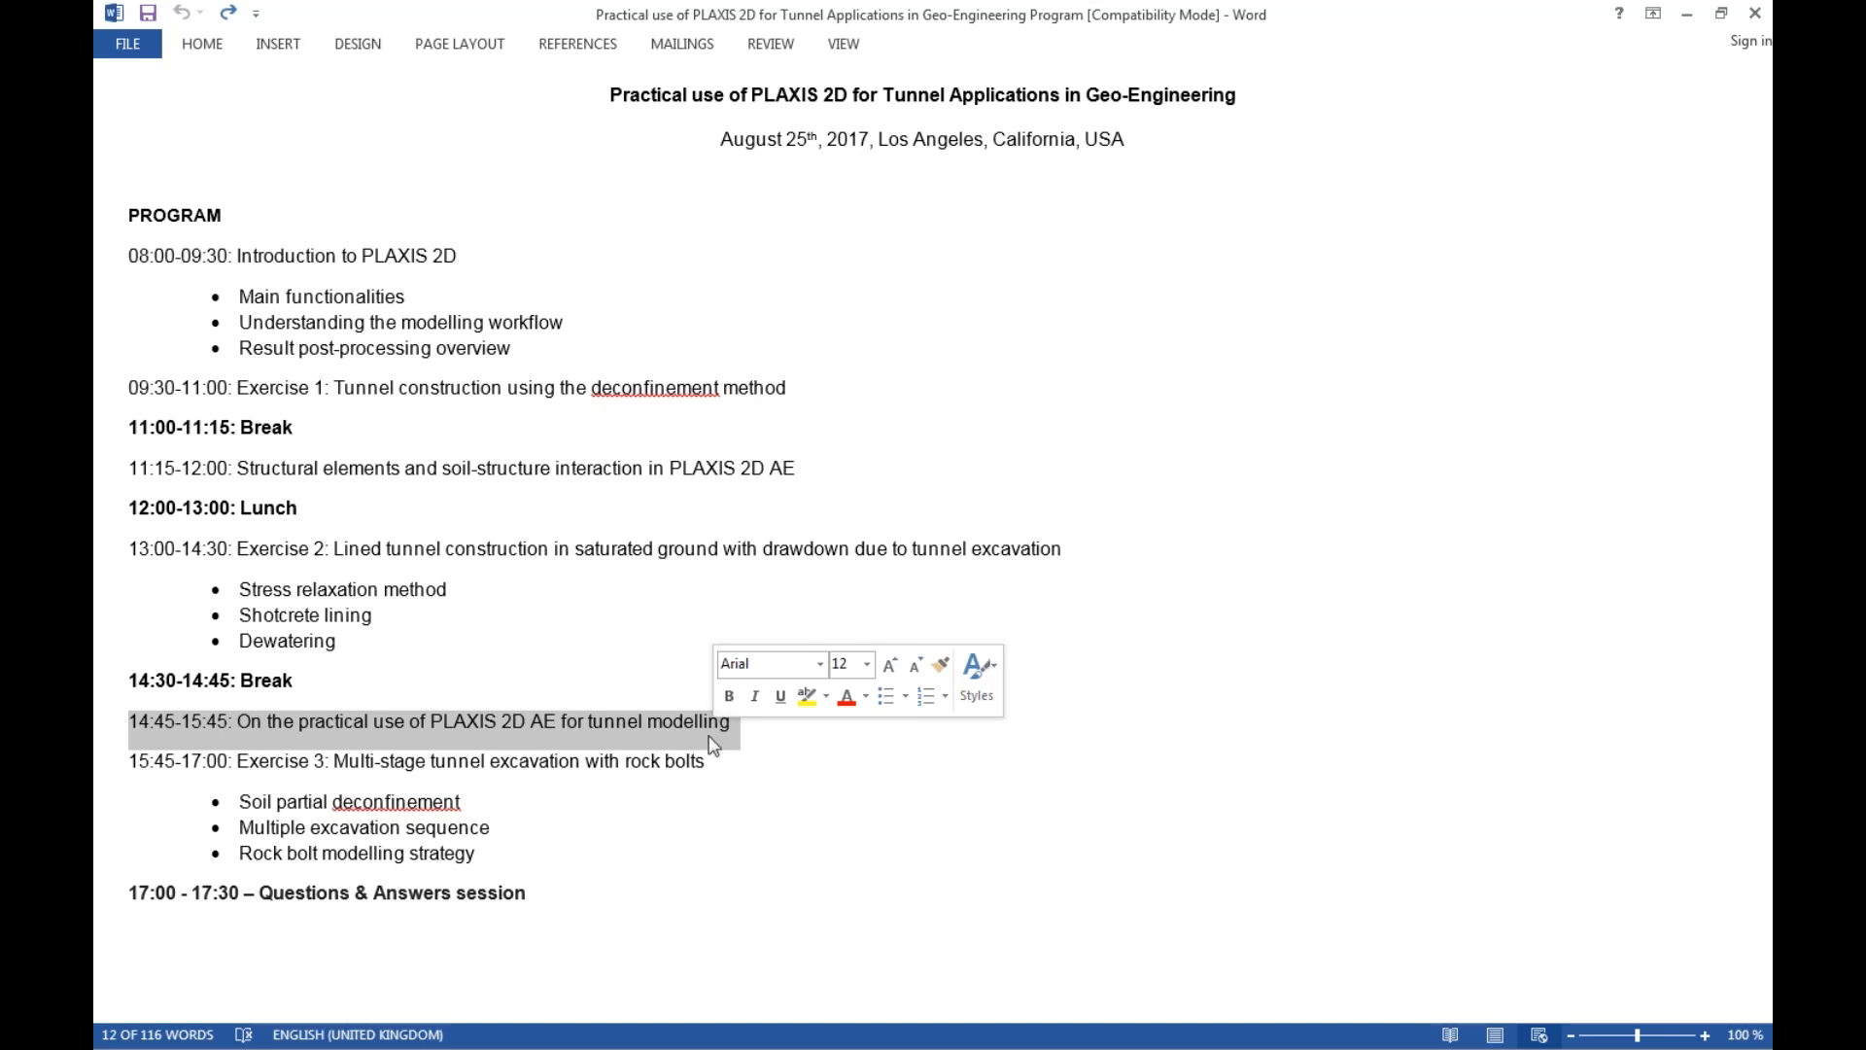
mouse_move(449, 441)
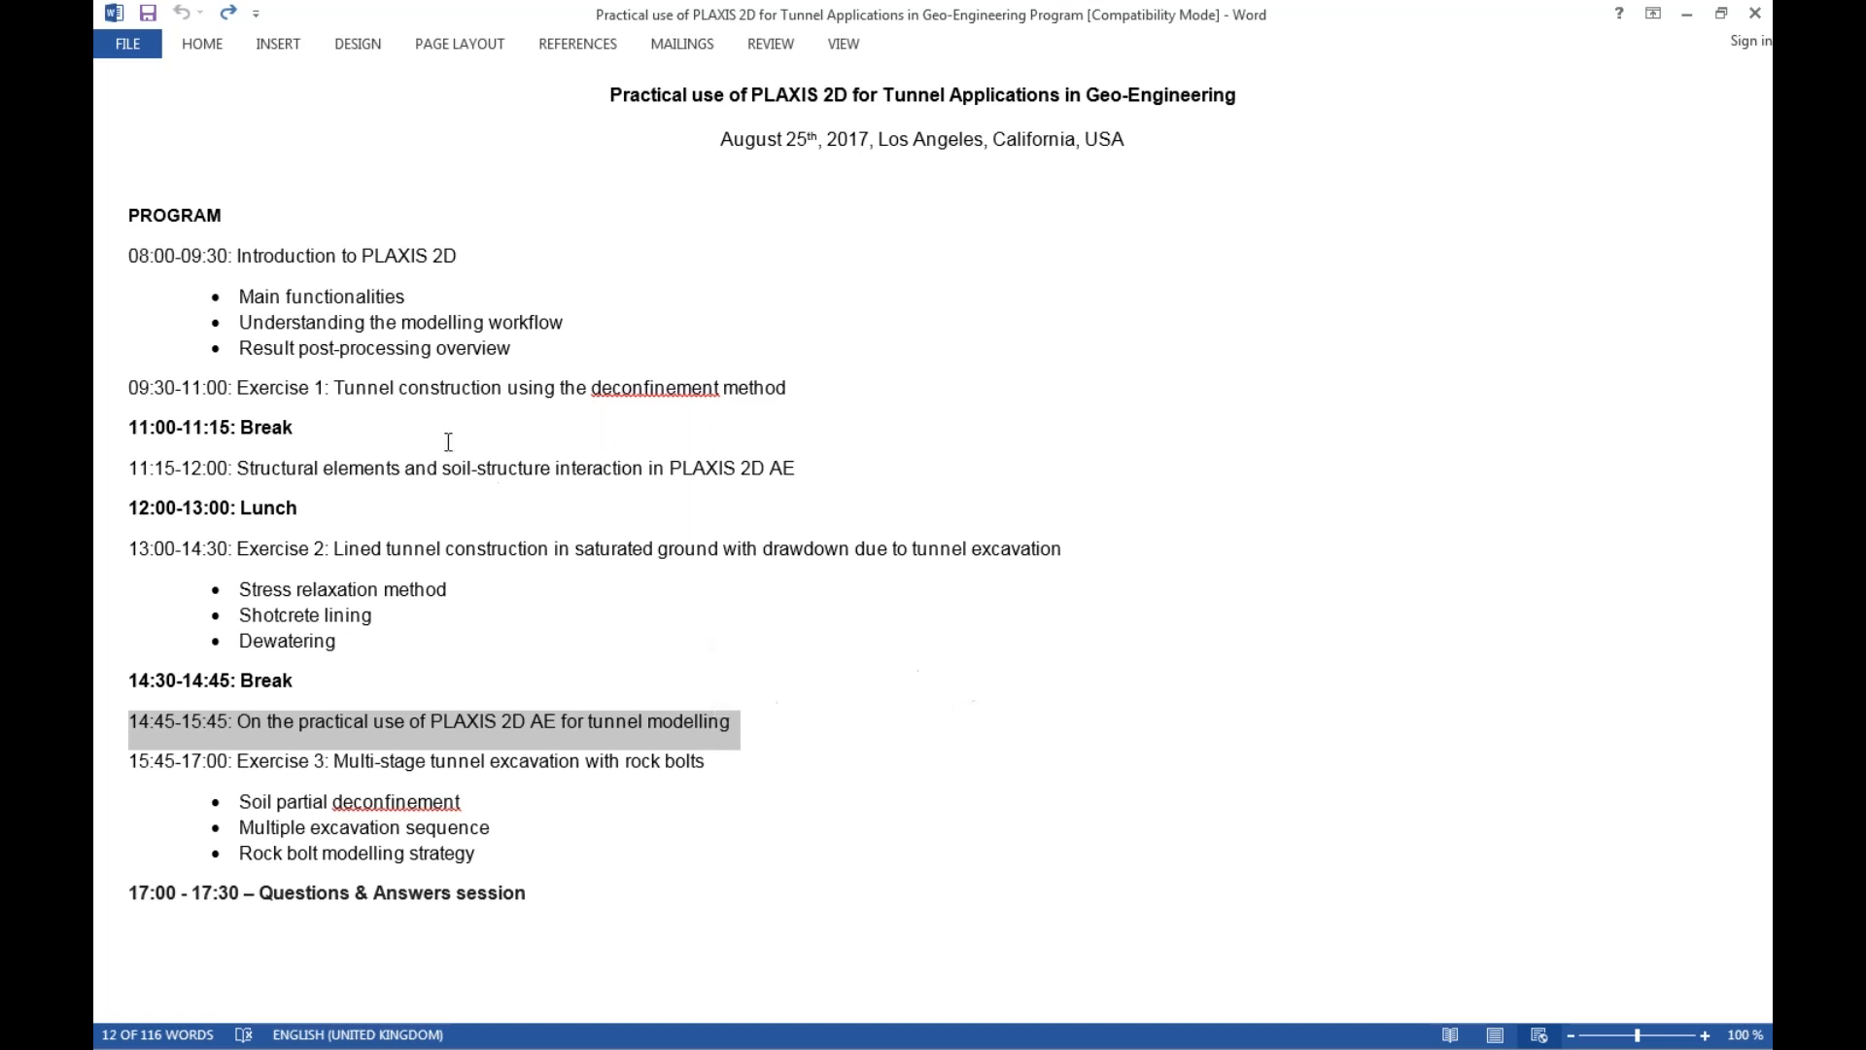
mouse_move(400, 383)
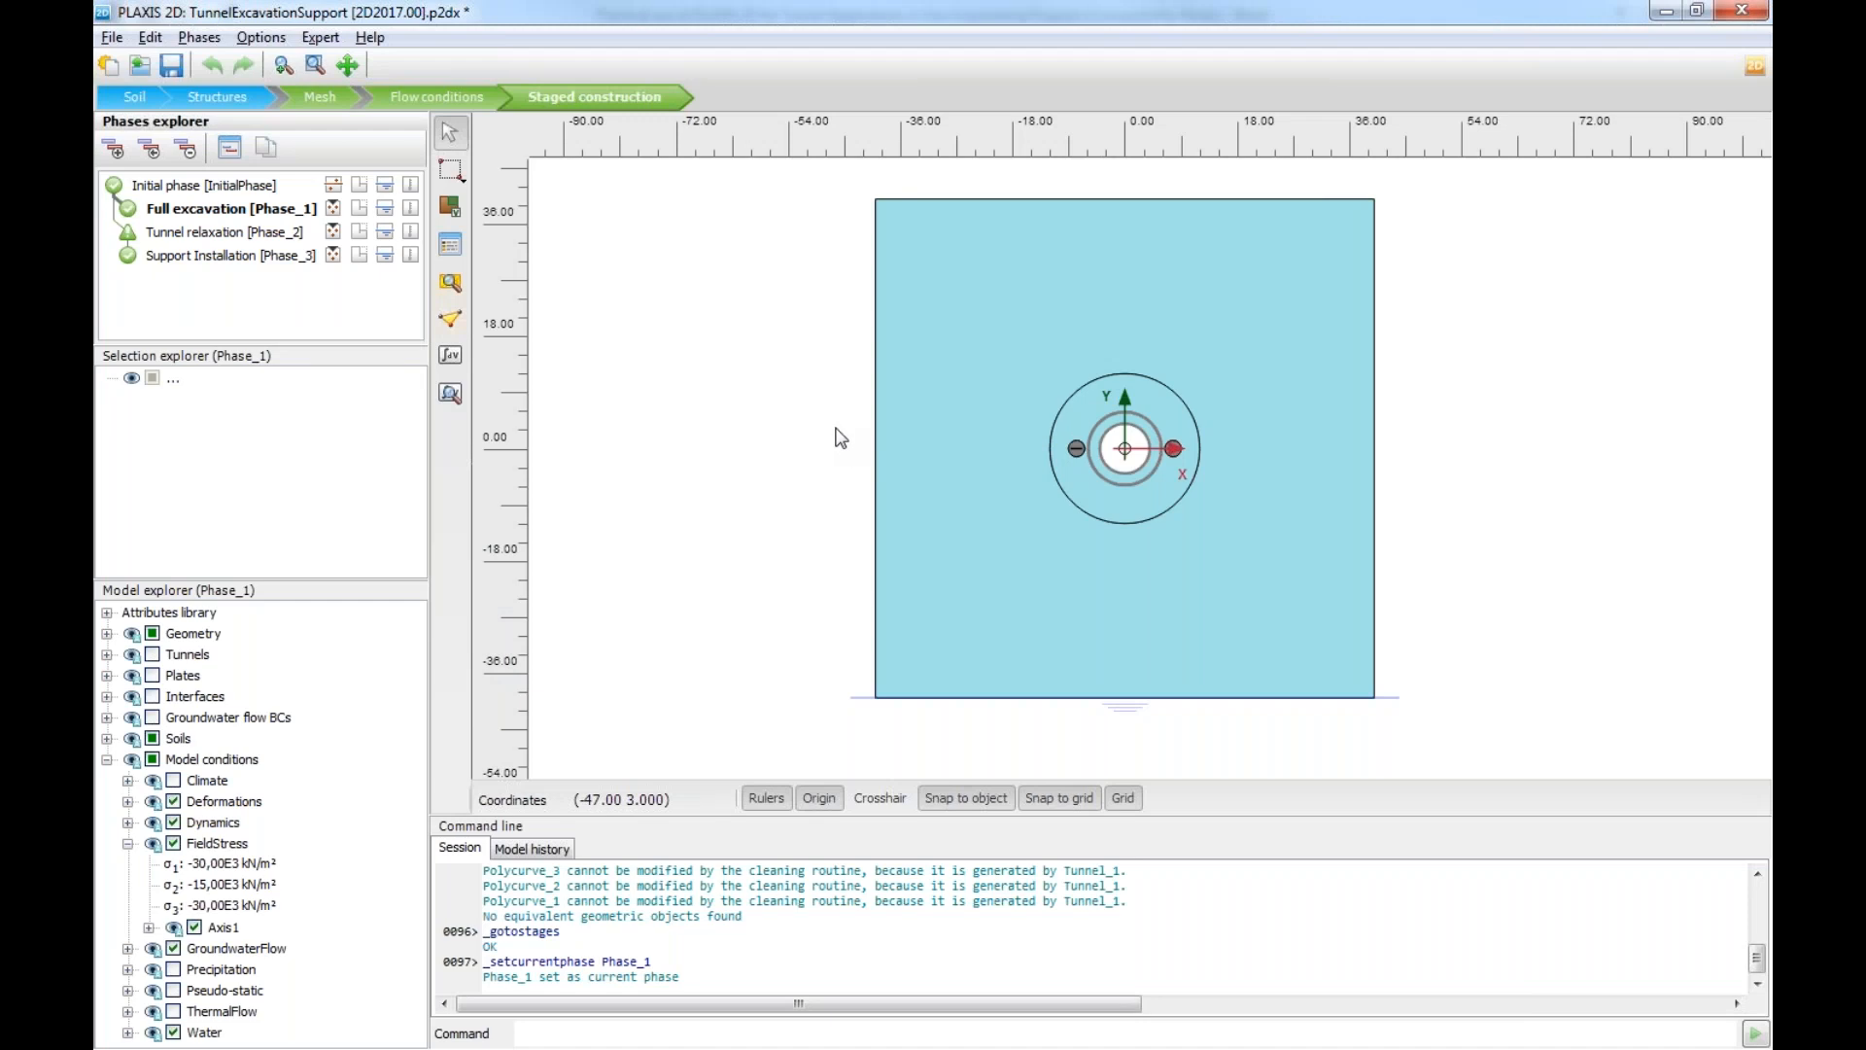
mouse_move(850, 447)
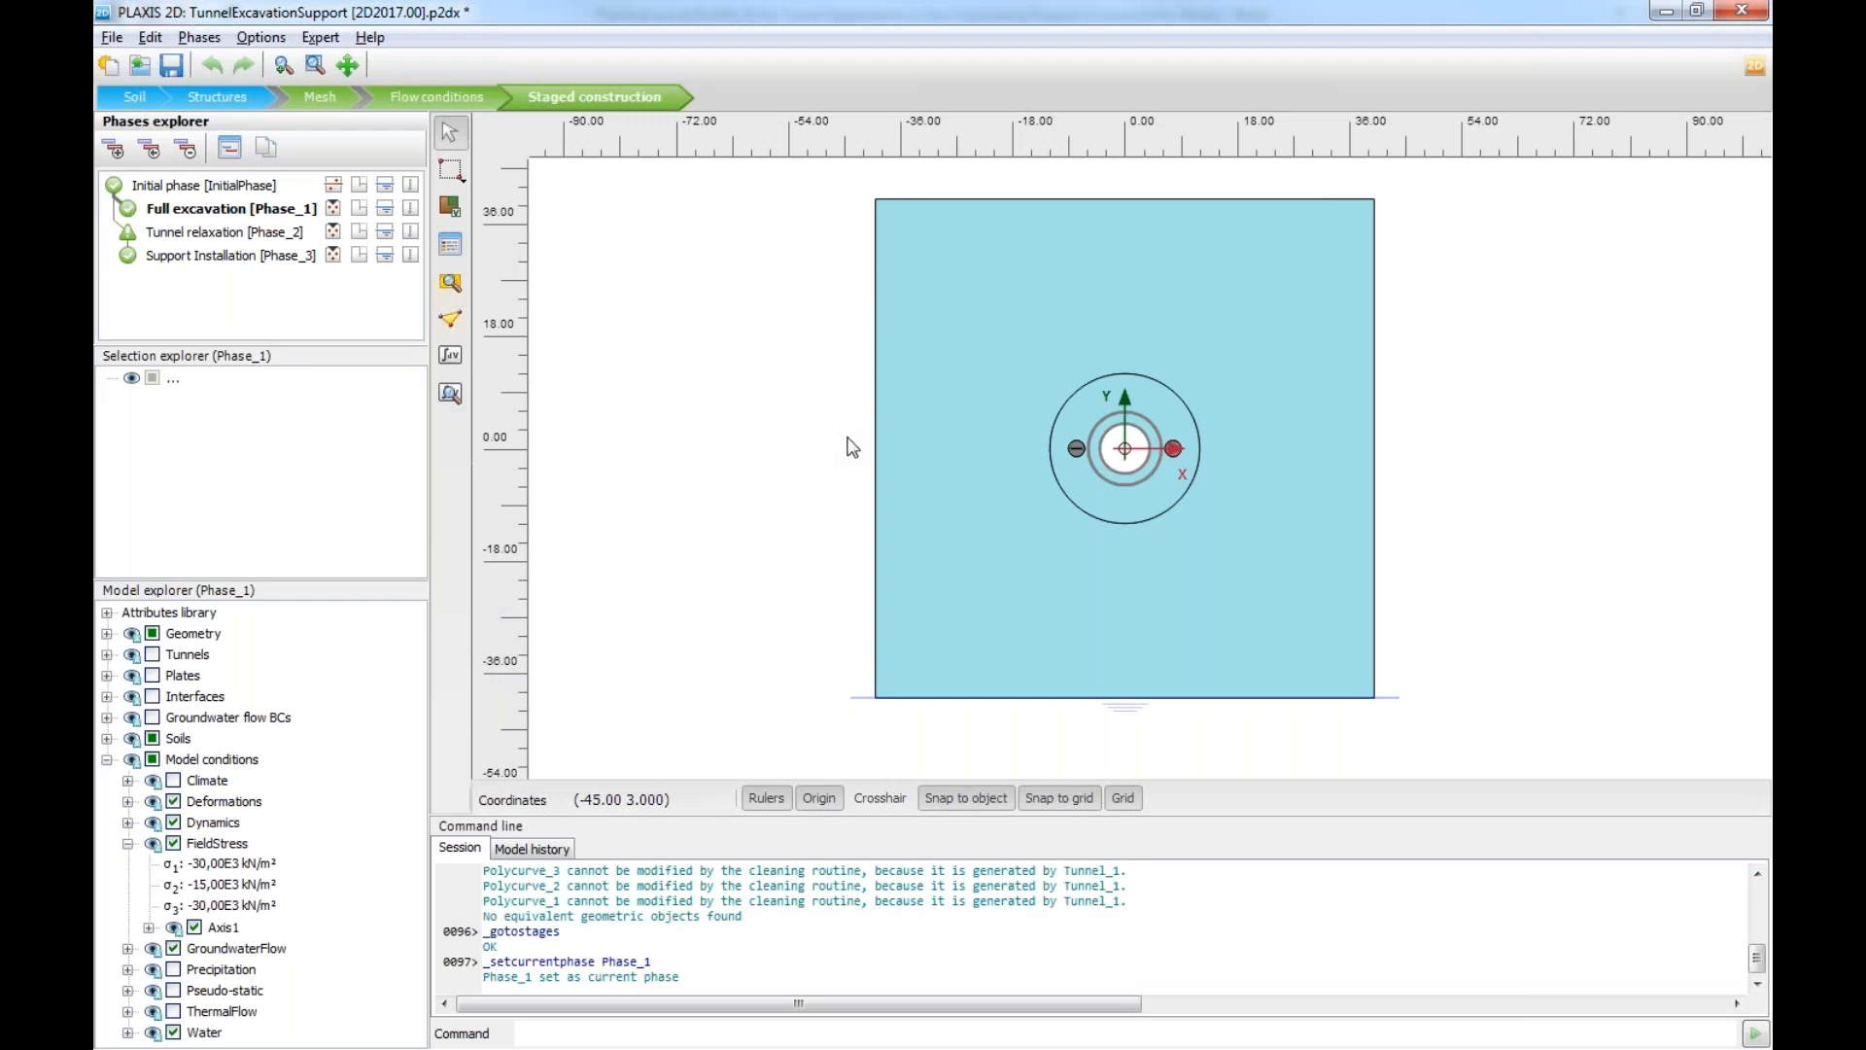
mouse_move(1031, 435)
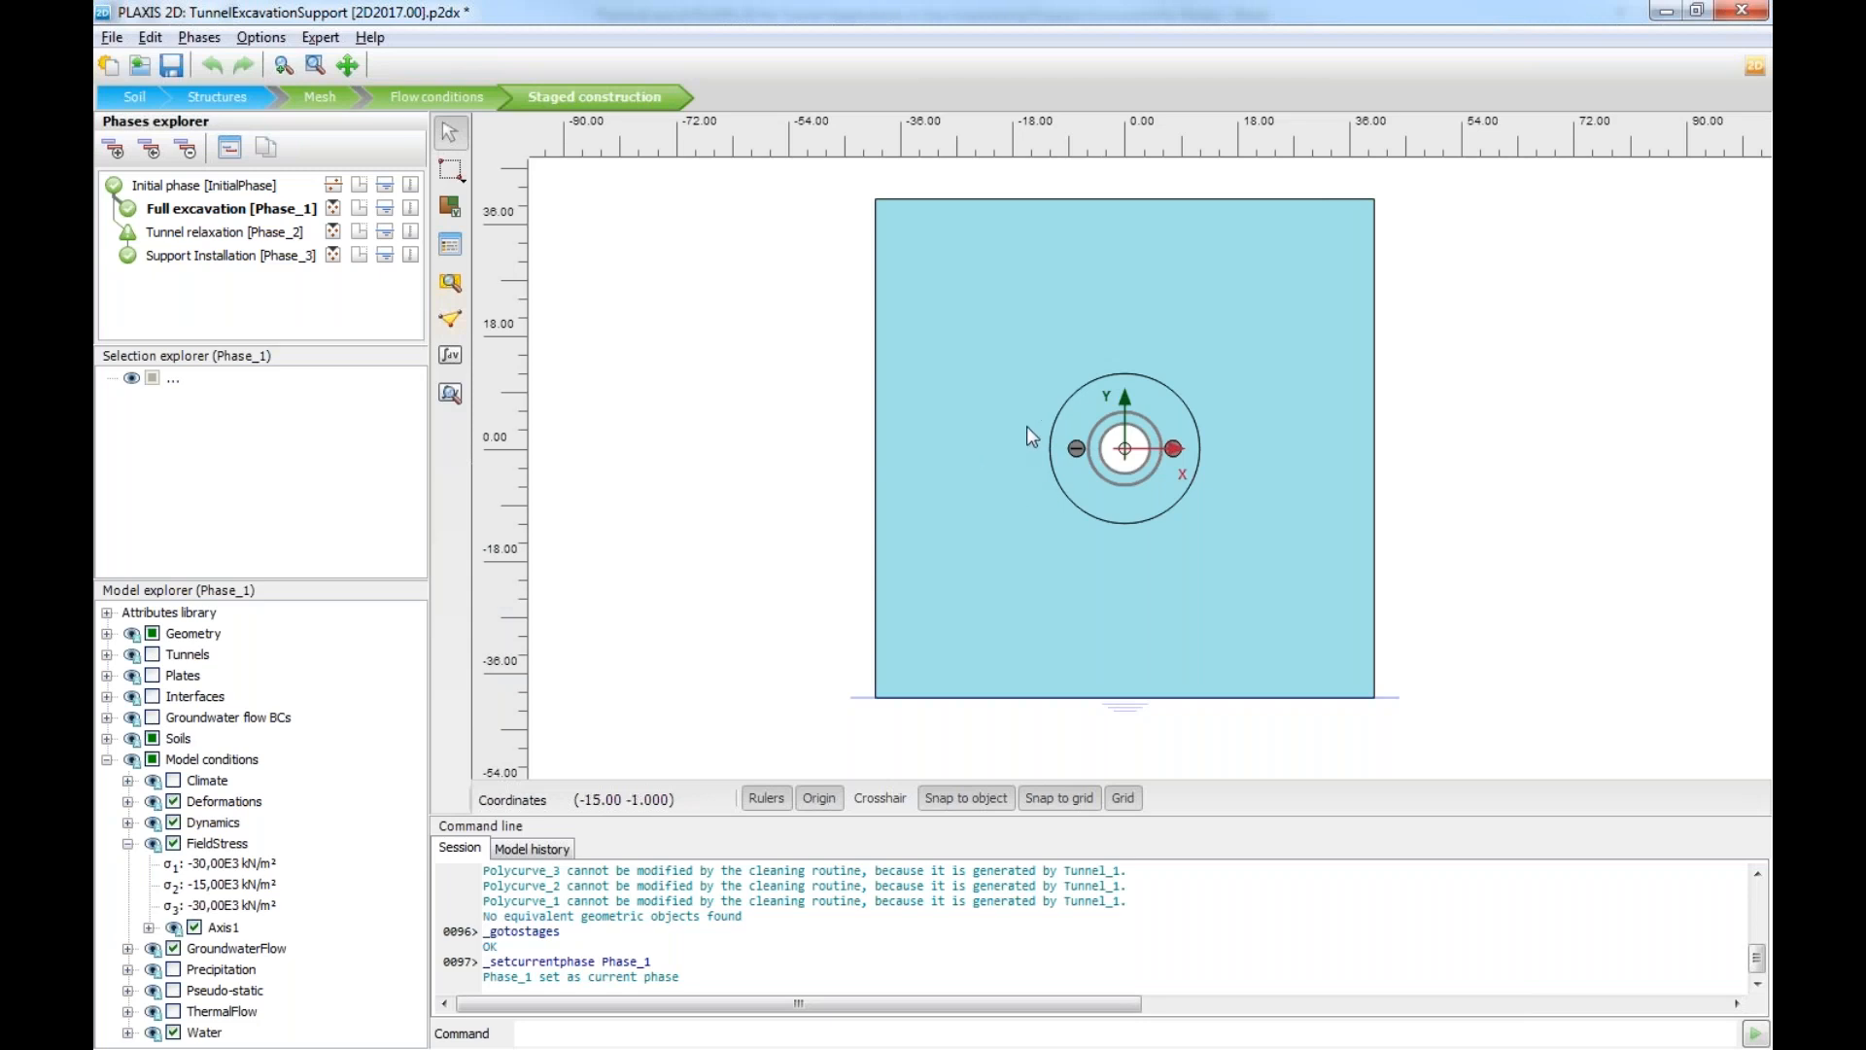
mouse_move(1225, 517)
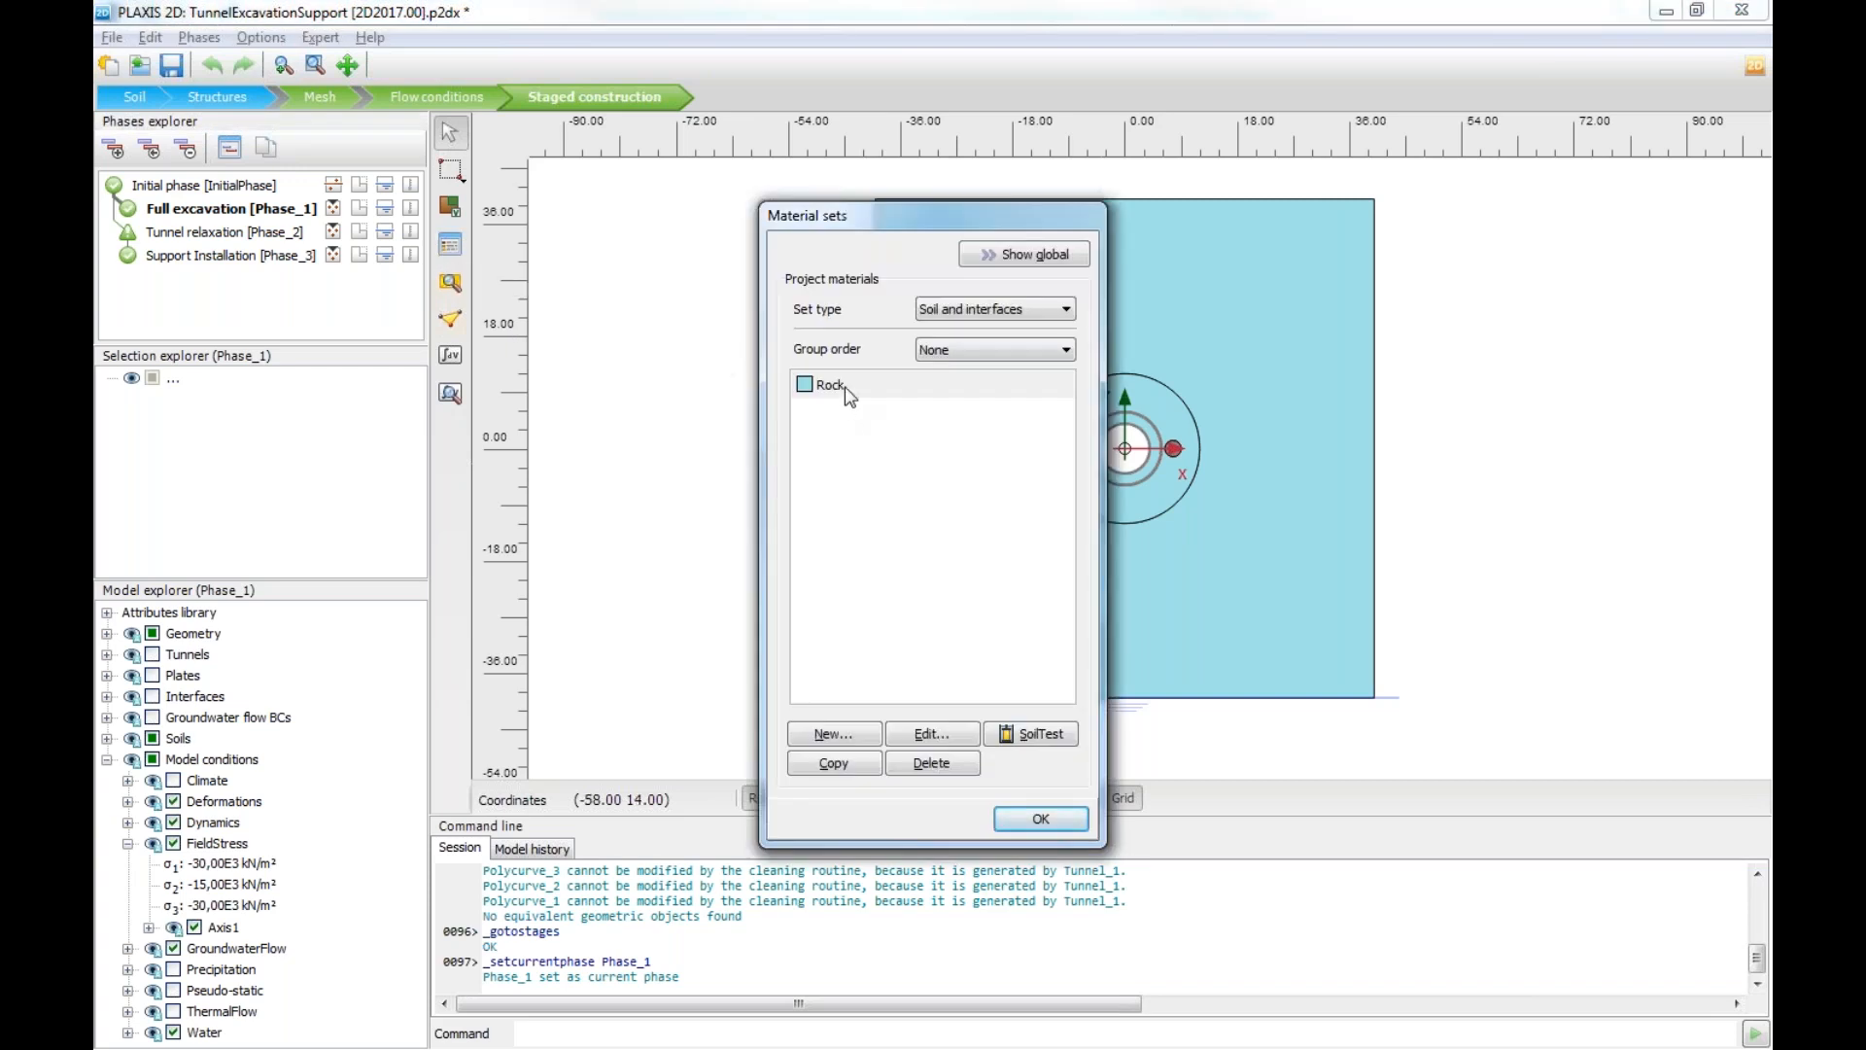
Step: Inspect the Rock material's Hoek-Brown properties and close the Material sets dialog
double_click(830, 383)
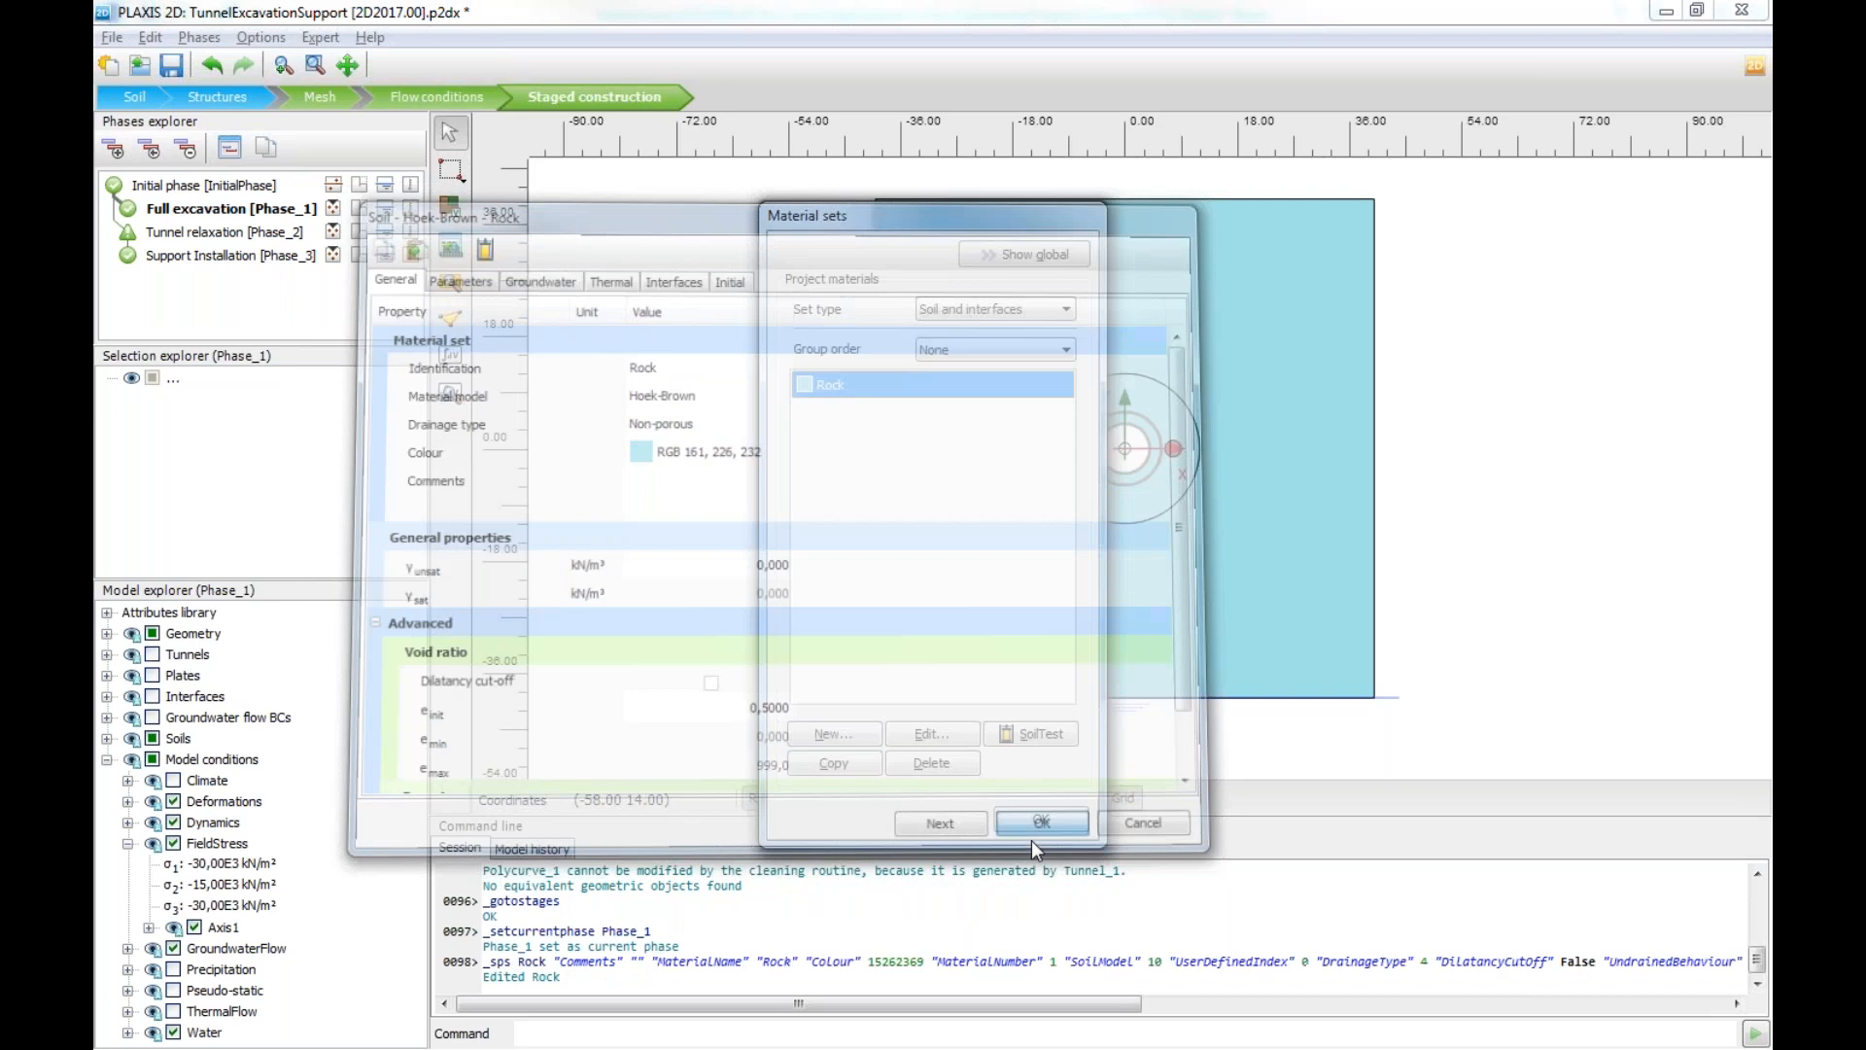
left_click(1040, 822)
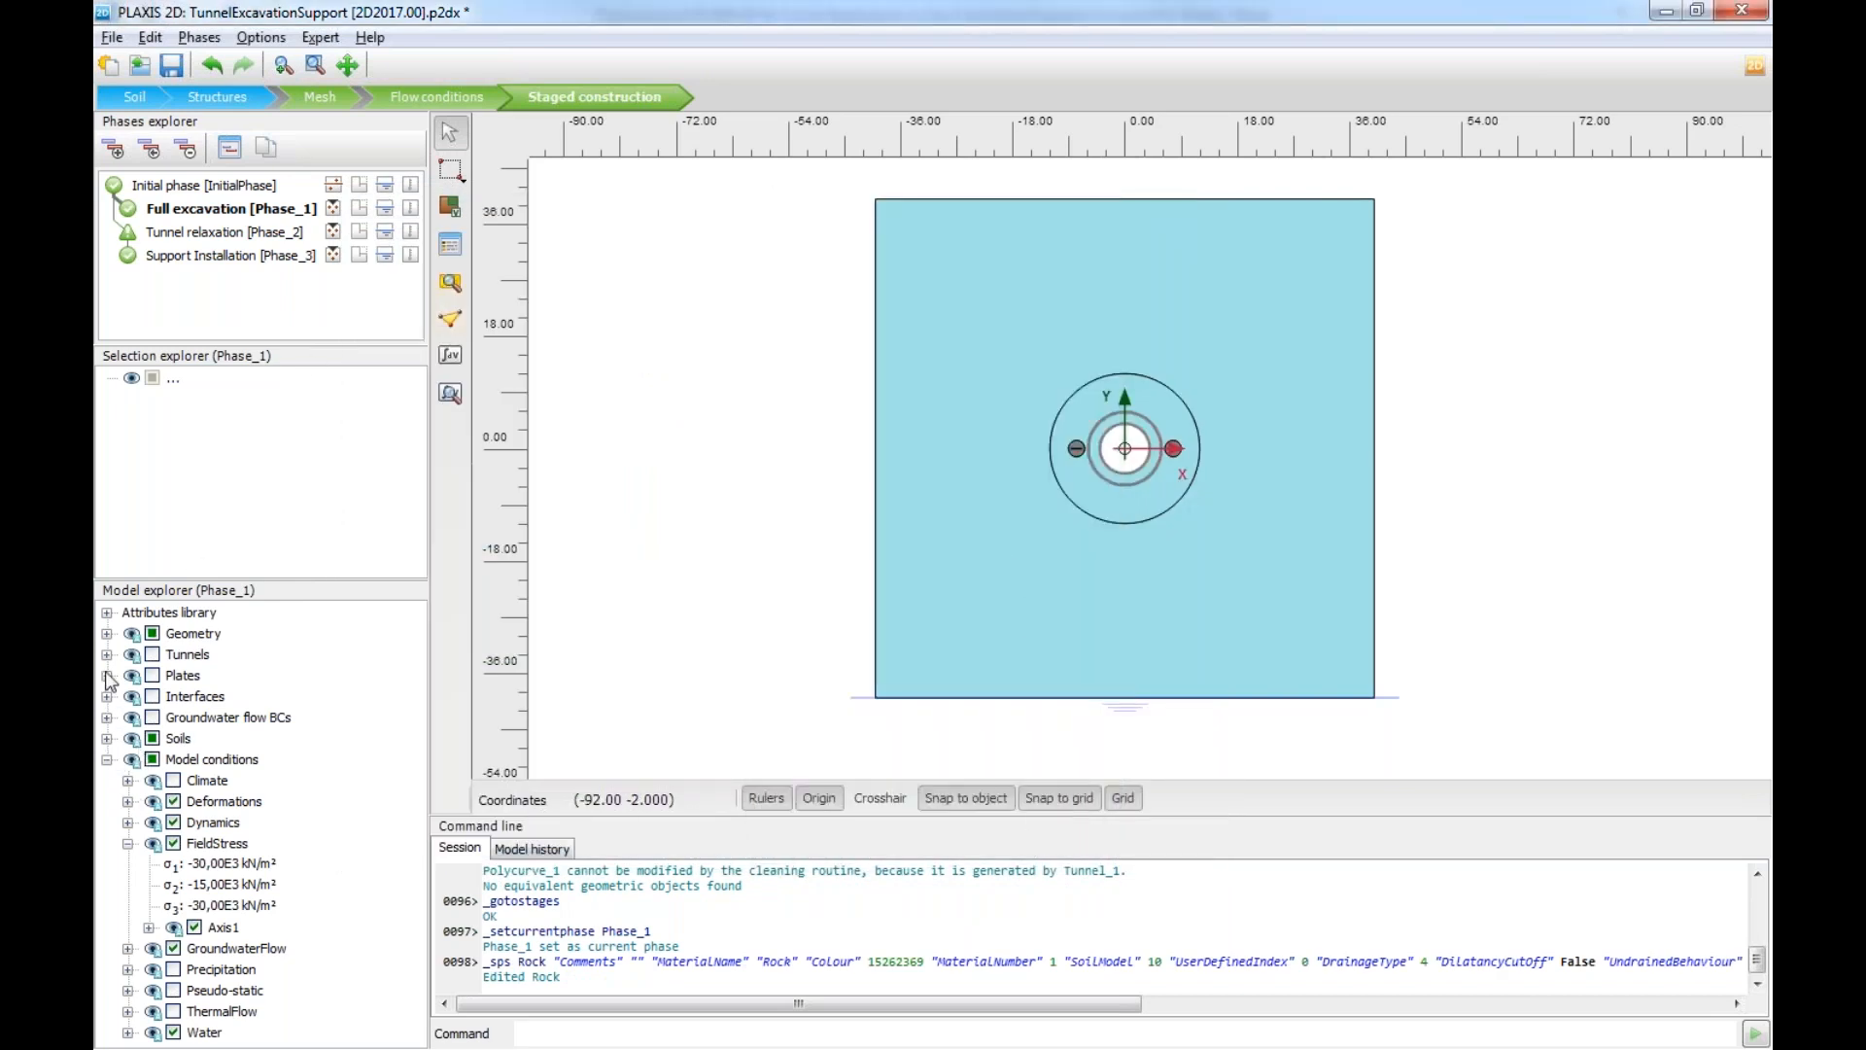
Step: Review Tunnel_1's two concentric circle cross-section in the tunnel designer and generate it
right_click(214, 674)
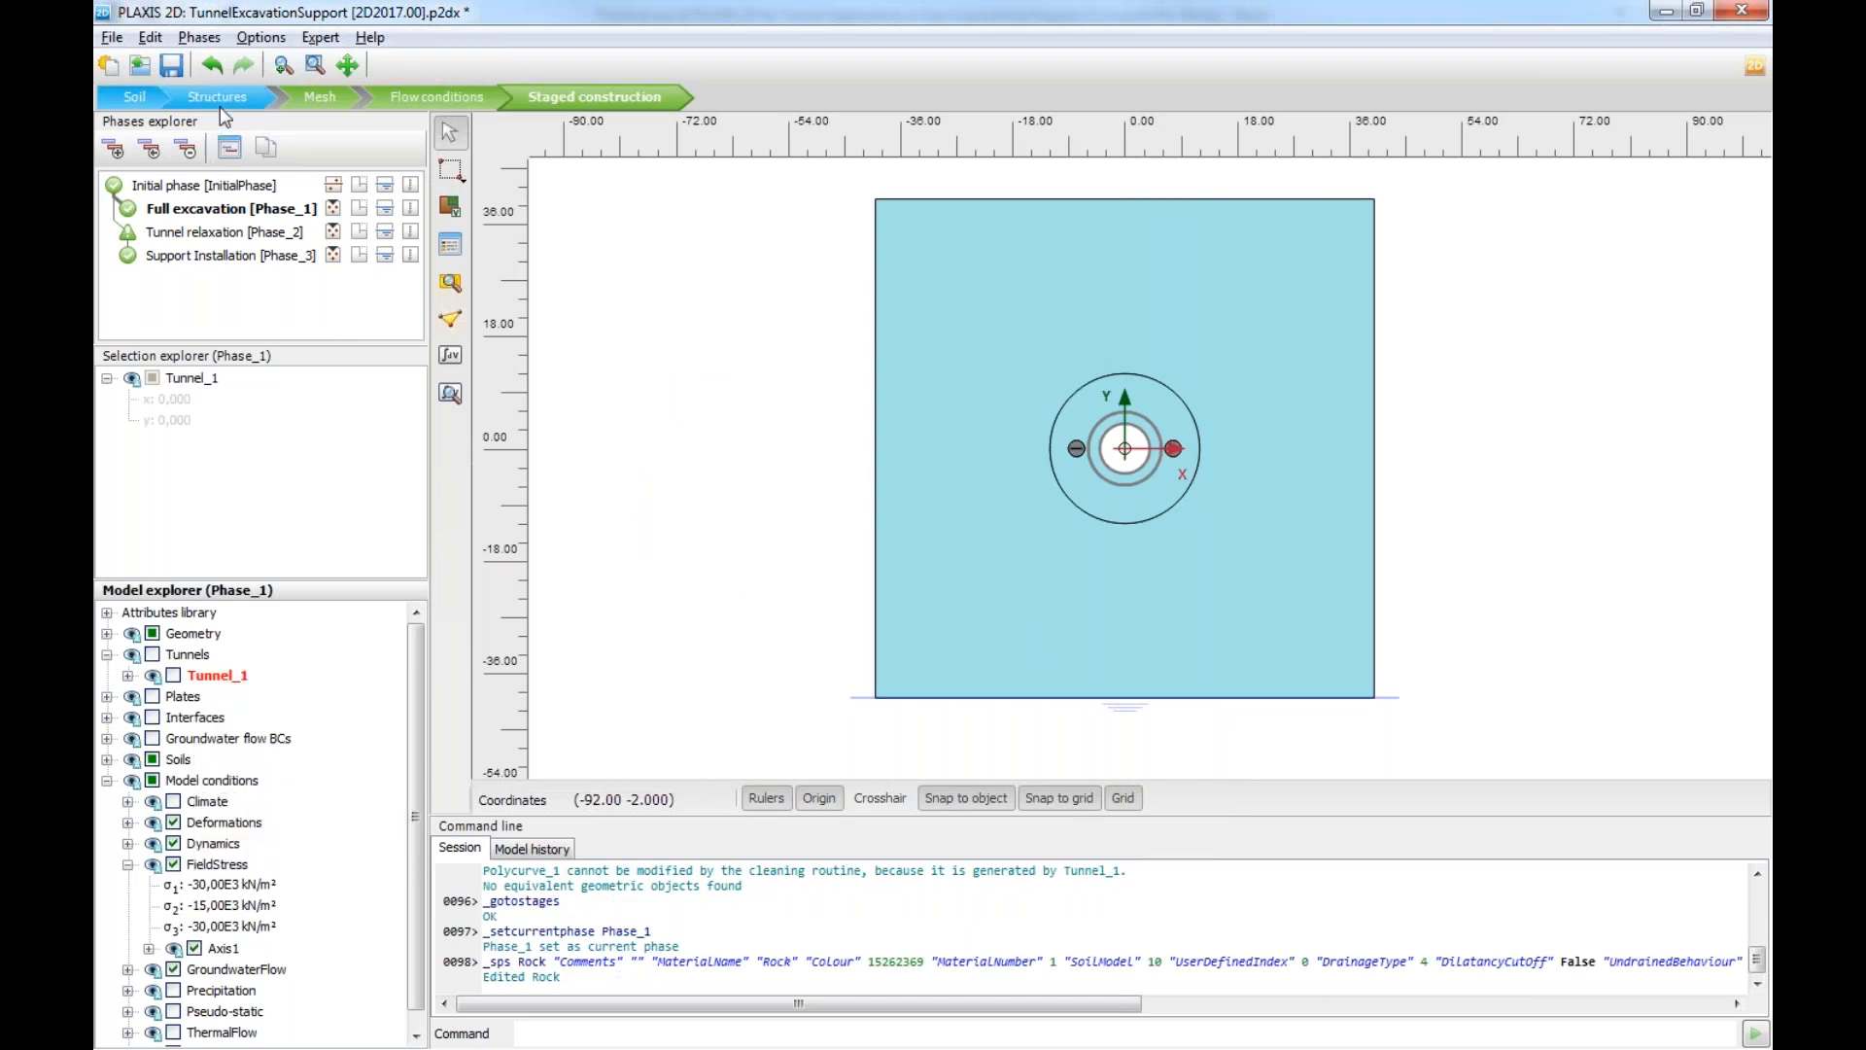
left_click(216, 97)
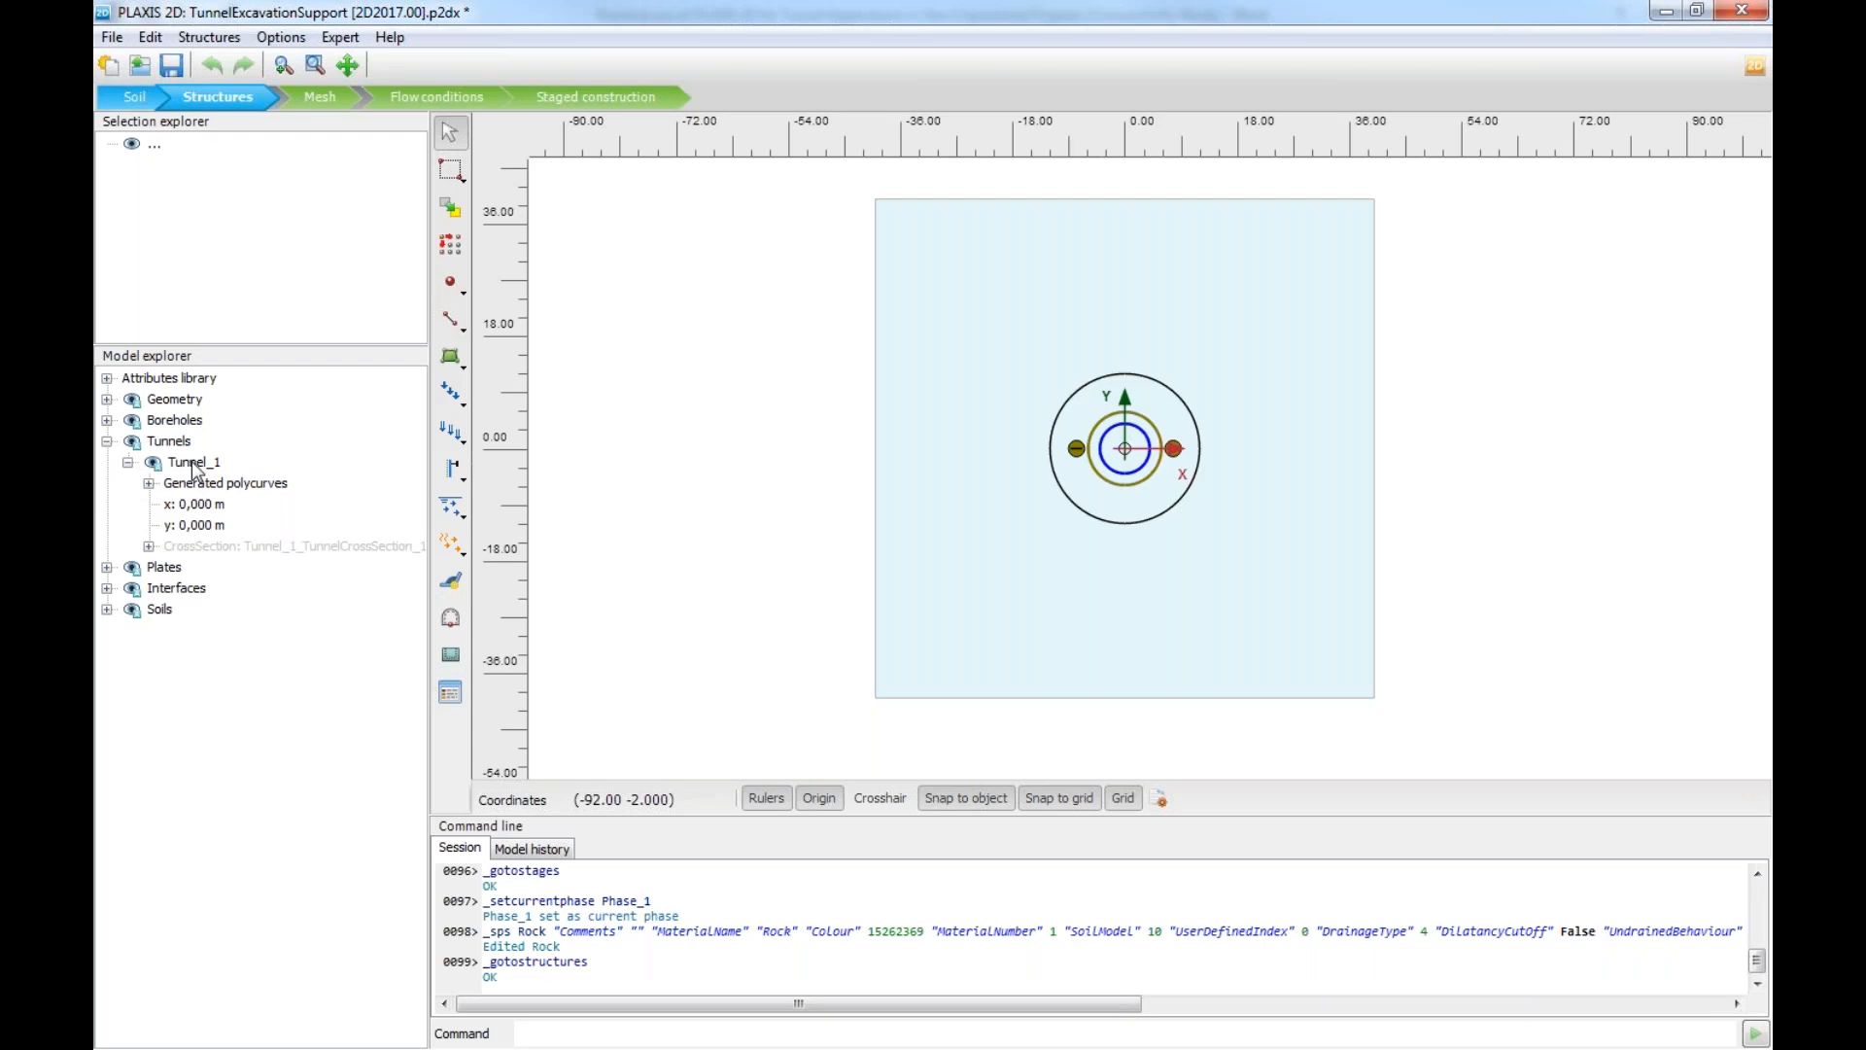
double_click(192, 463)
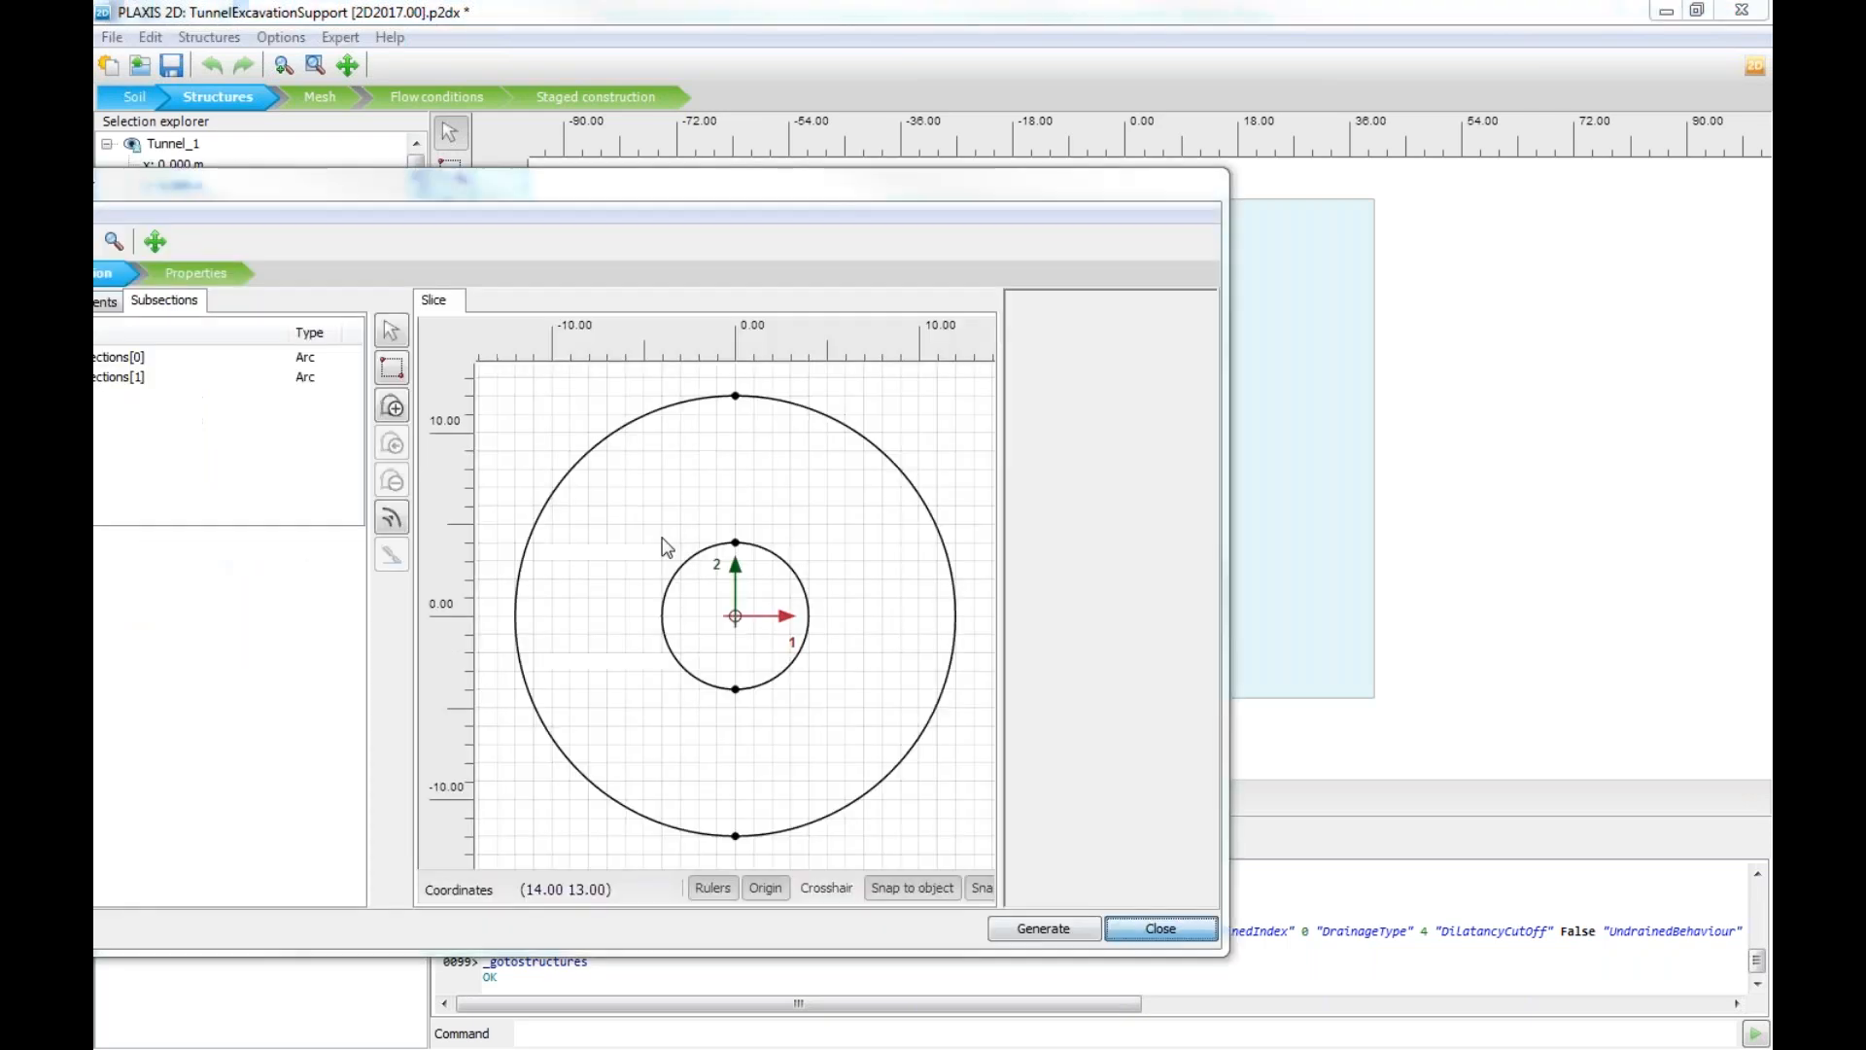
left_click(163, 299)
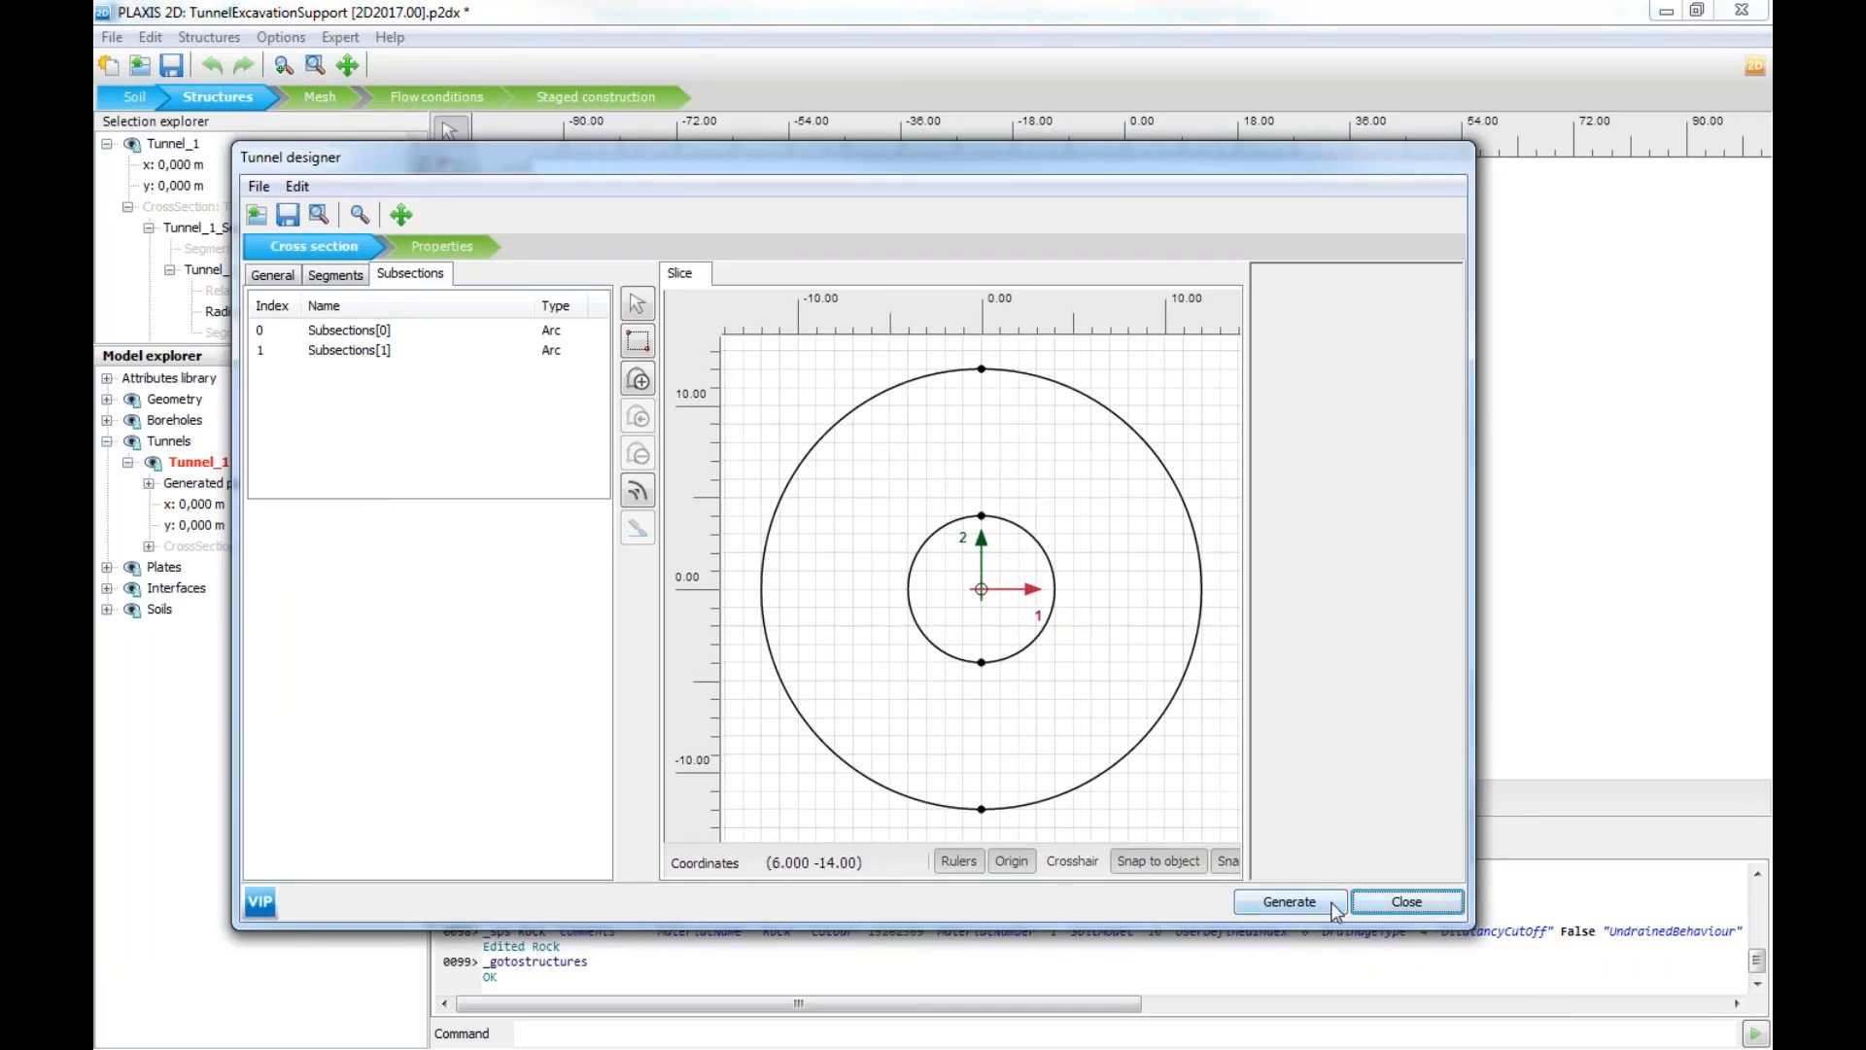
left_click(1406, 900)
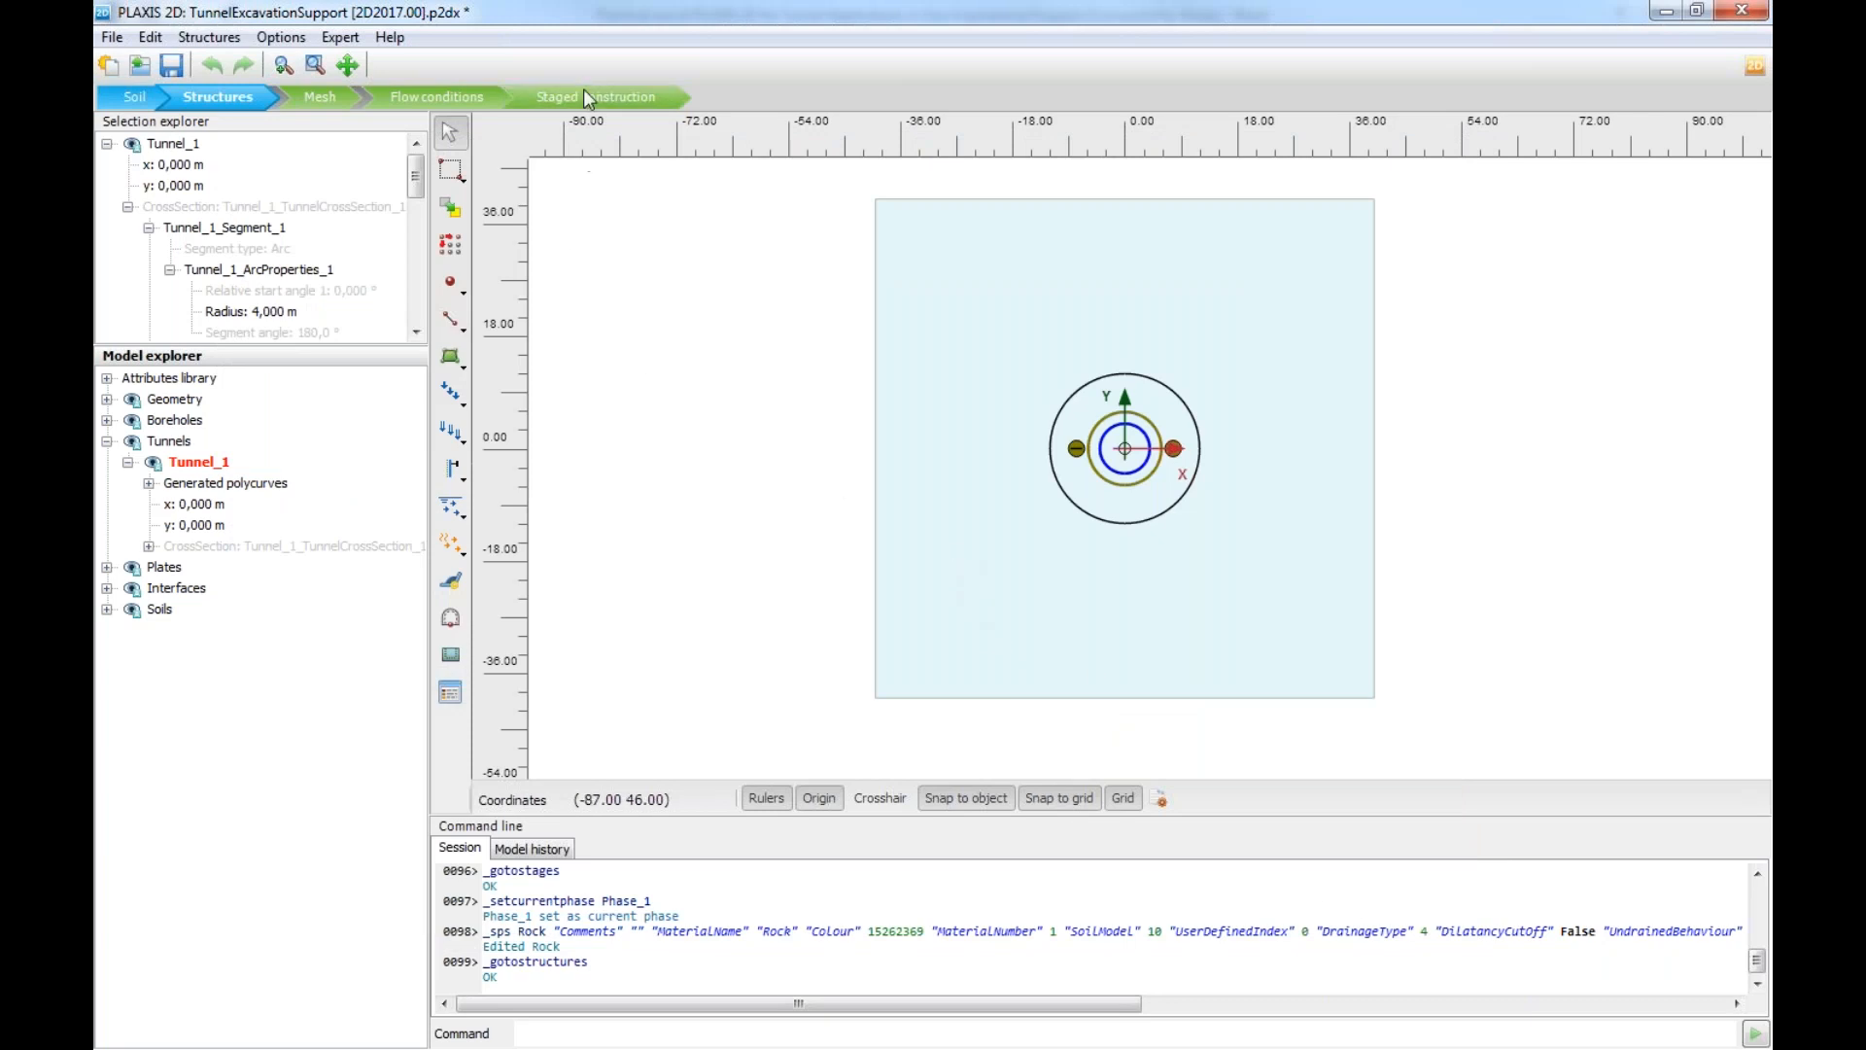
Step: Review the FieldStress condition of Phase_1 and select the Tunnel relaxation phase
left_click(595, 97)
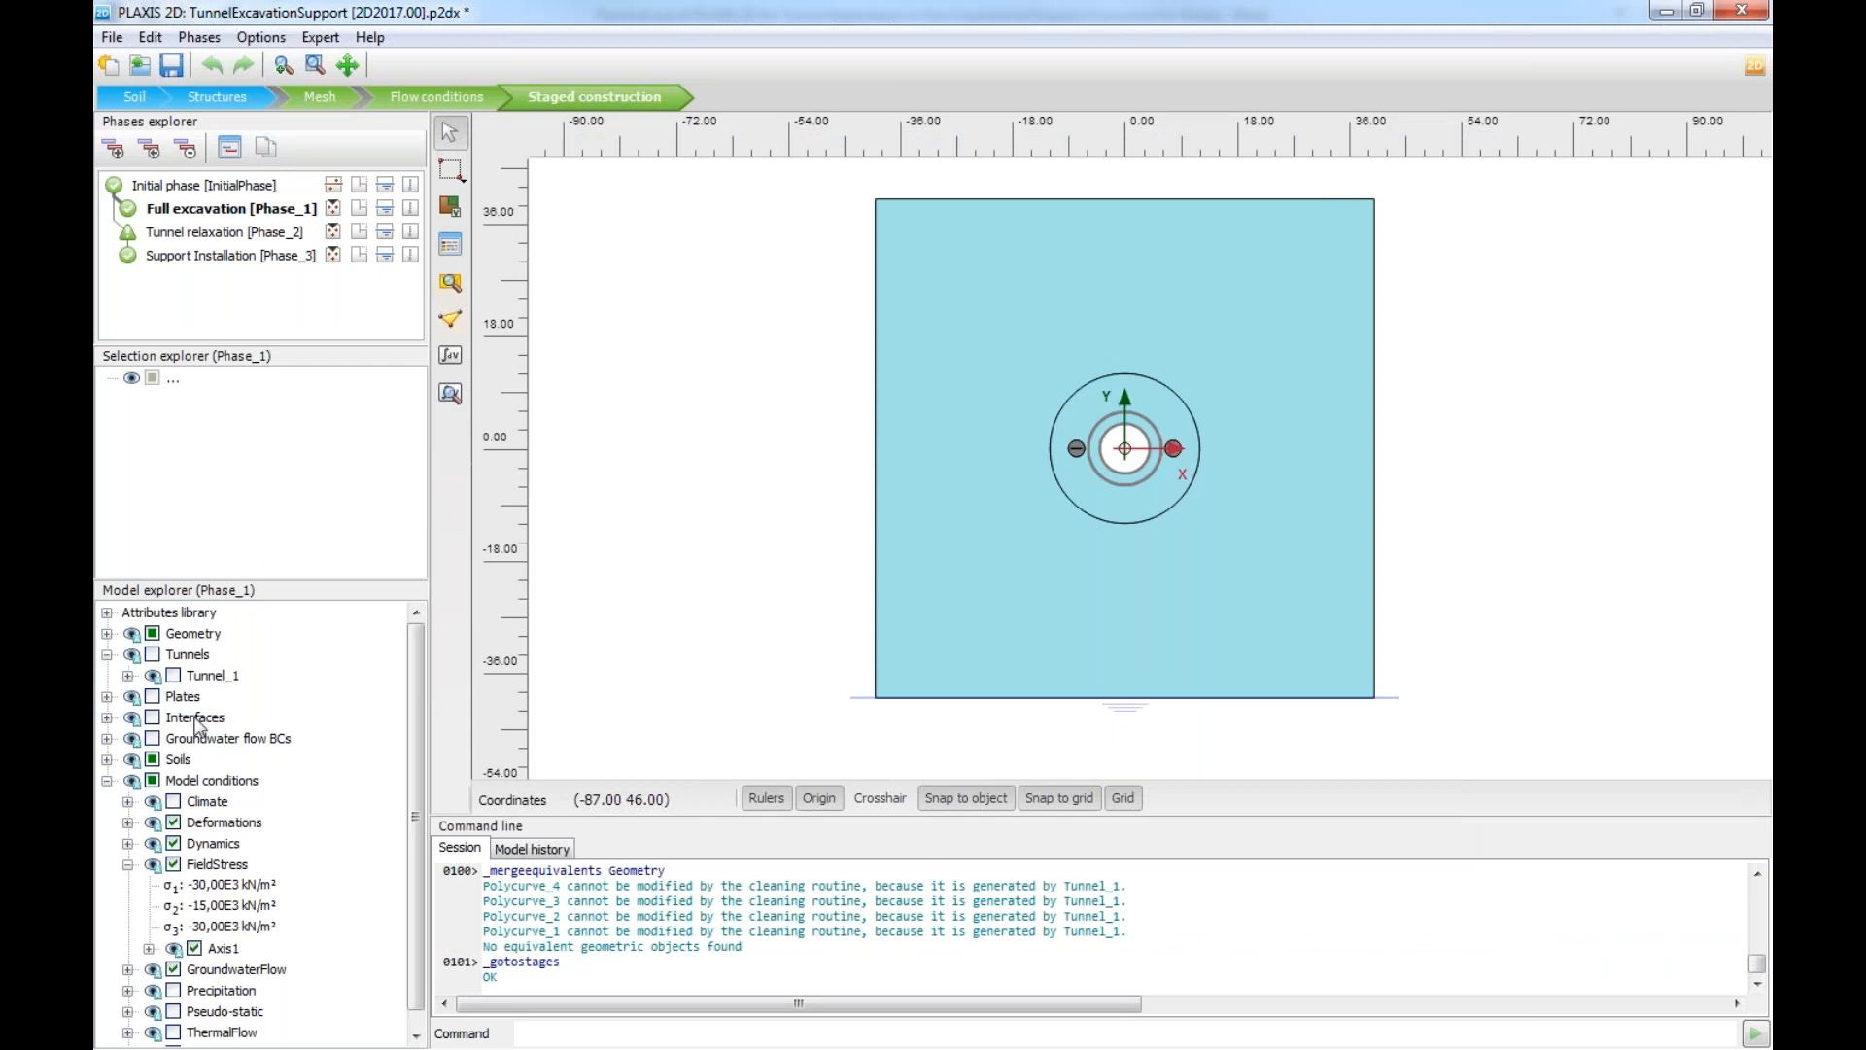
left_click(218, 863)
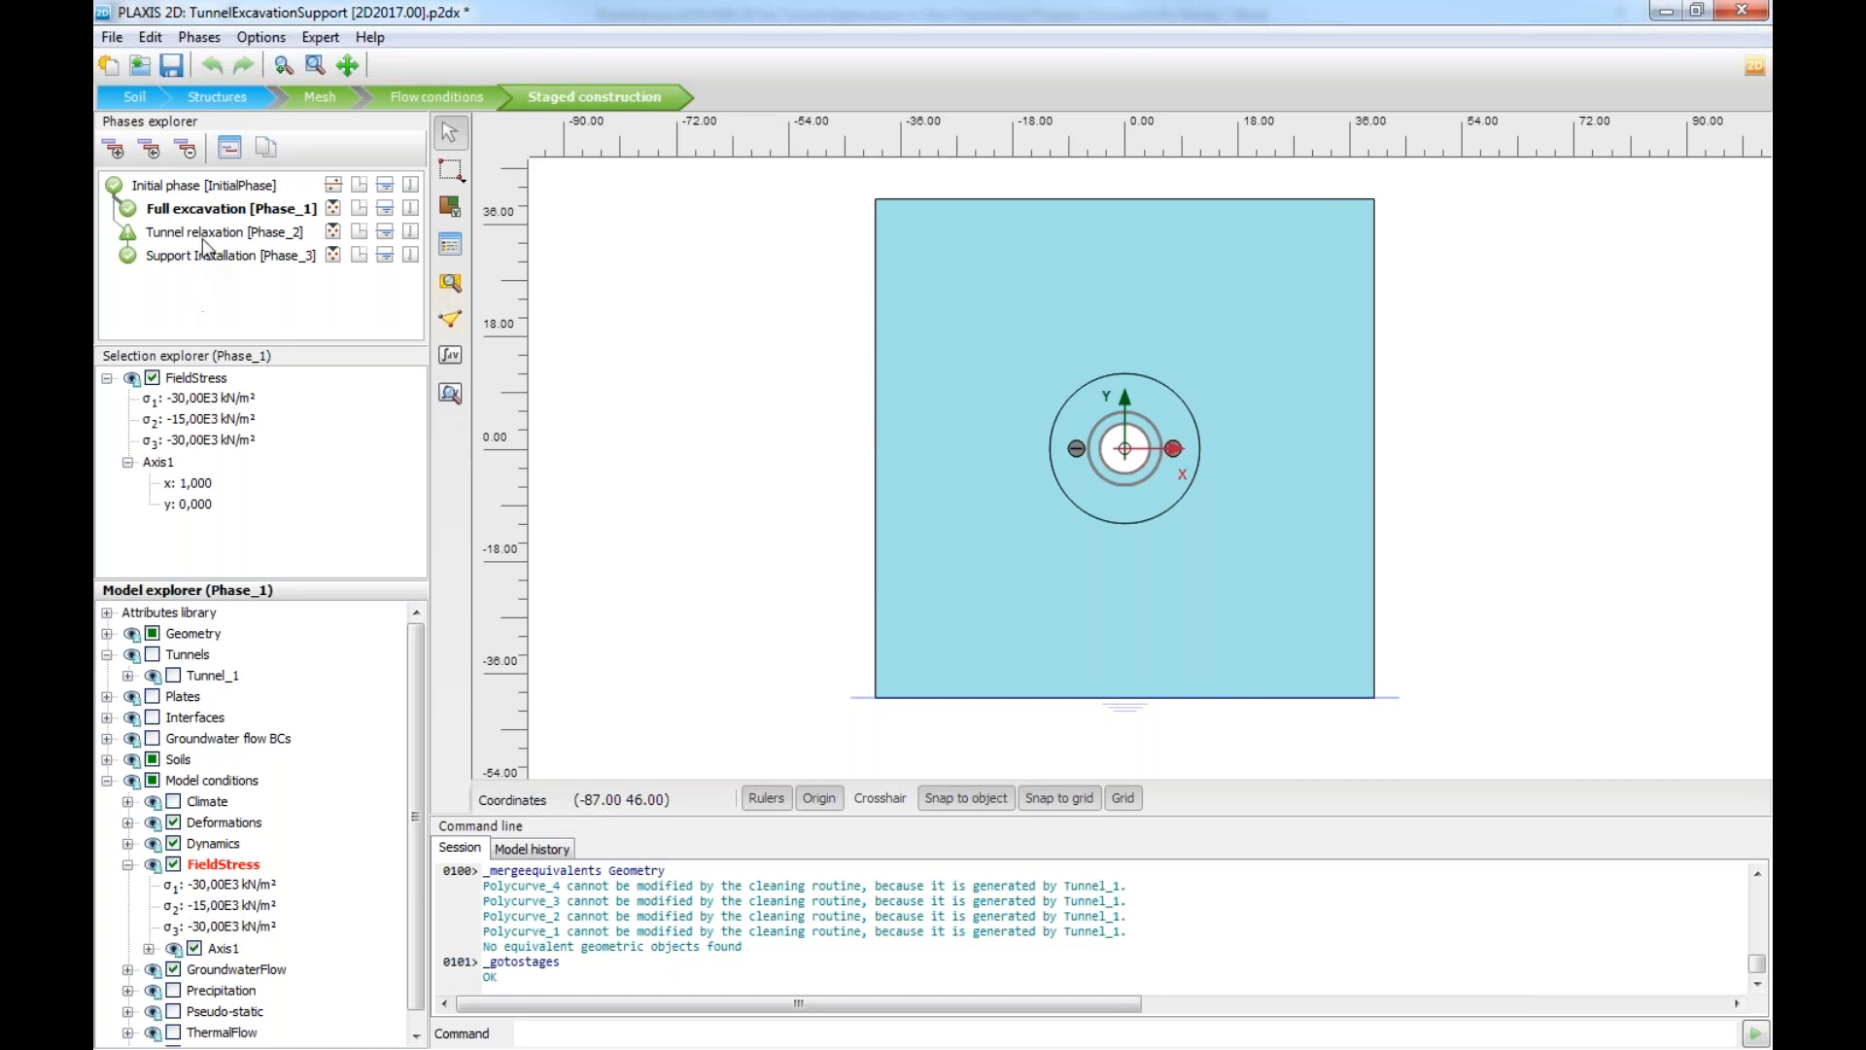
left_click(226, 231)
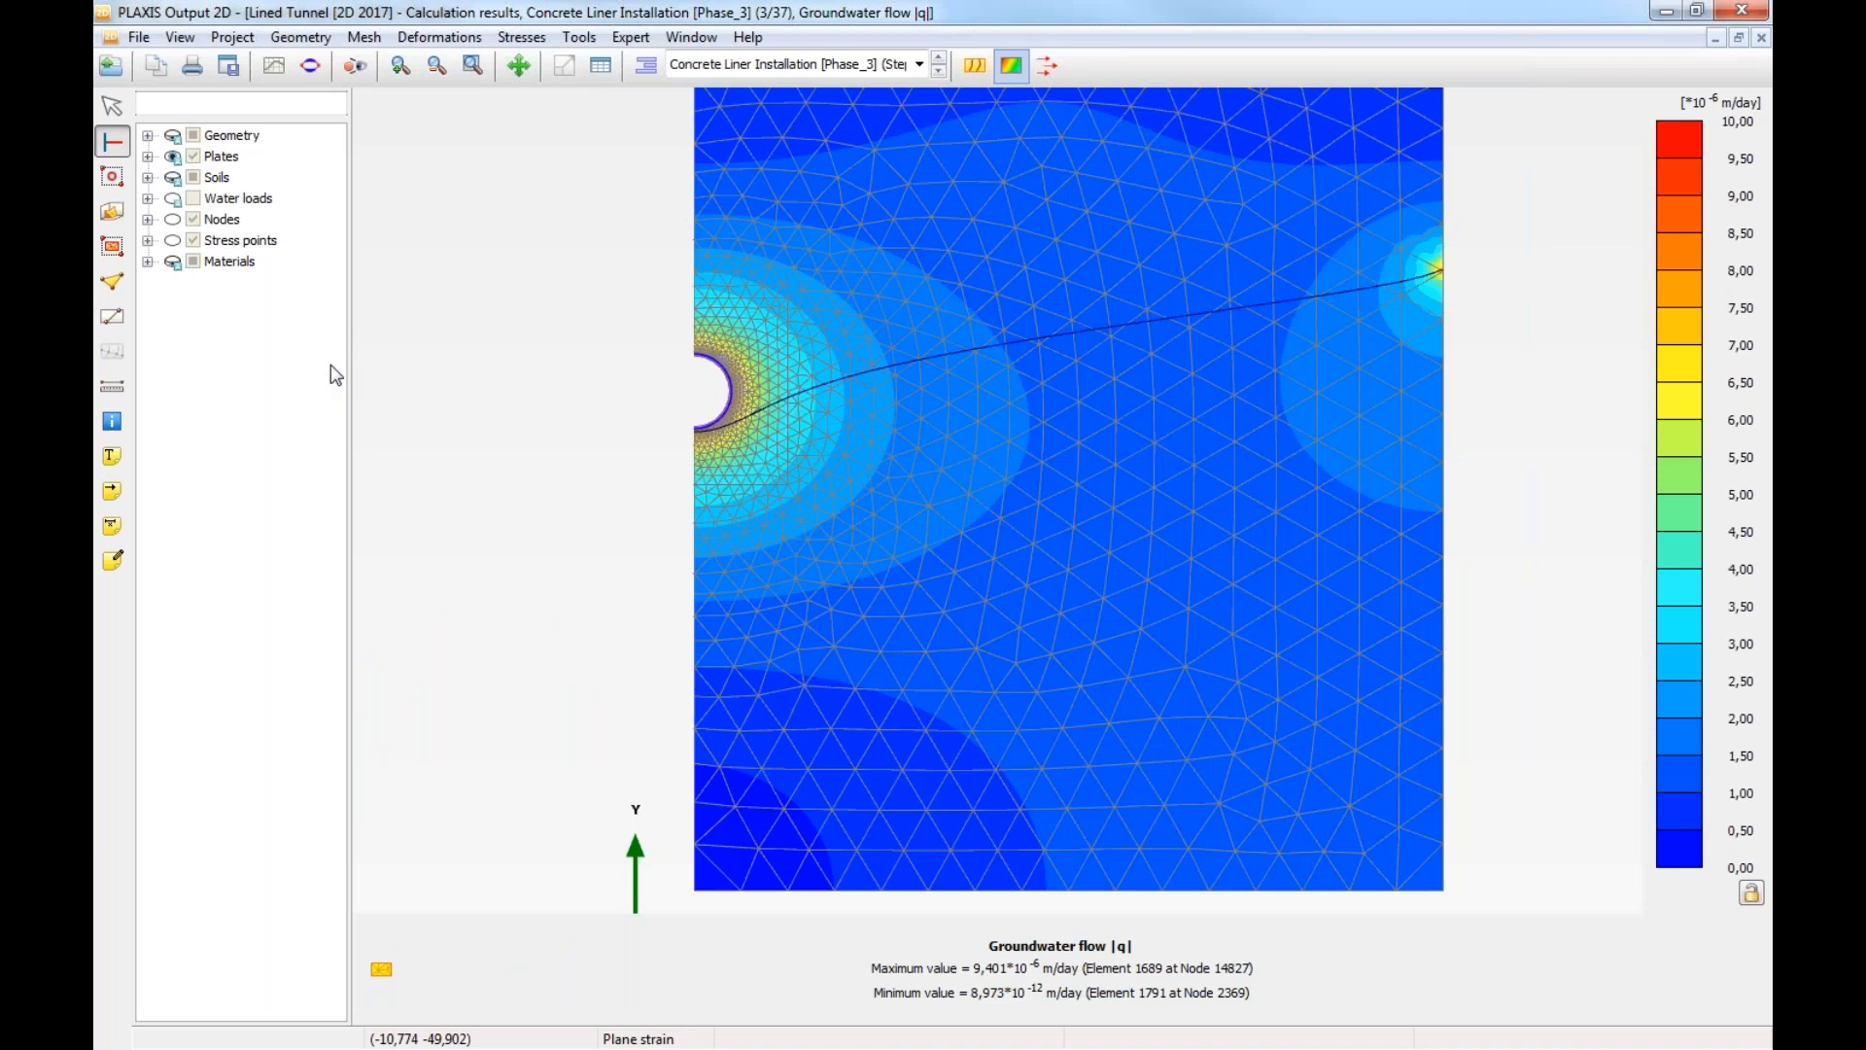
mouse_move(620, 396)
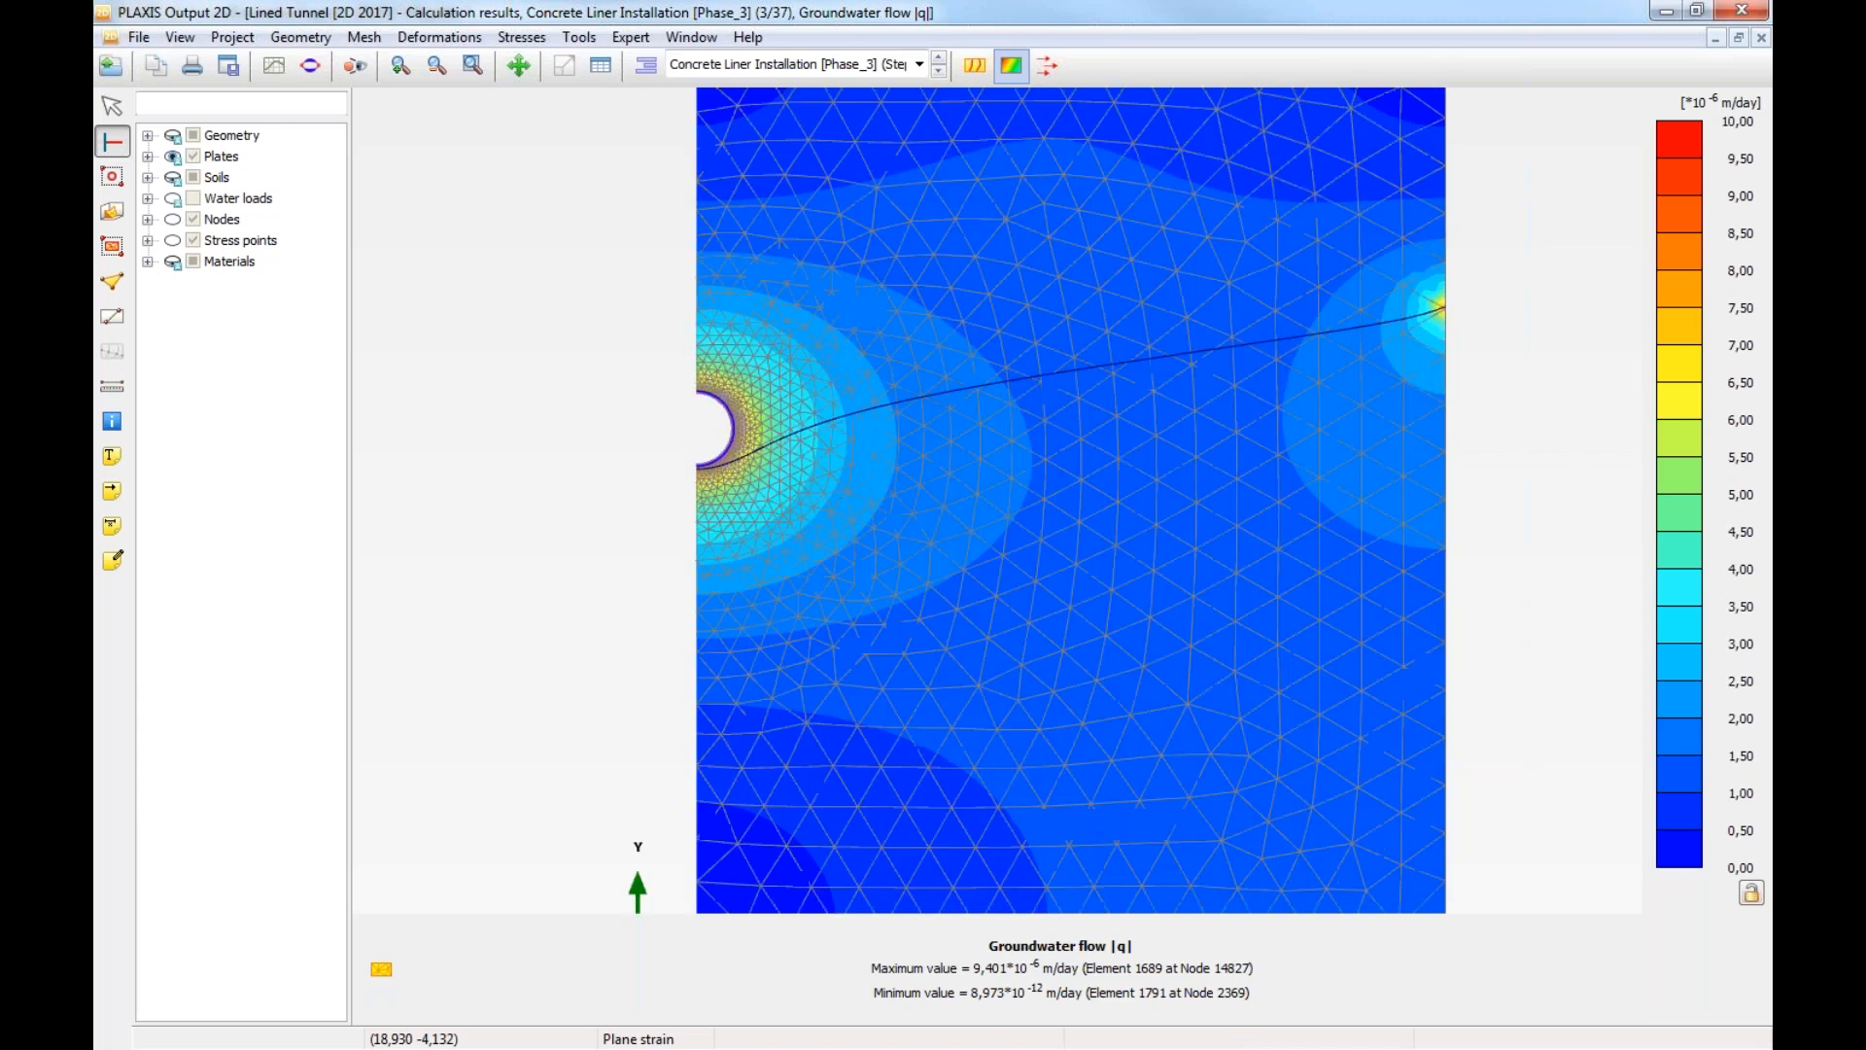
mouse_move(818, 464)
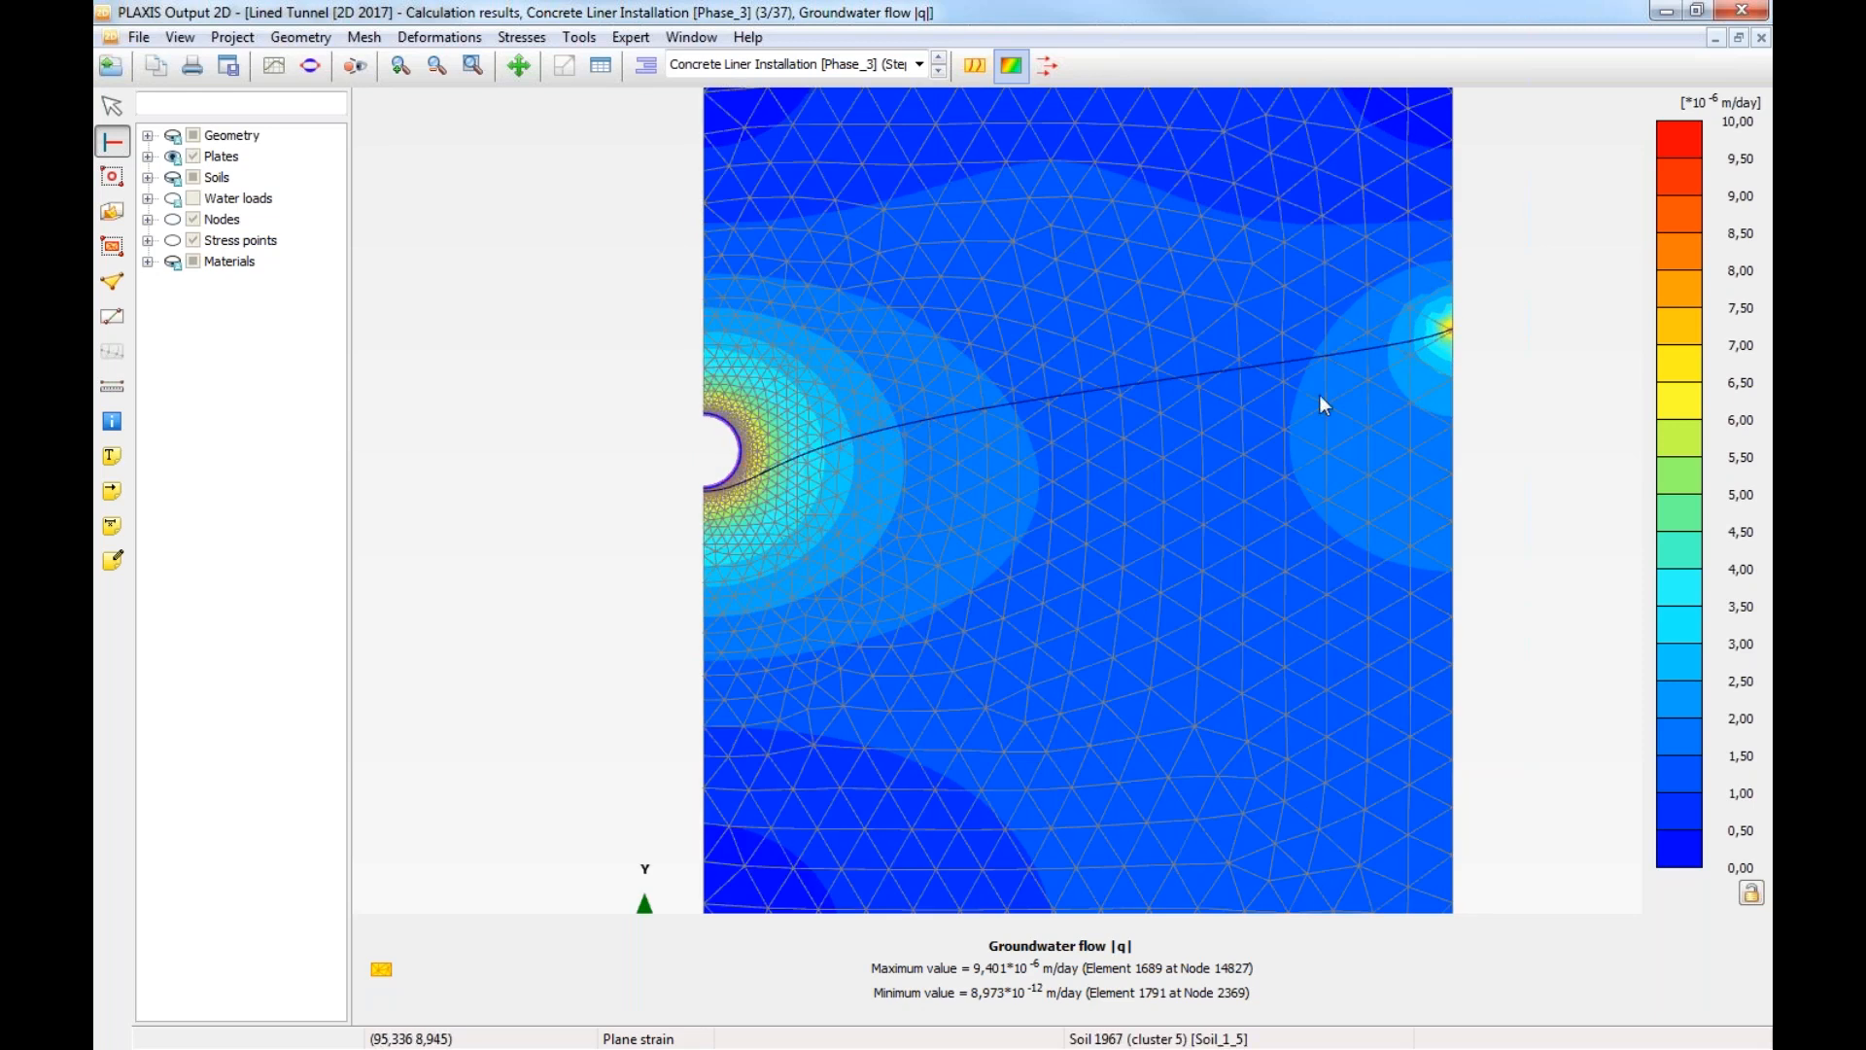
mouse_move(698, 492)
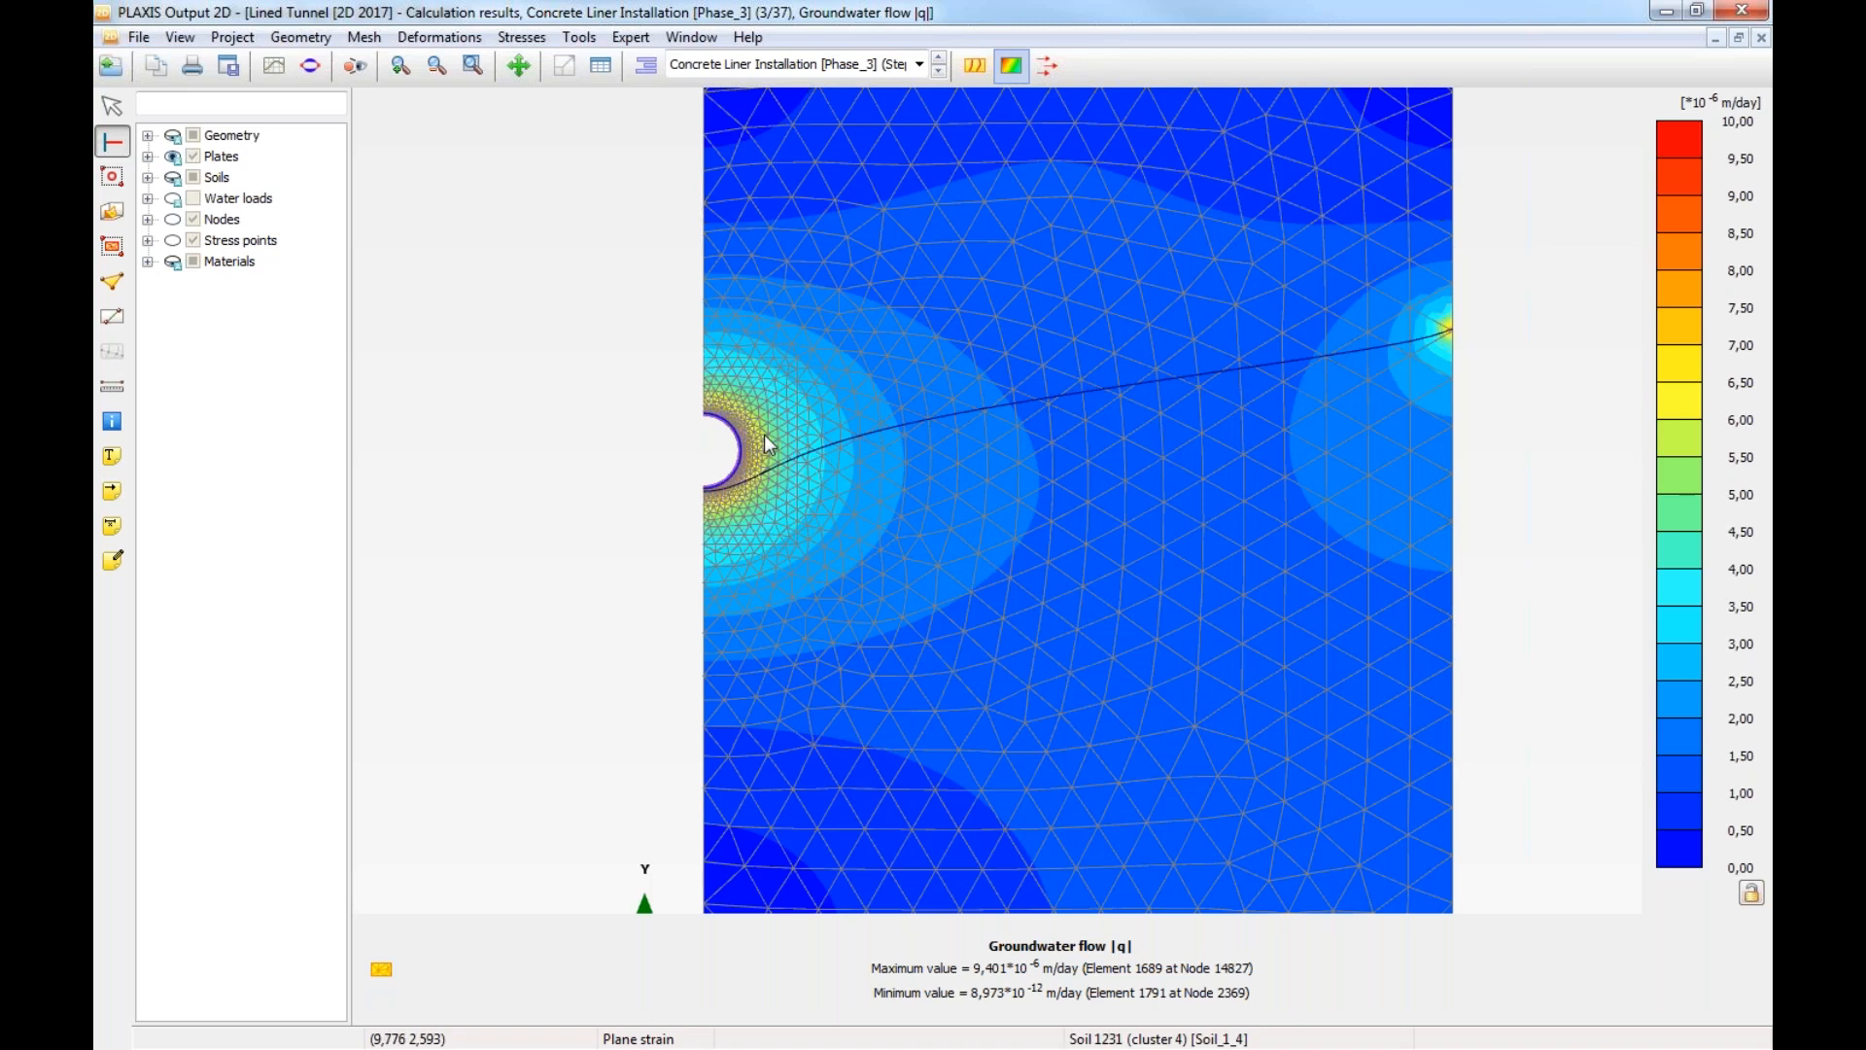
mouse_move(713, 453)
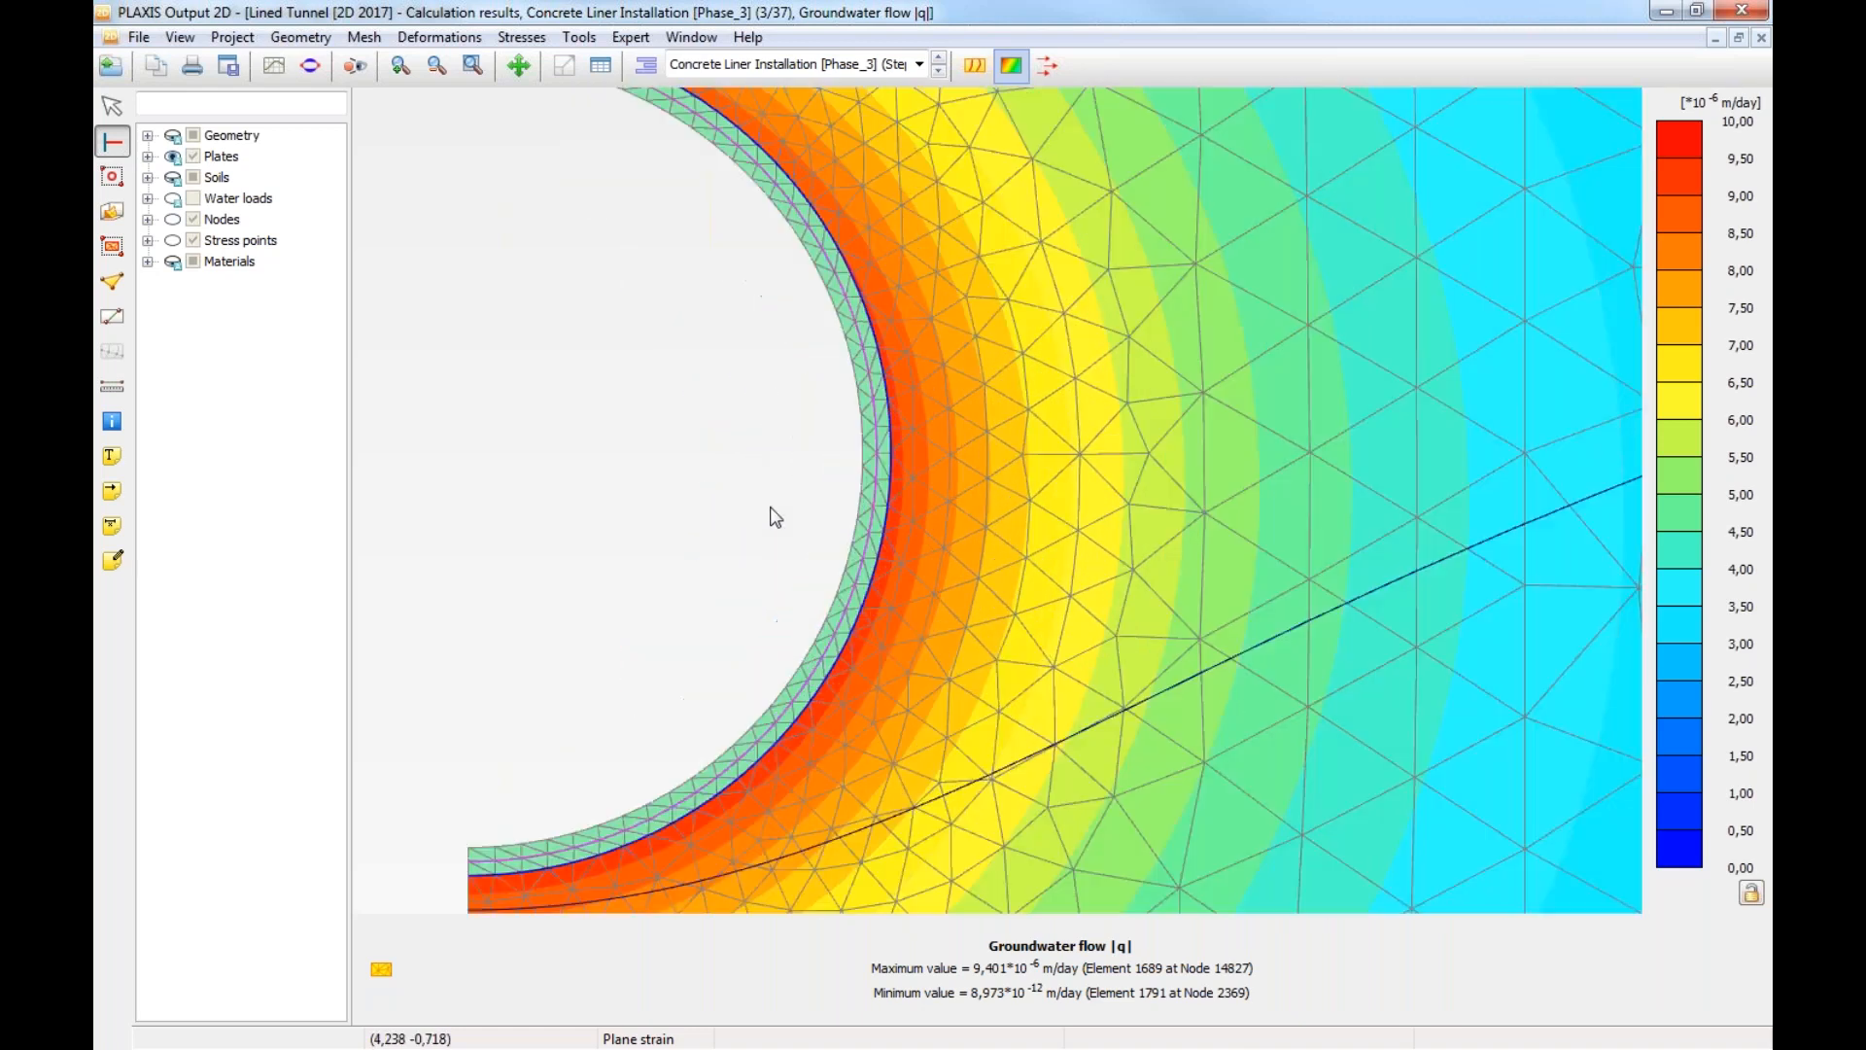
mouse_move(887, 539)
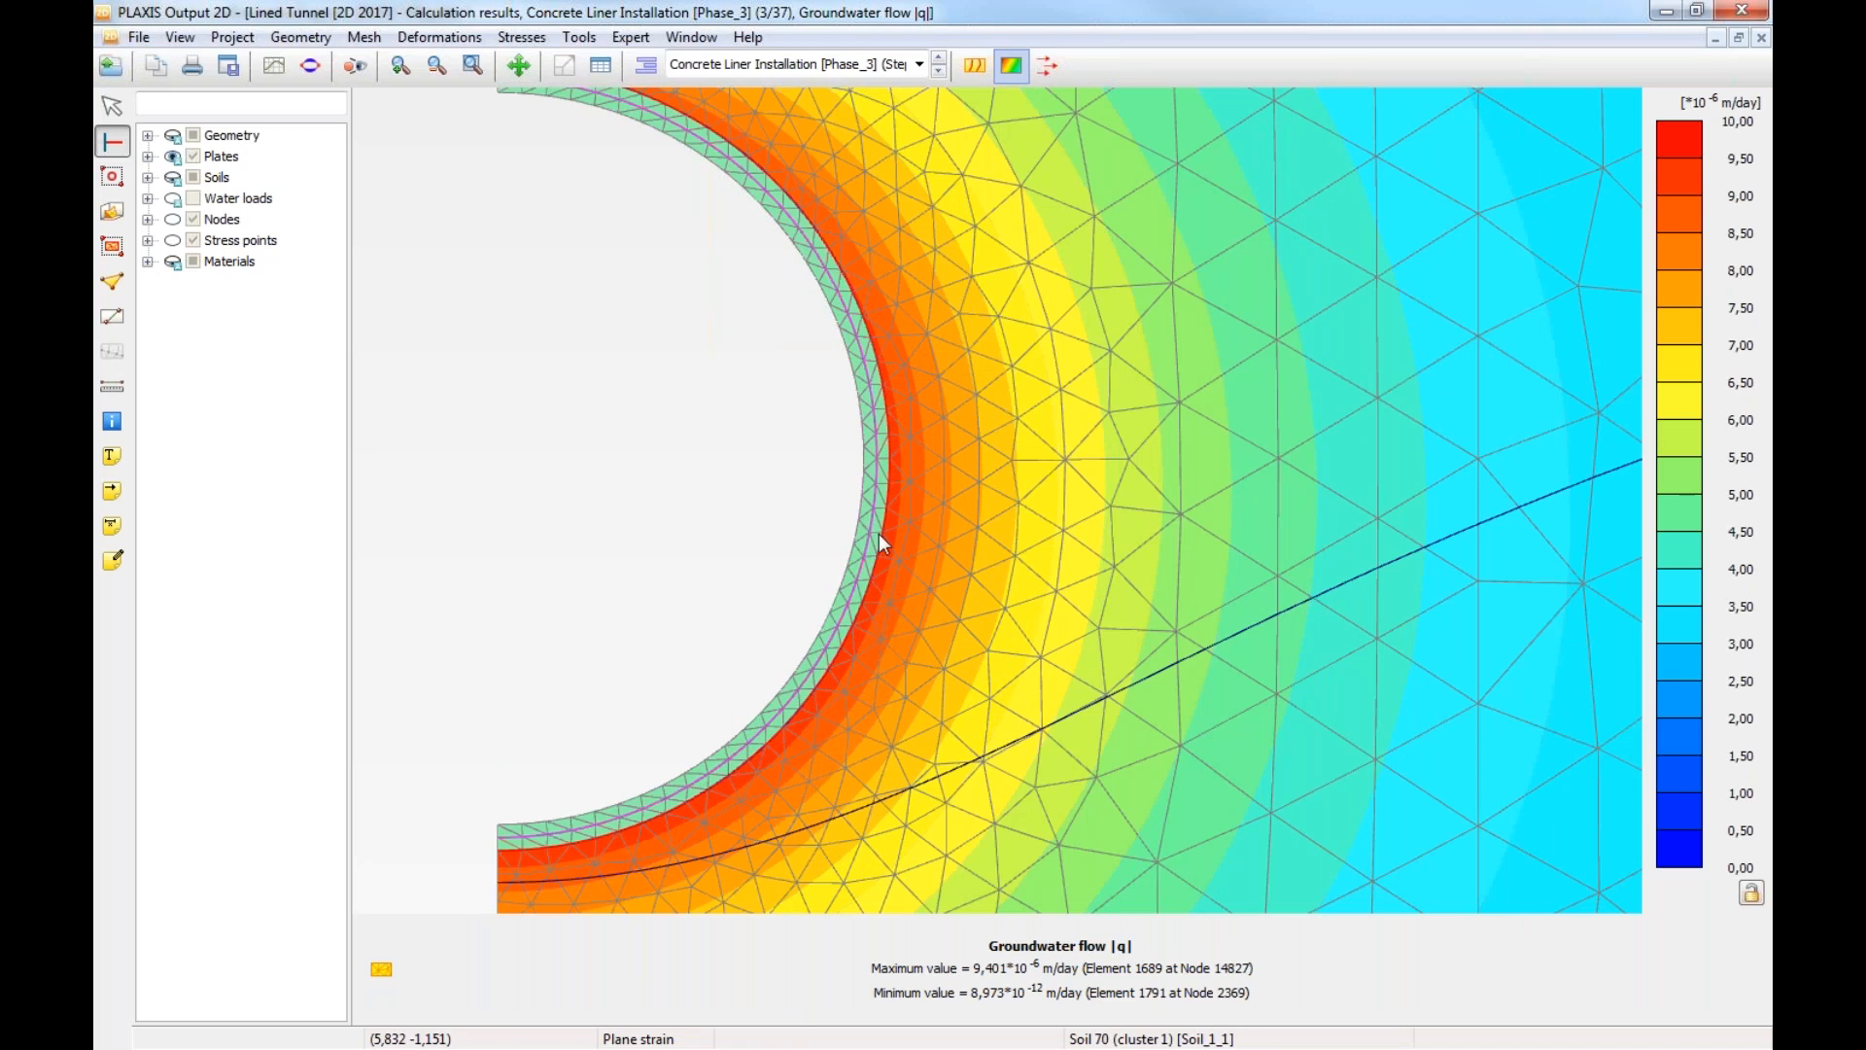
mouse_move(867, 539)
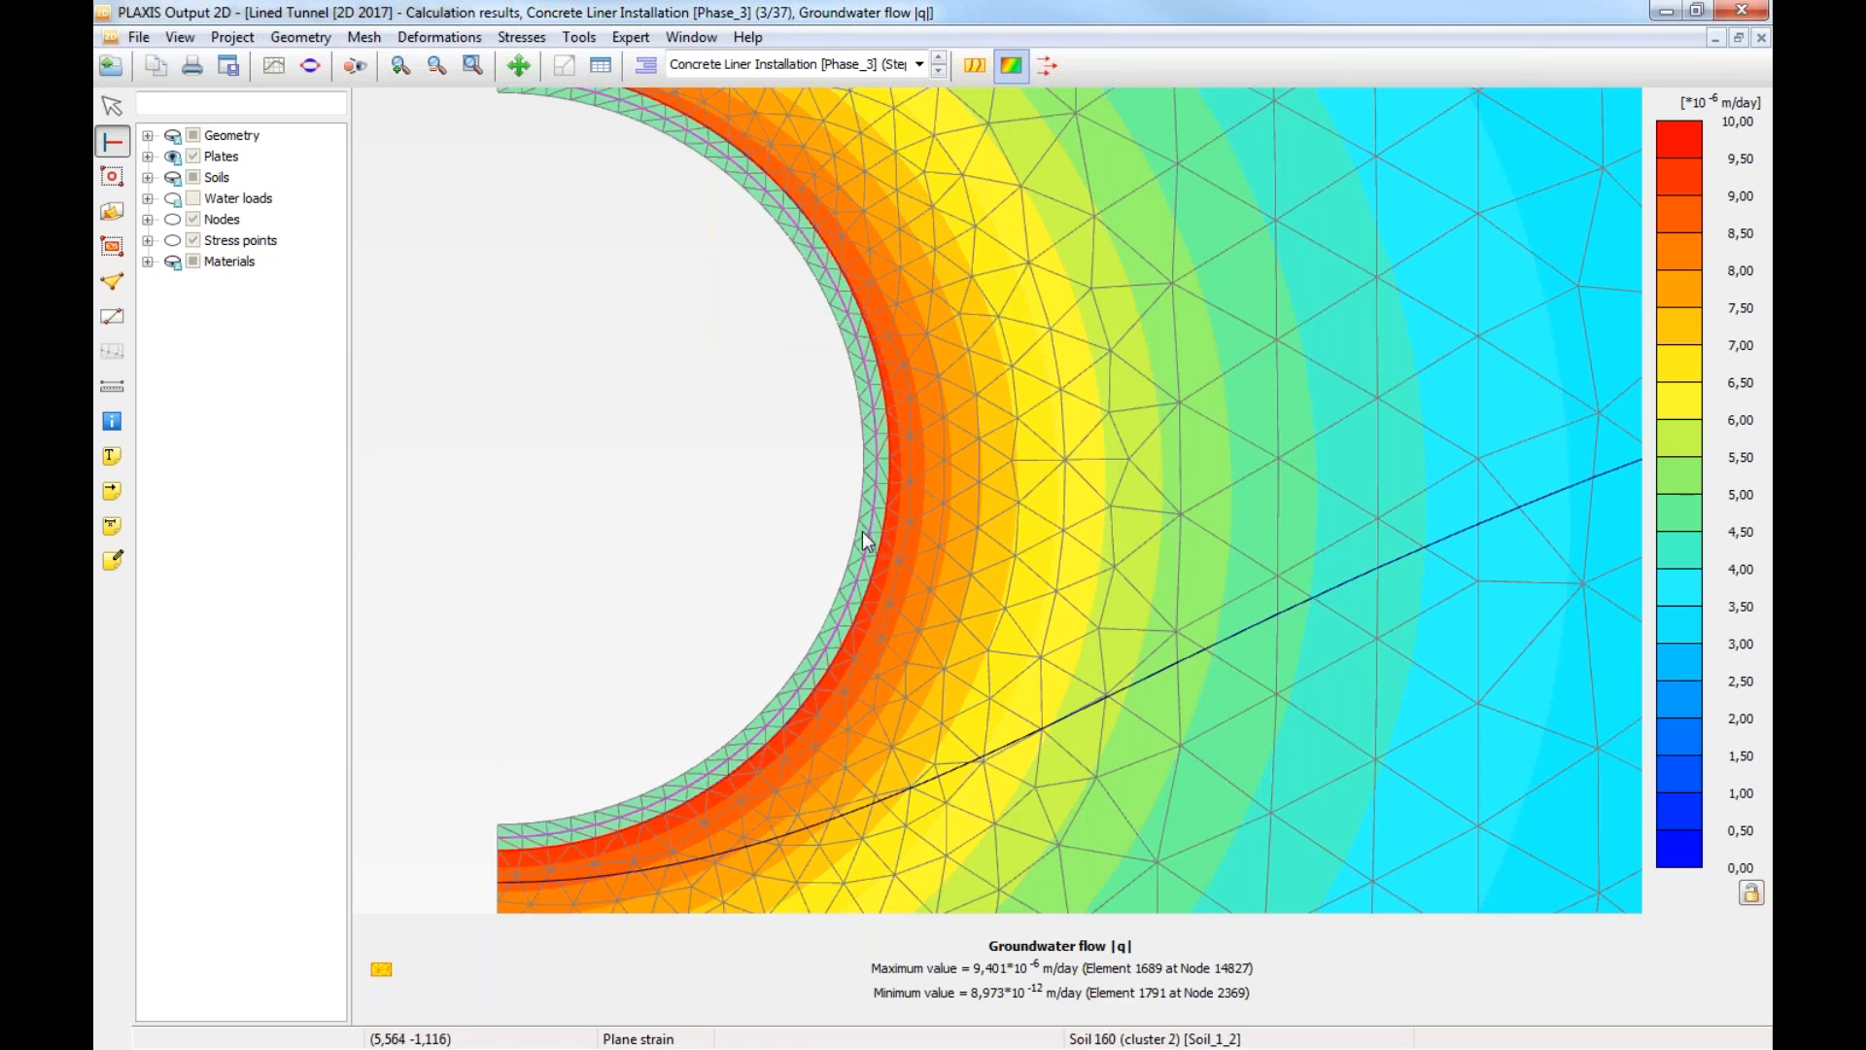
mouse_move(883, 538)
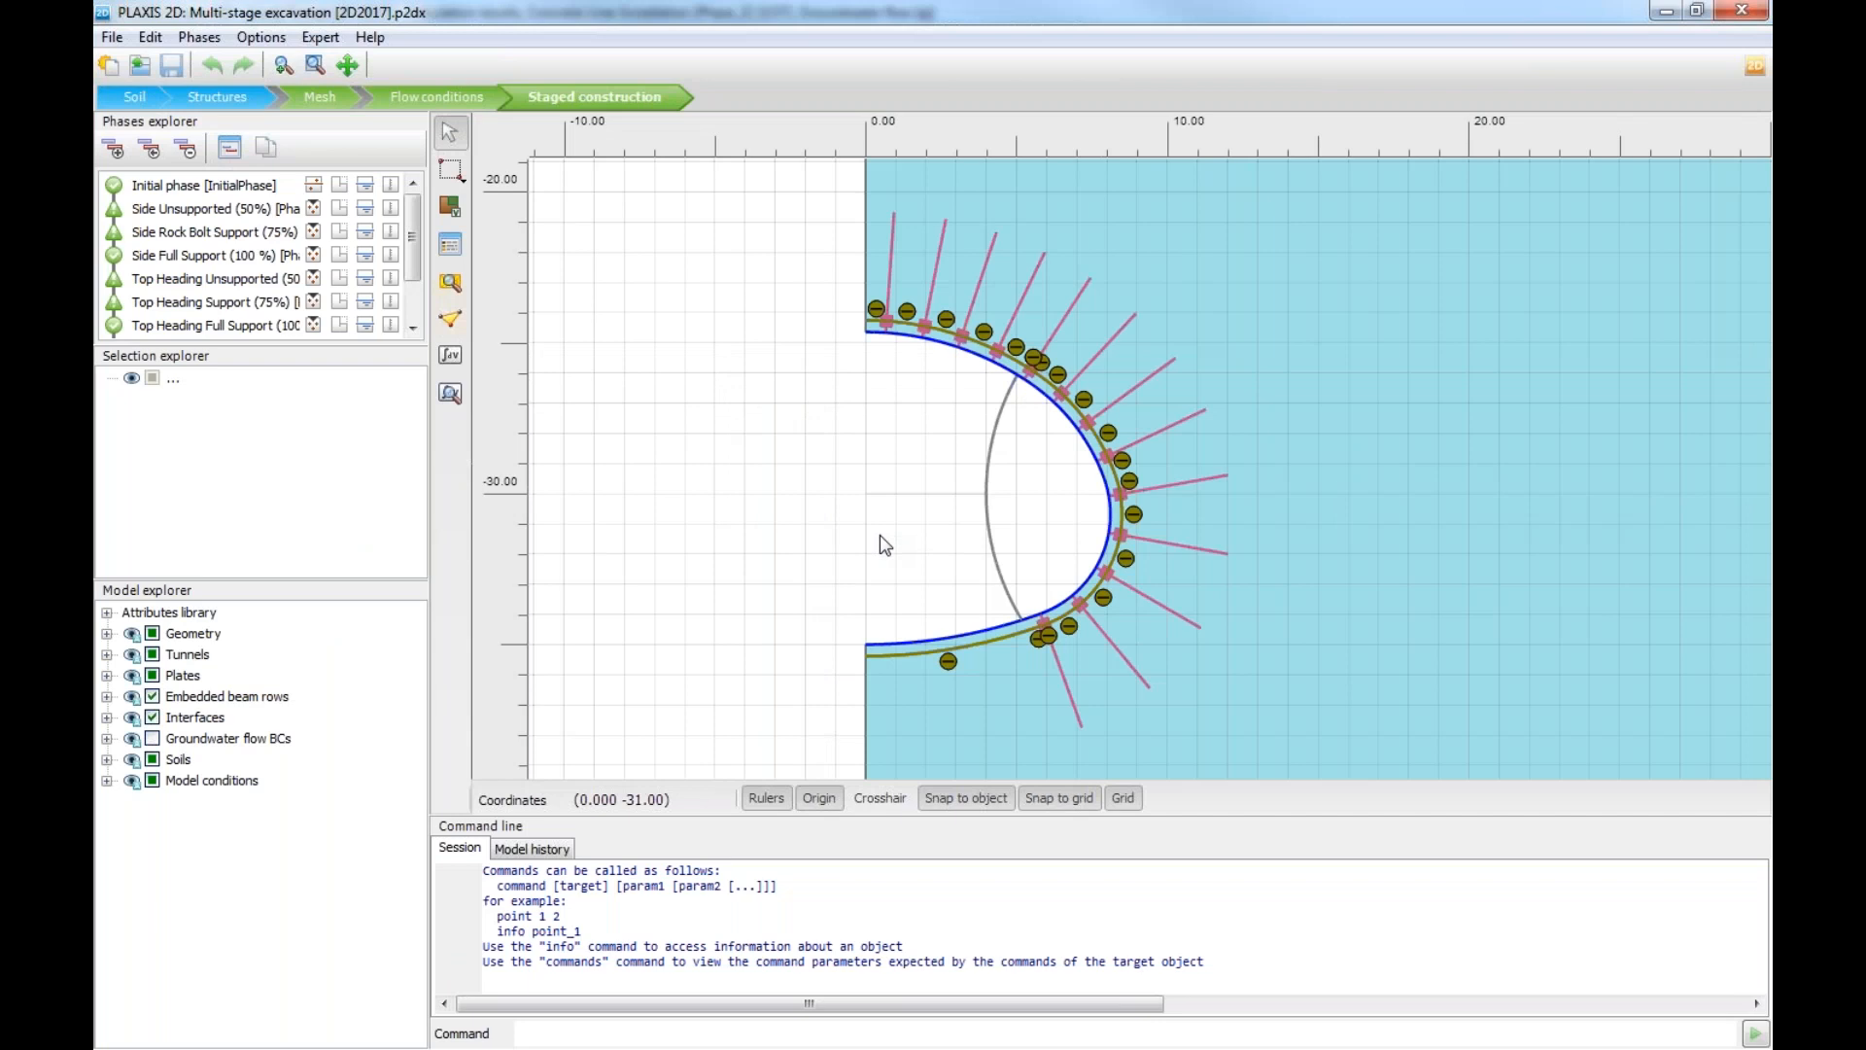
mouse_move(887, 569)
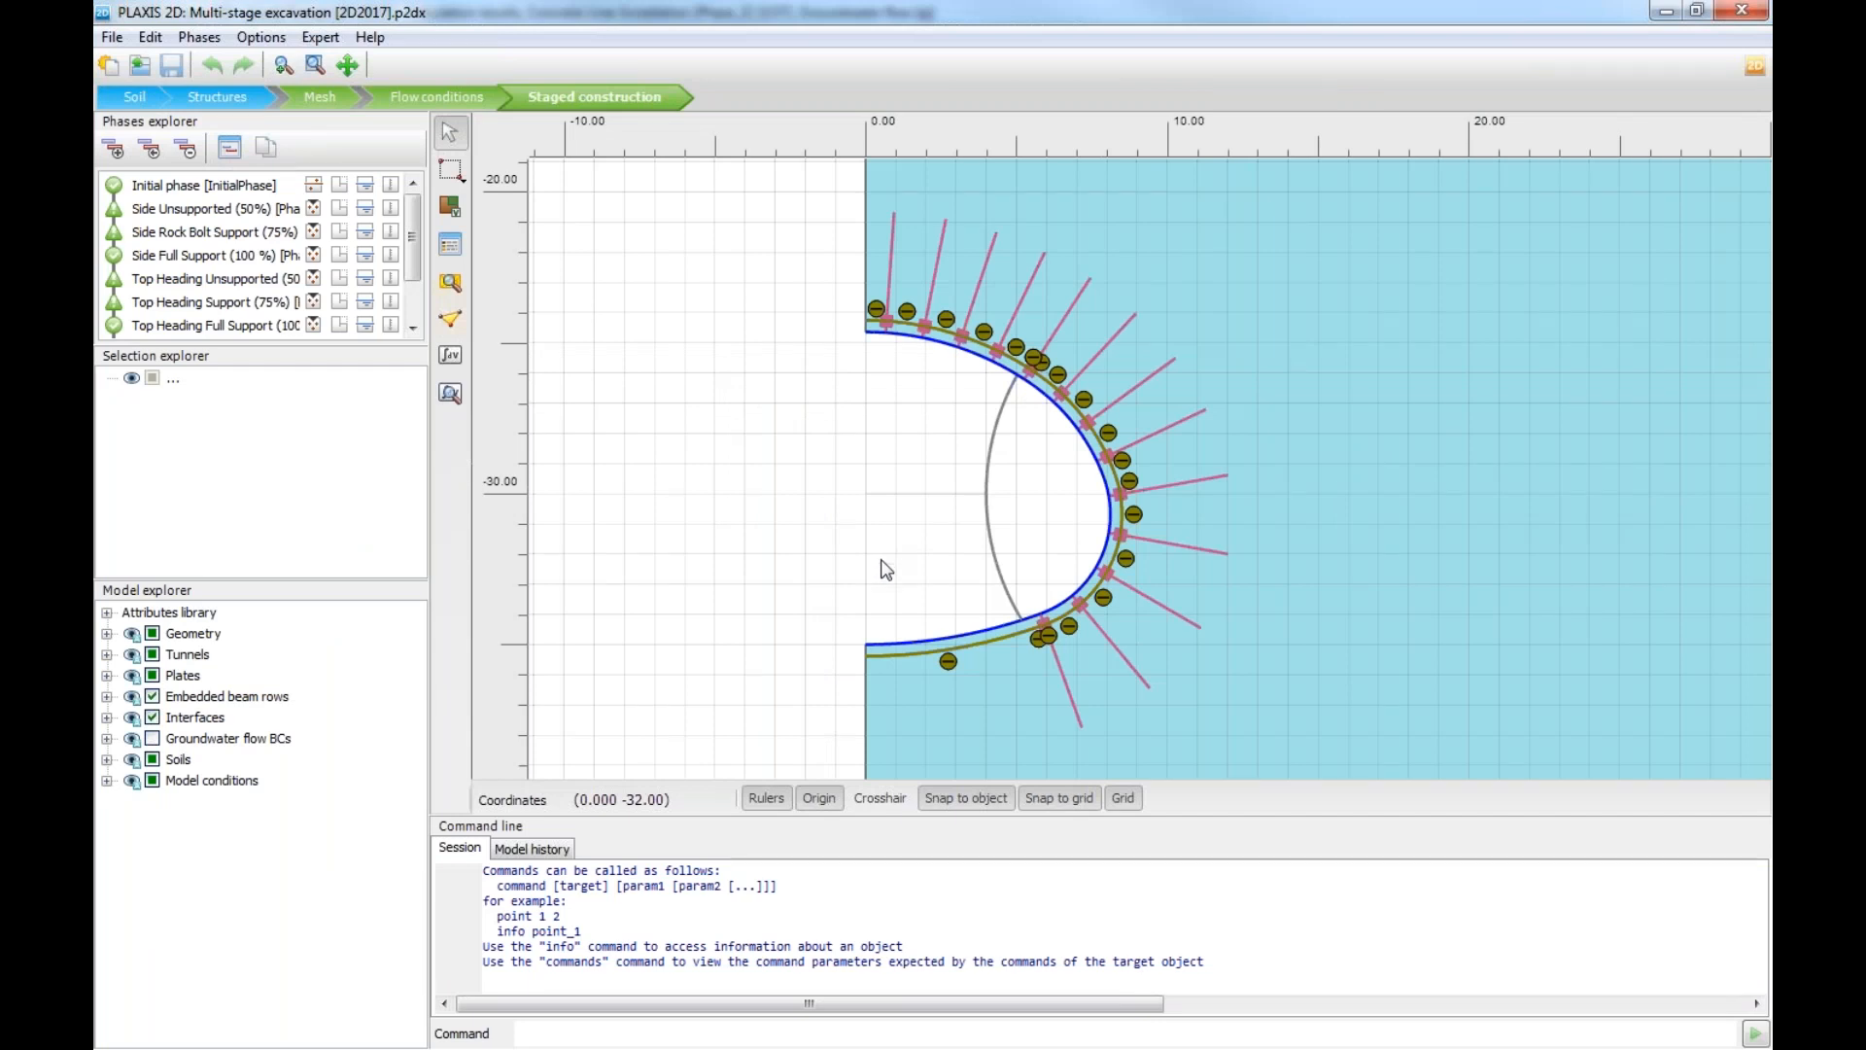
mouse_move(449, 317)
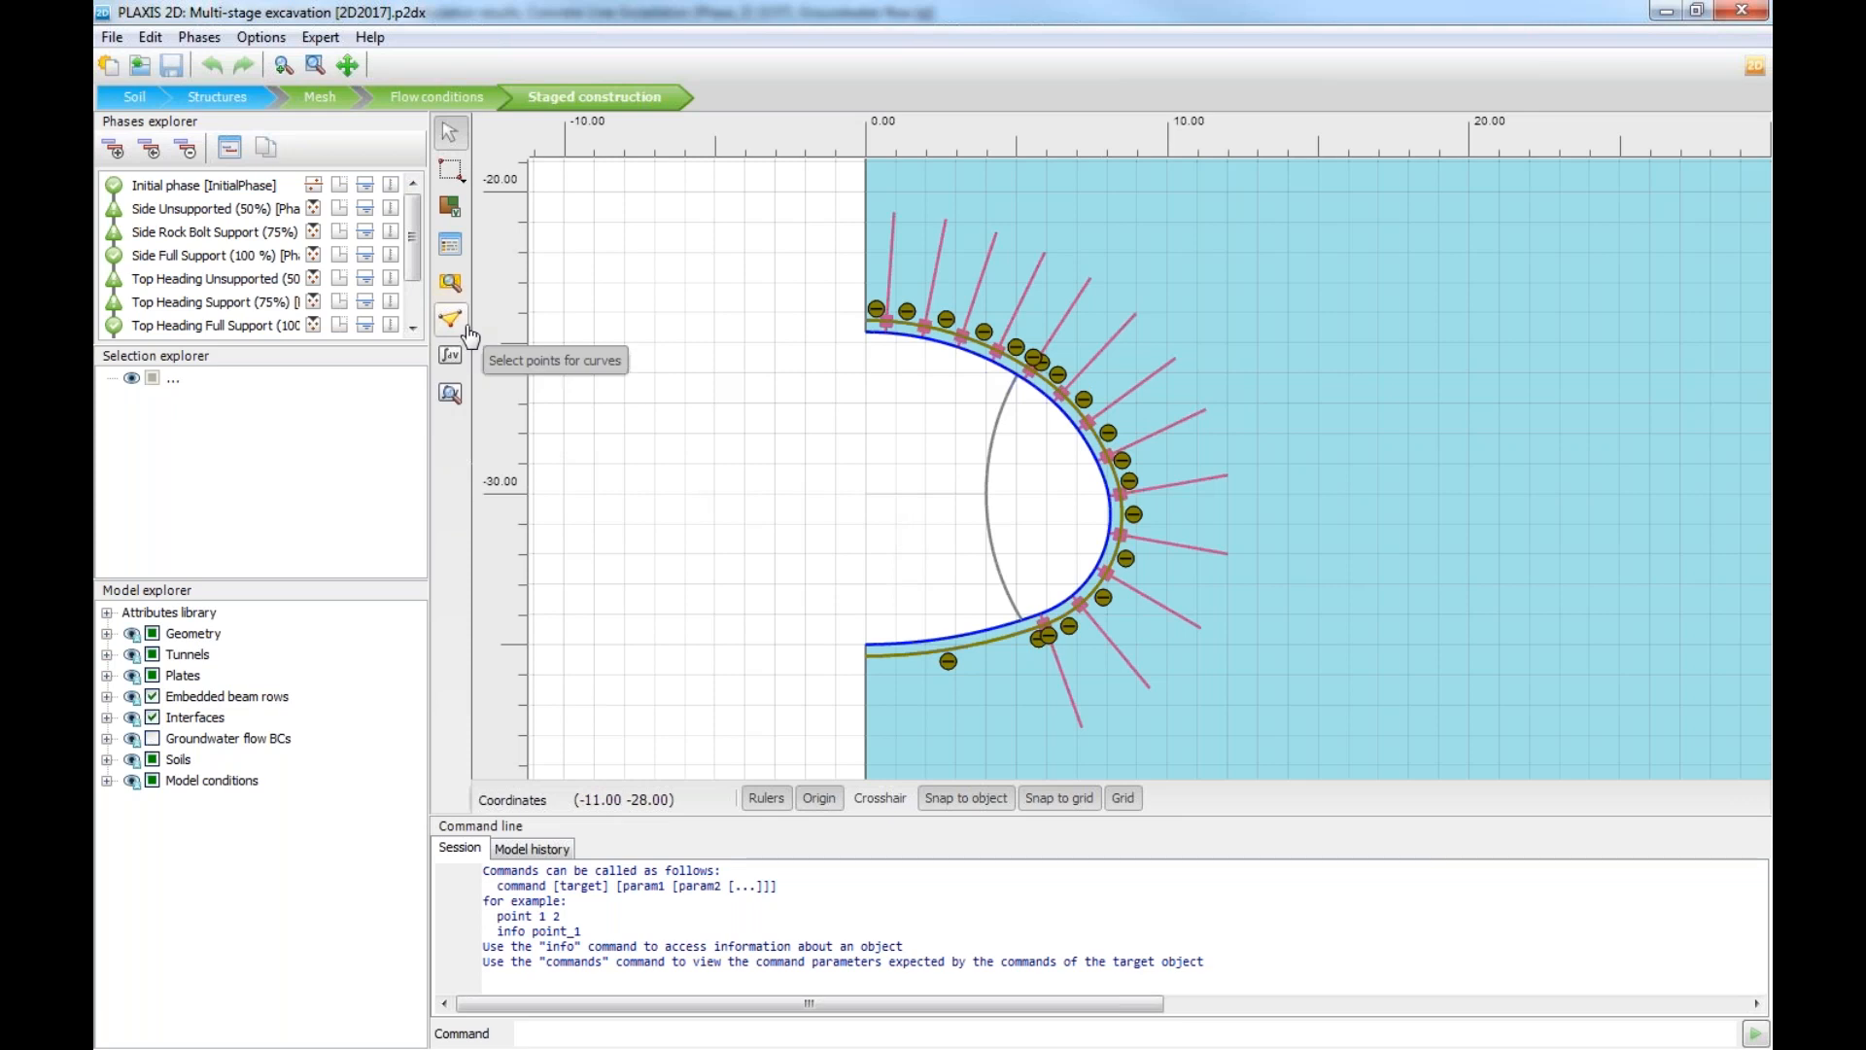
mouse_move(385, 330)
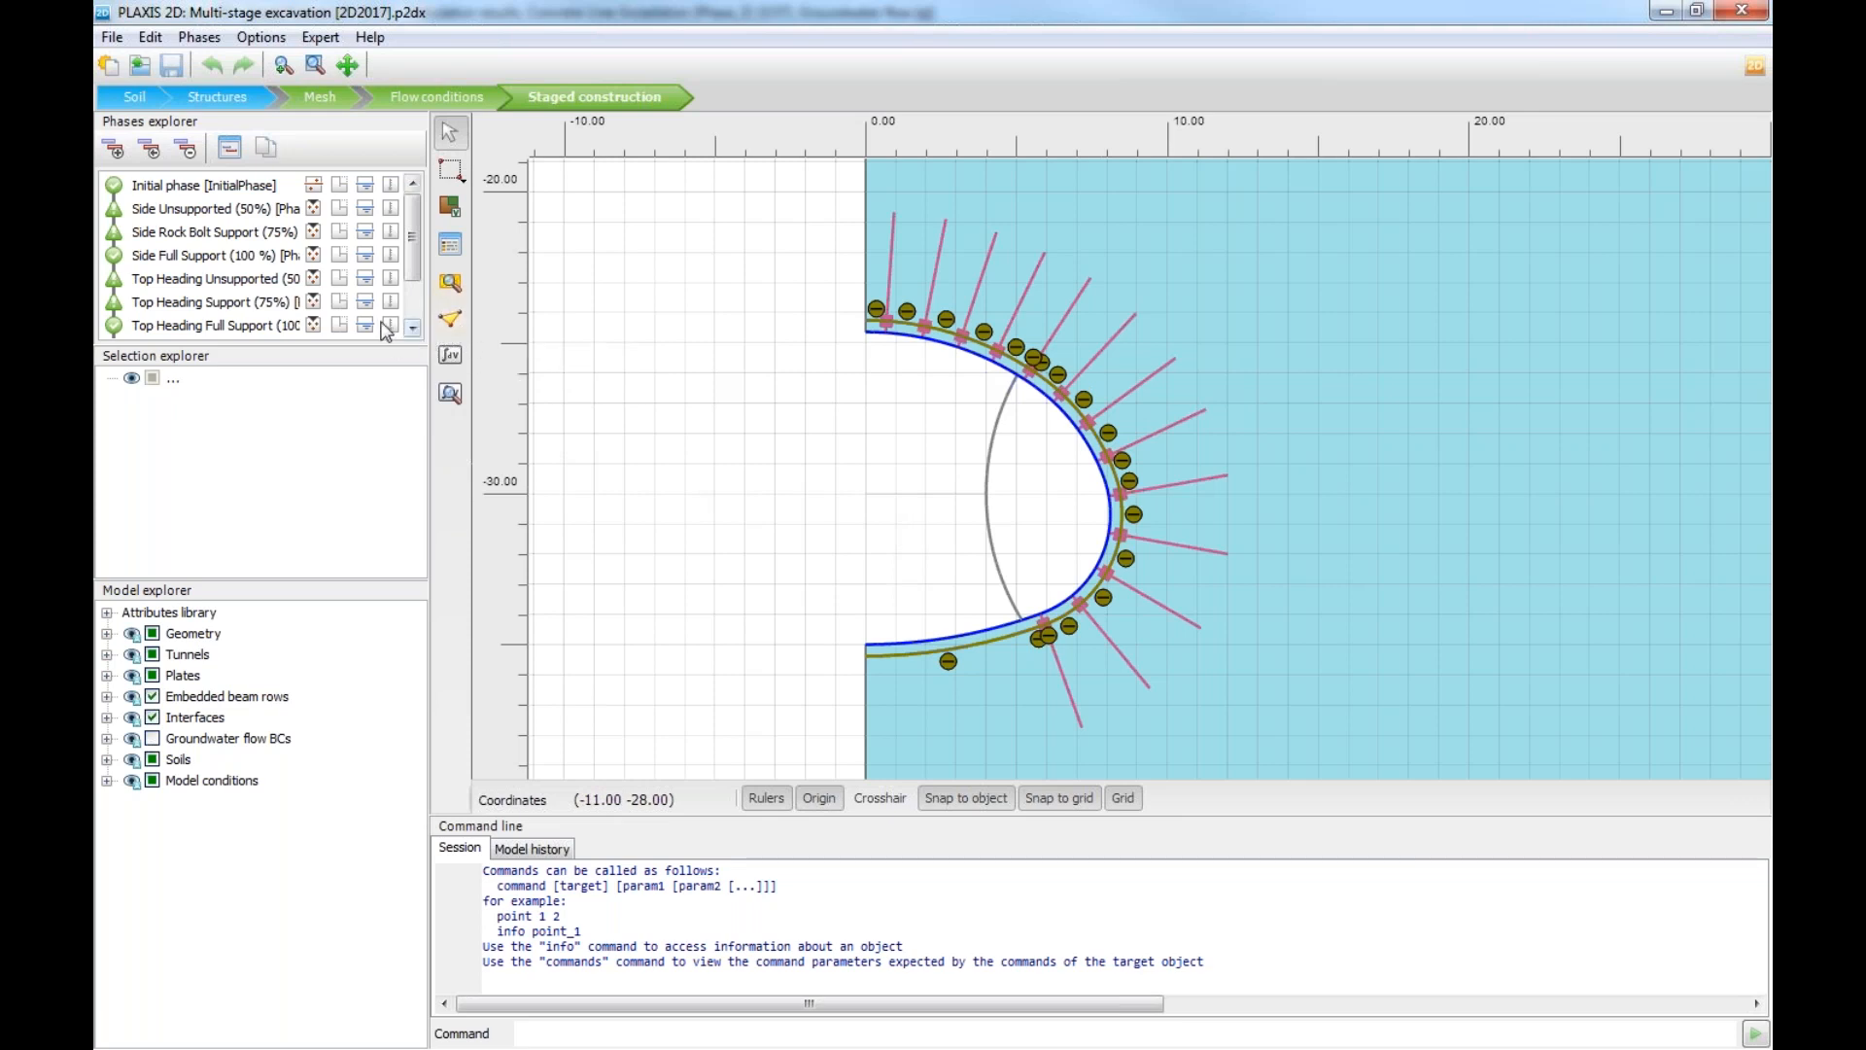
mouse_move(338, 313)
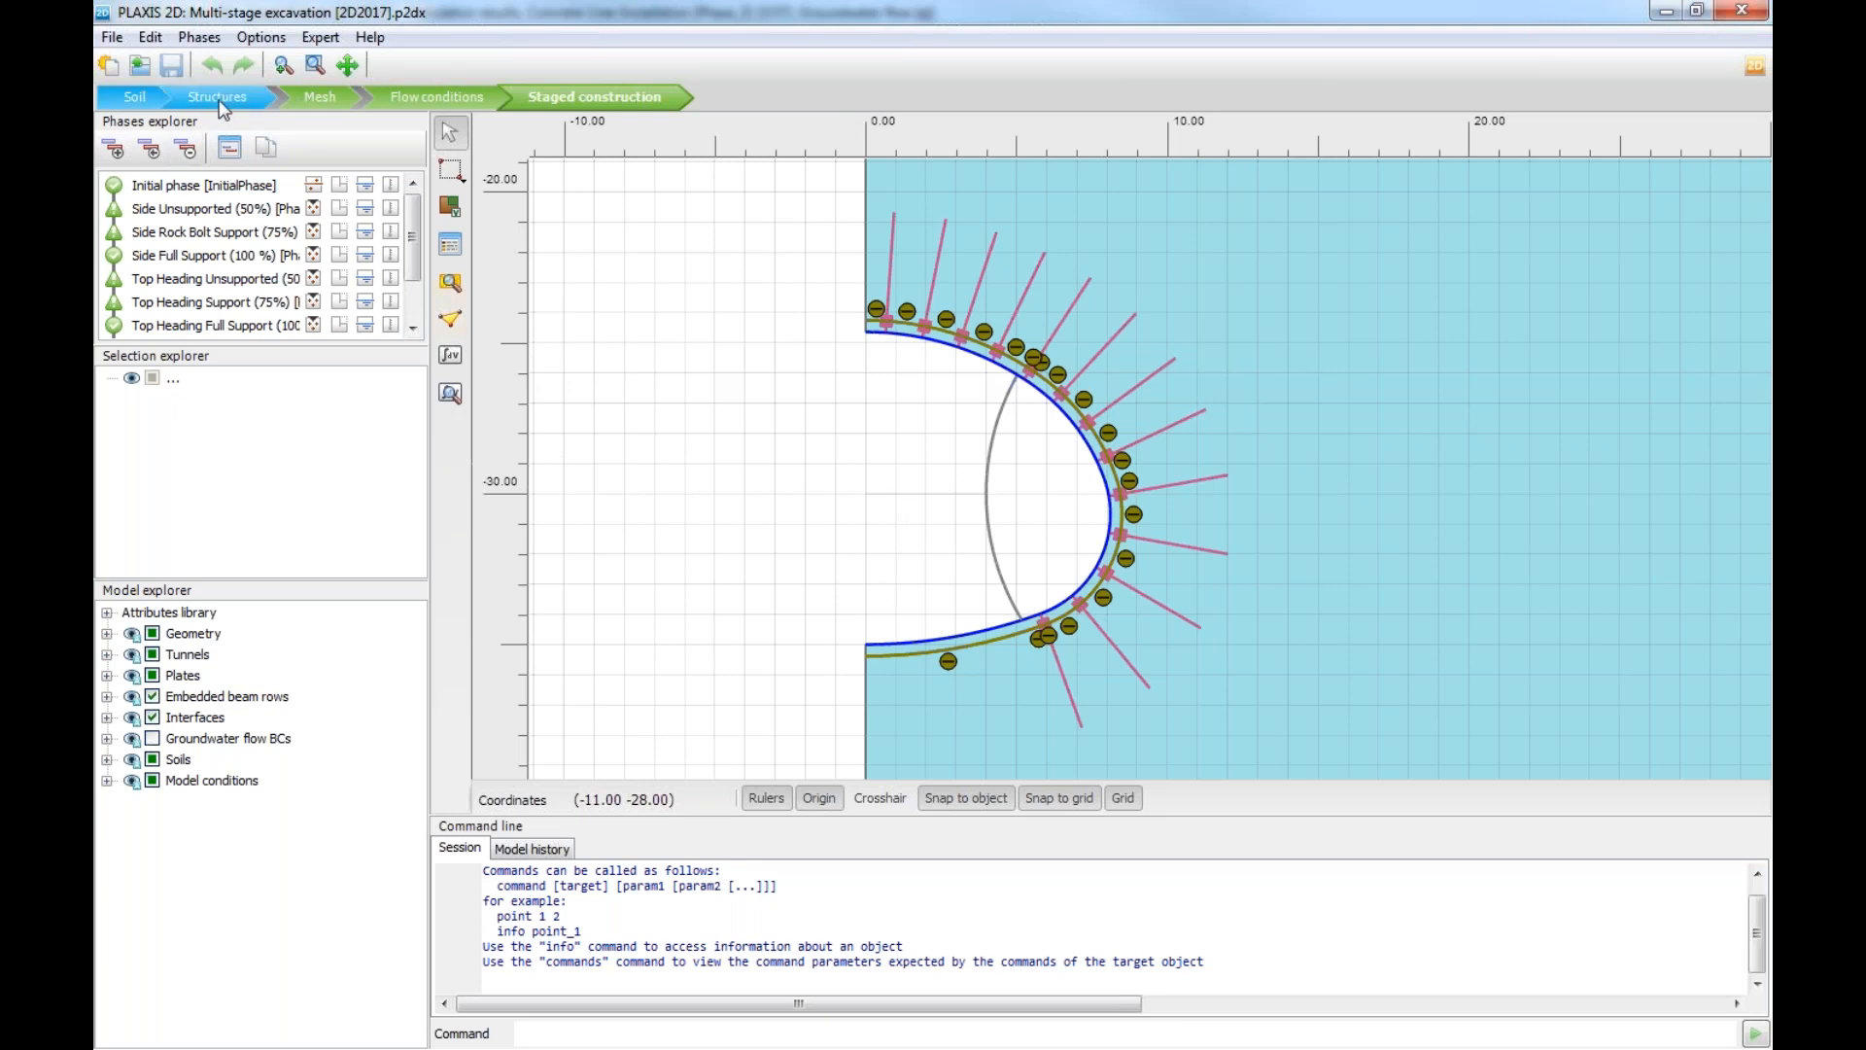
Step: View Tunnel_1's six arc segments and its subsections in the tunnel designer
left_click(215, 97)
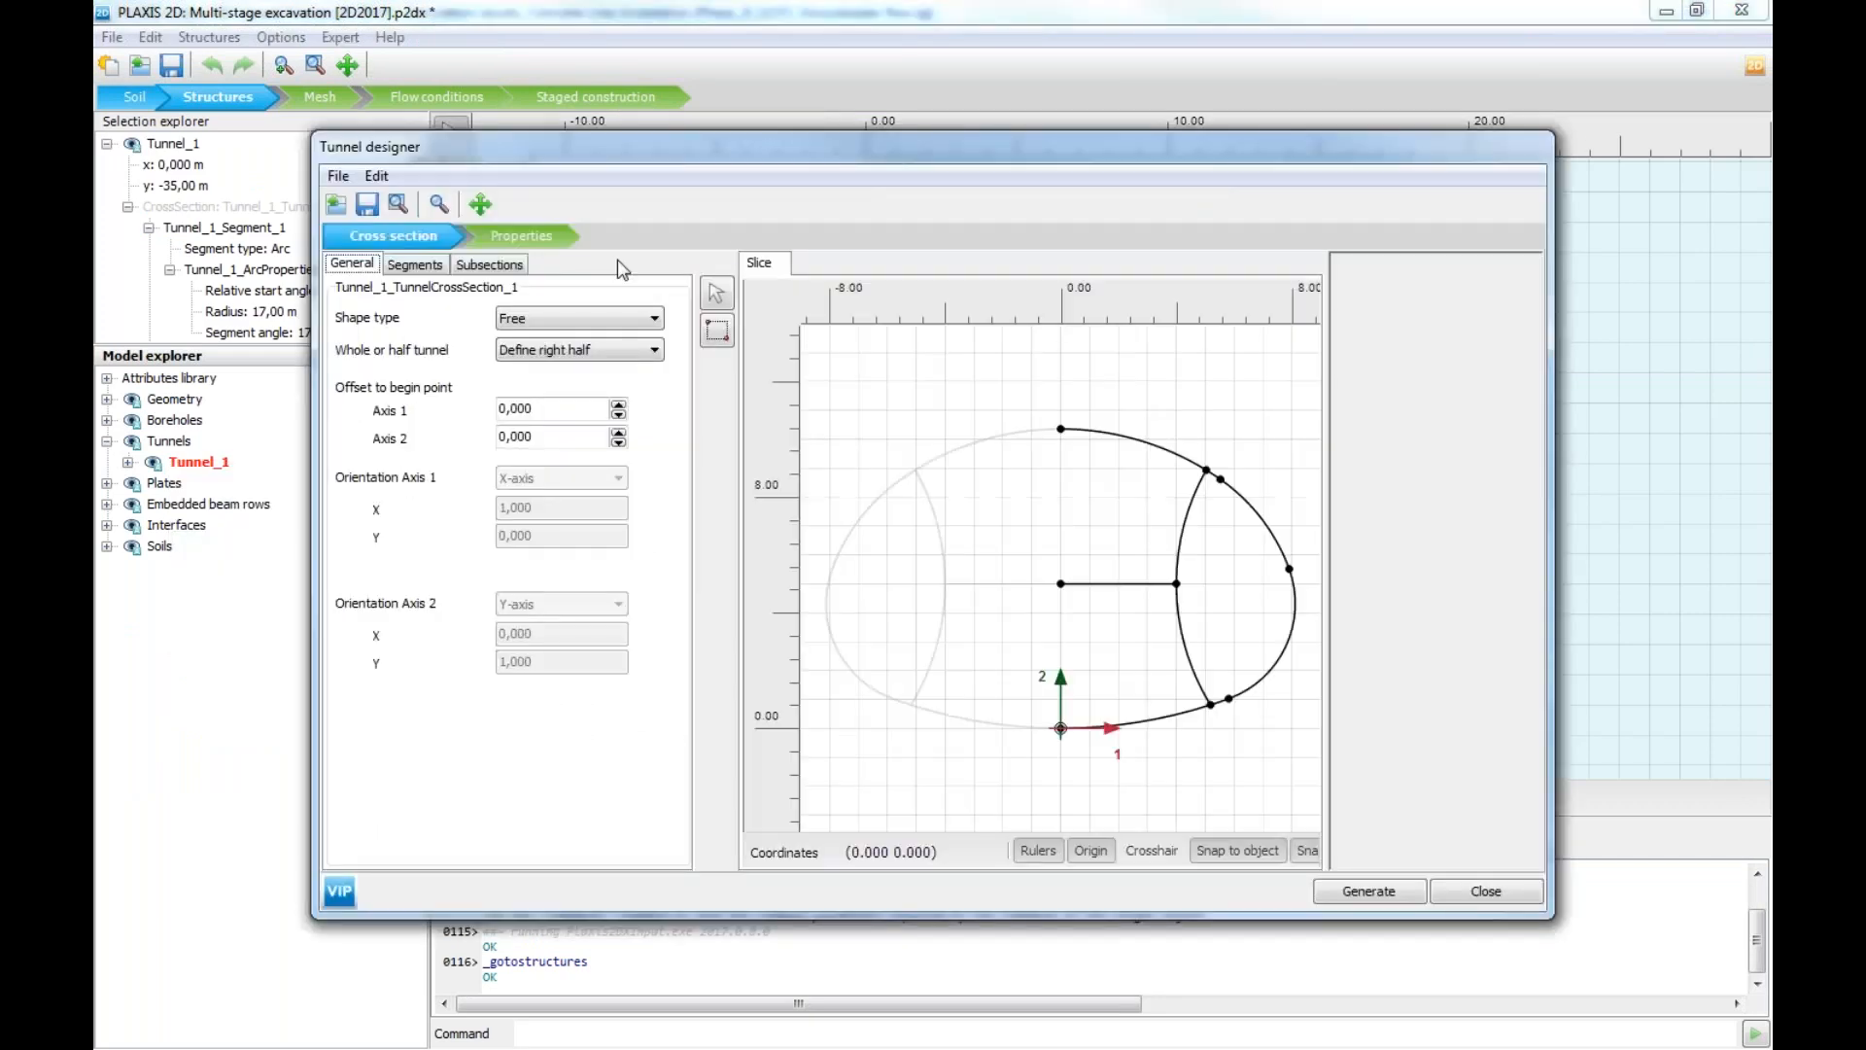
left_click(414, 262)
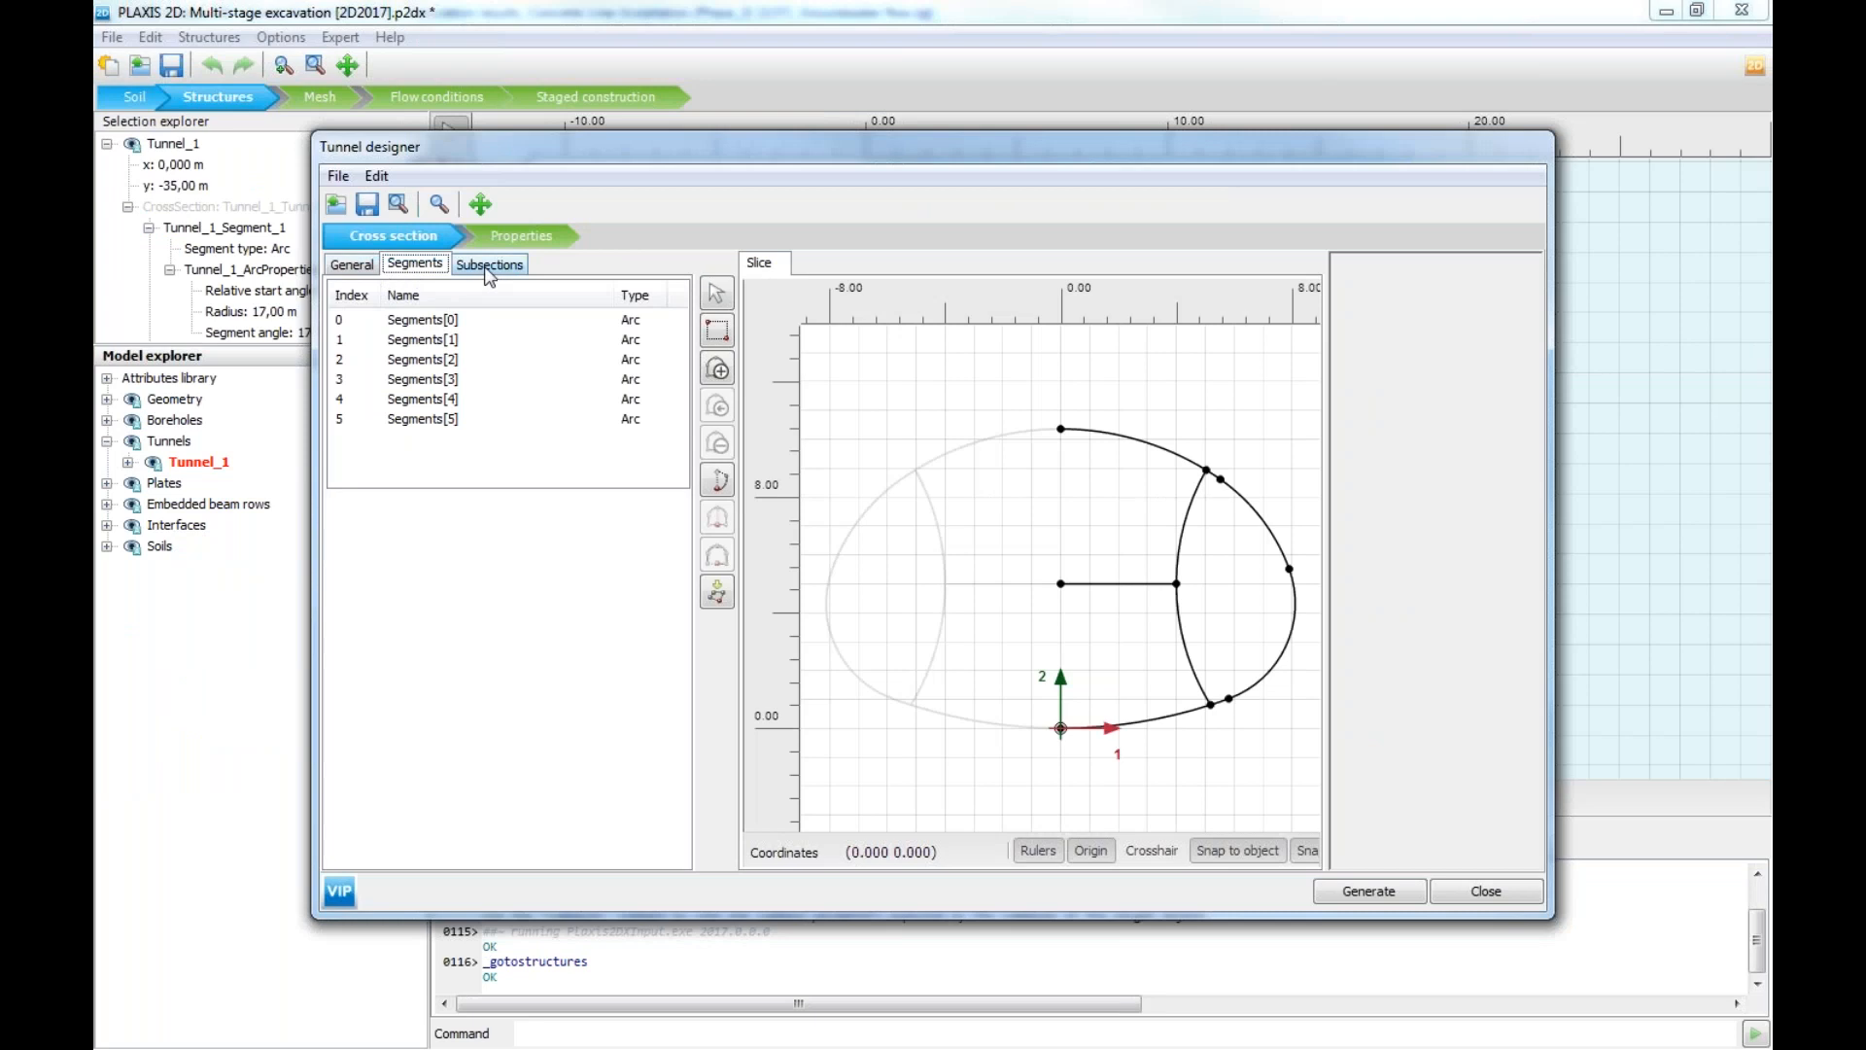
left_click(490, 263)
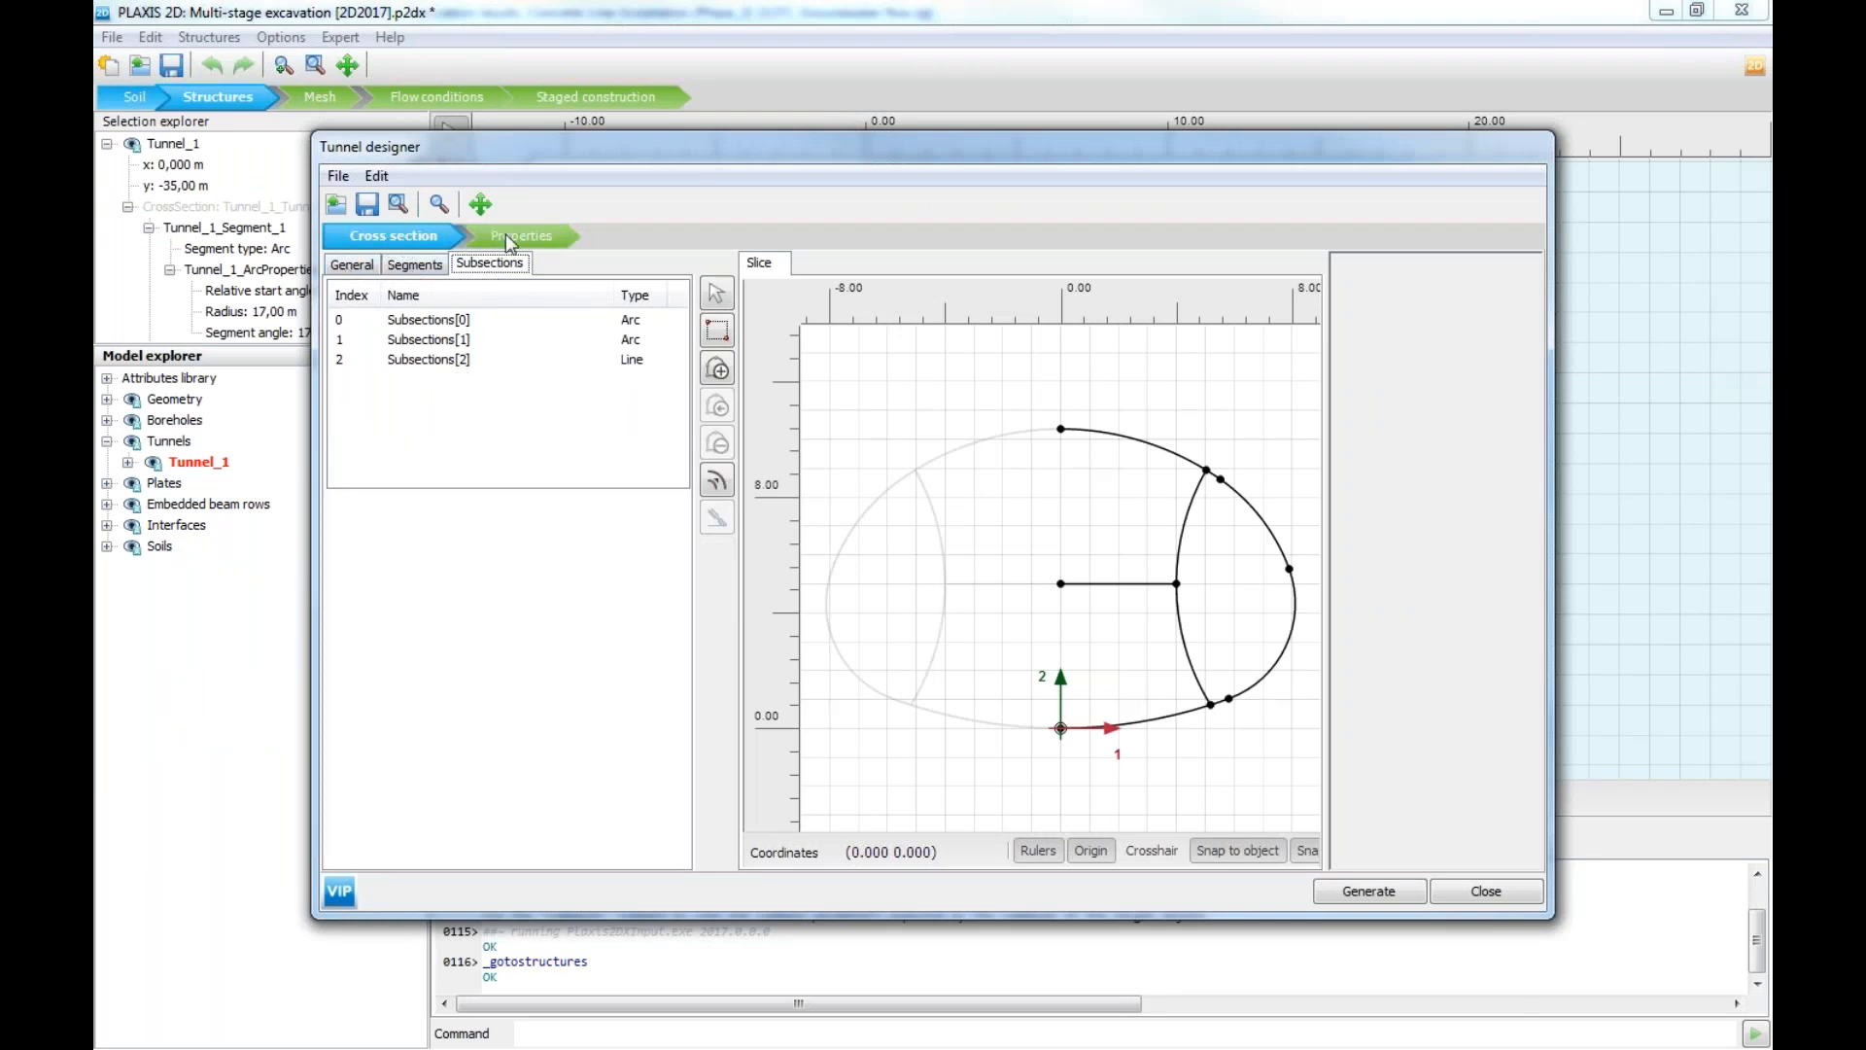
Step: Show Tunnel_1's lining properties: Shotcrete plate, interfaces and rock bolts
left_click(521, 235)
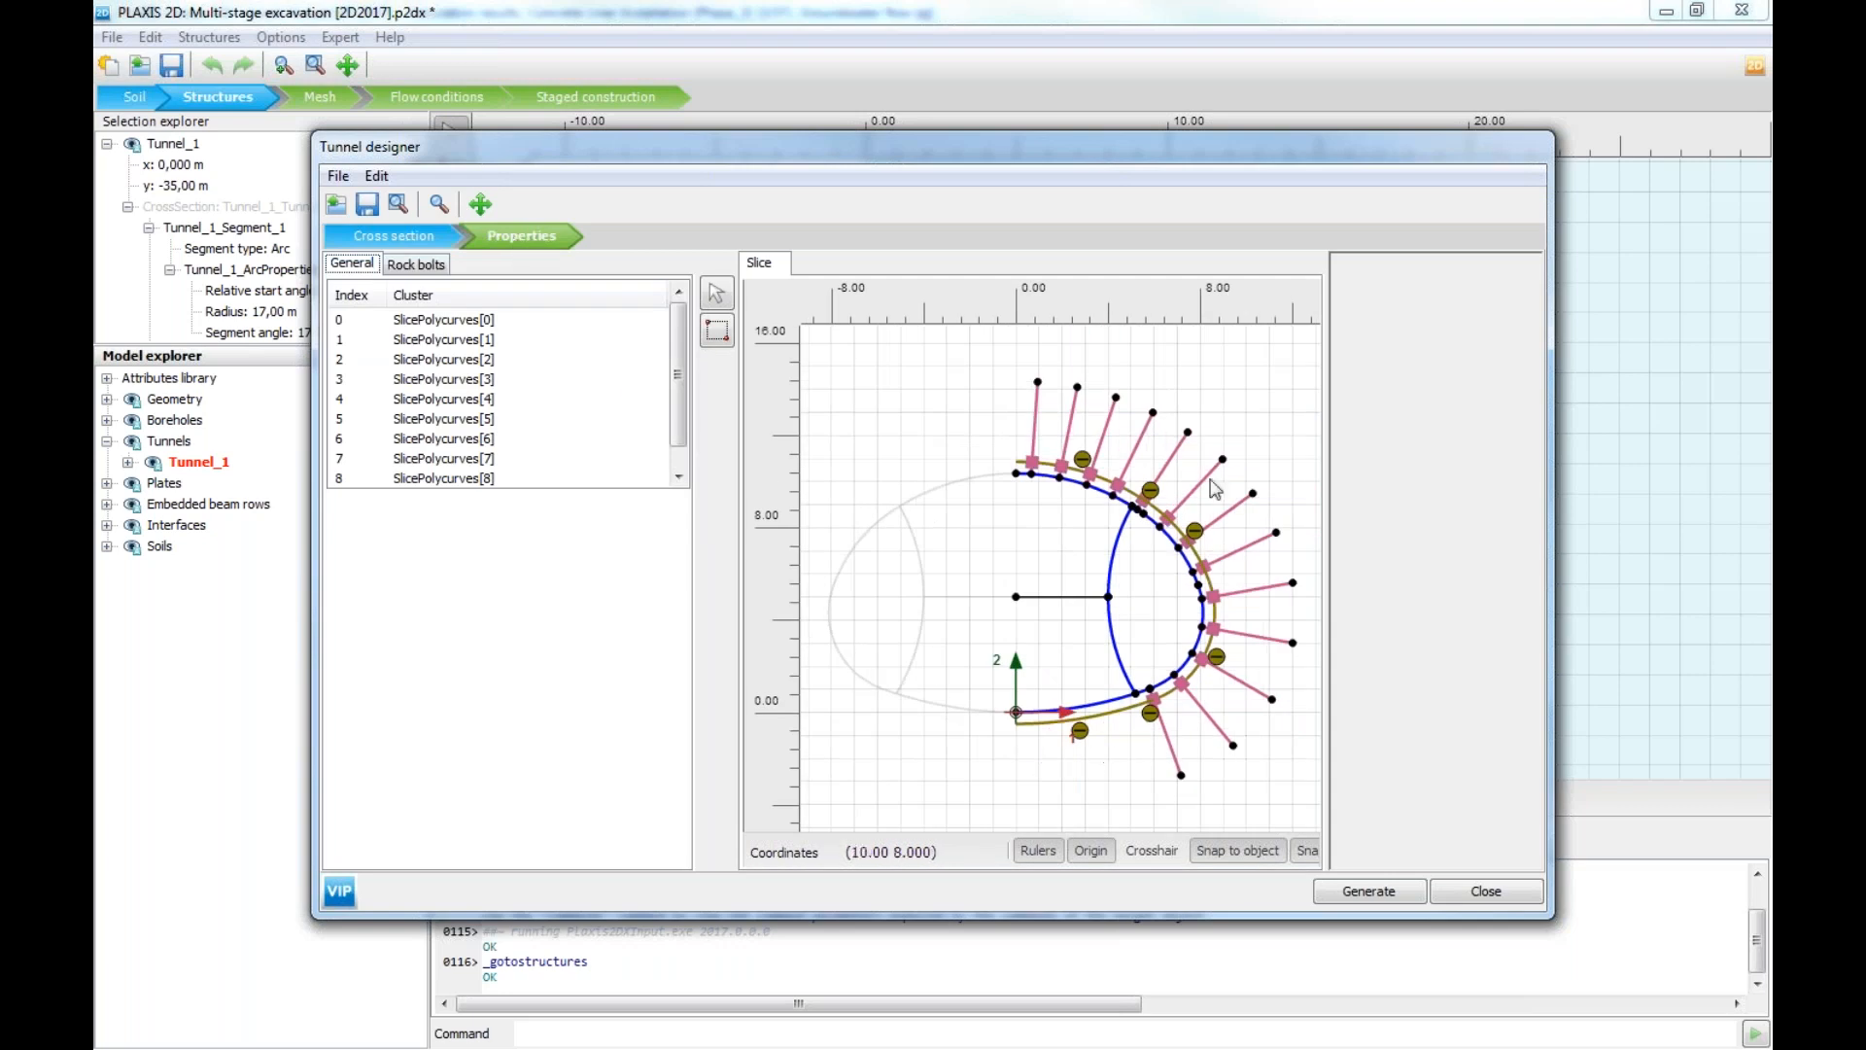
mouse_move(1172, 440)
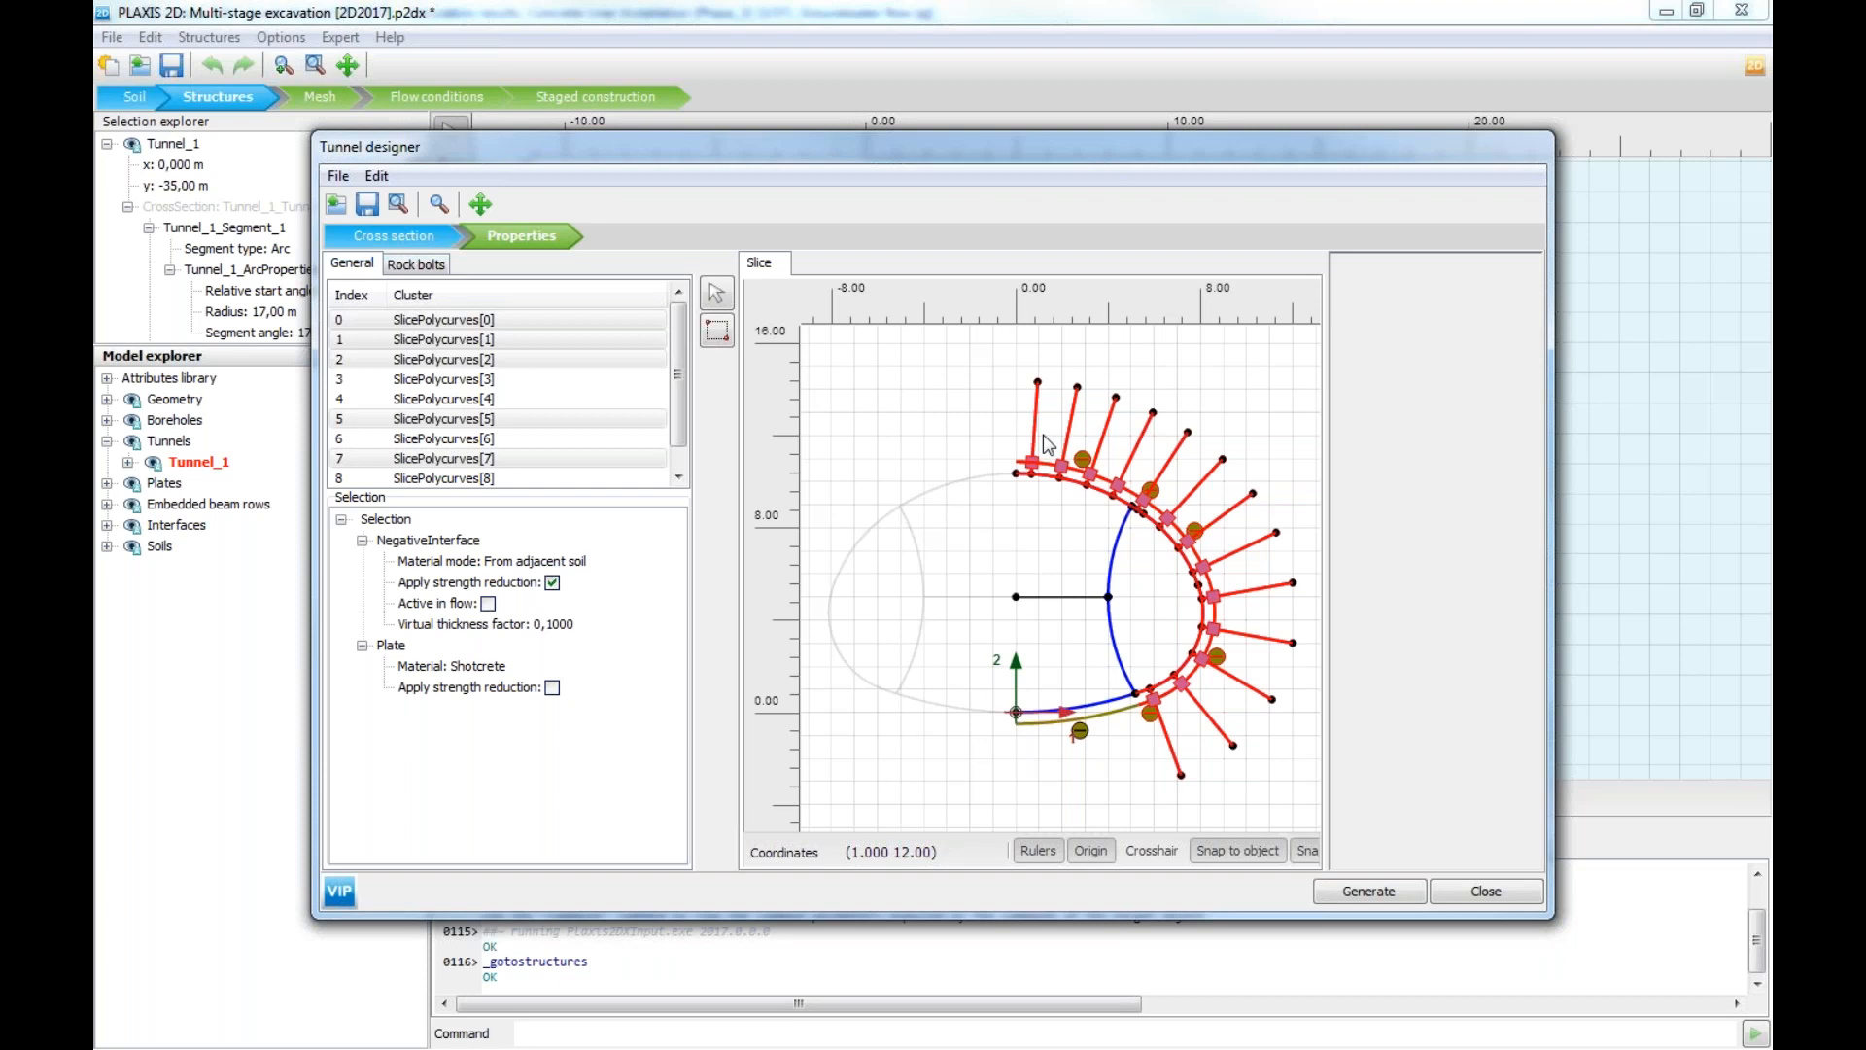
mouse_move(968, 438)
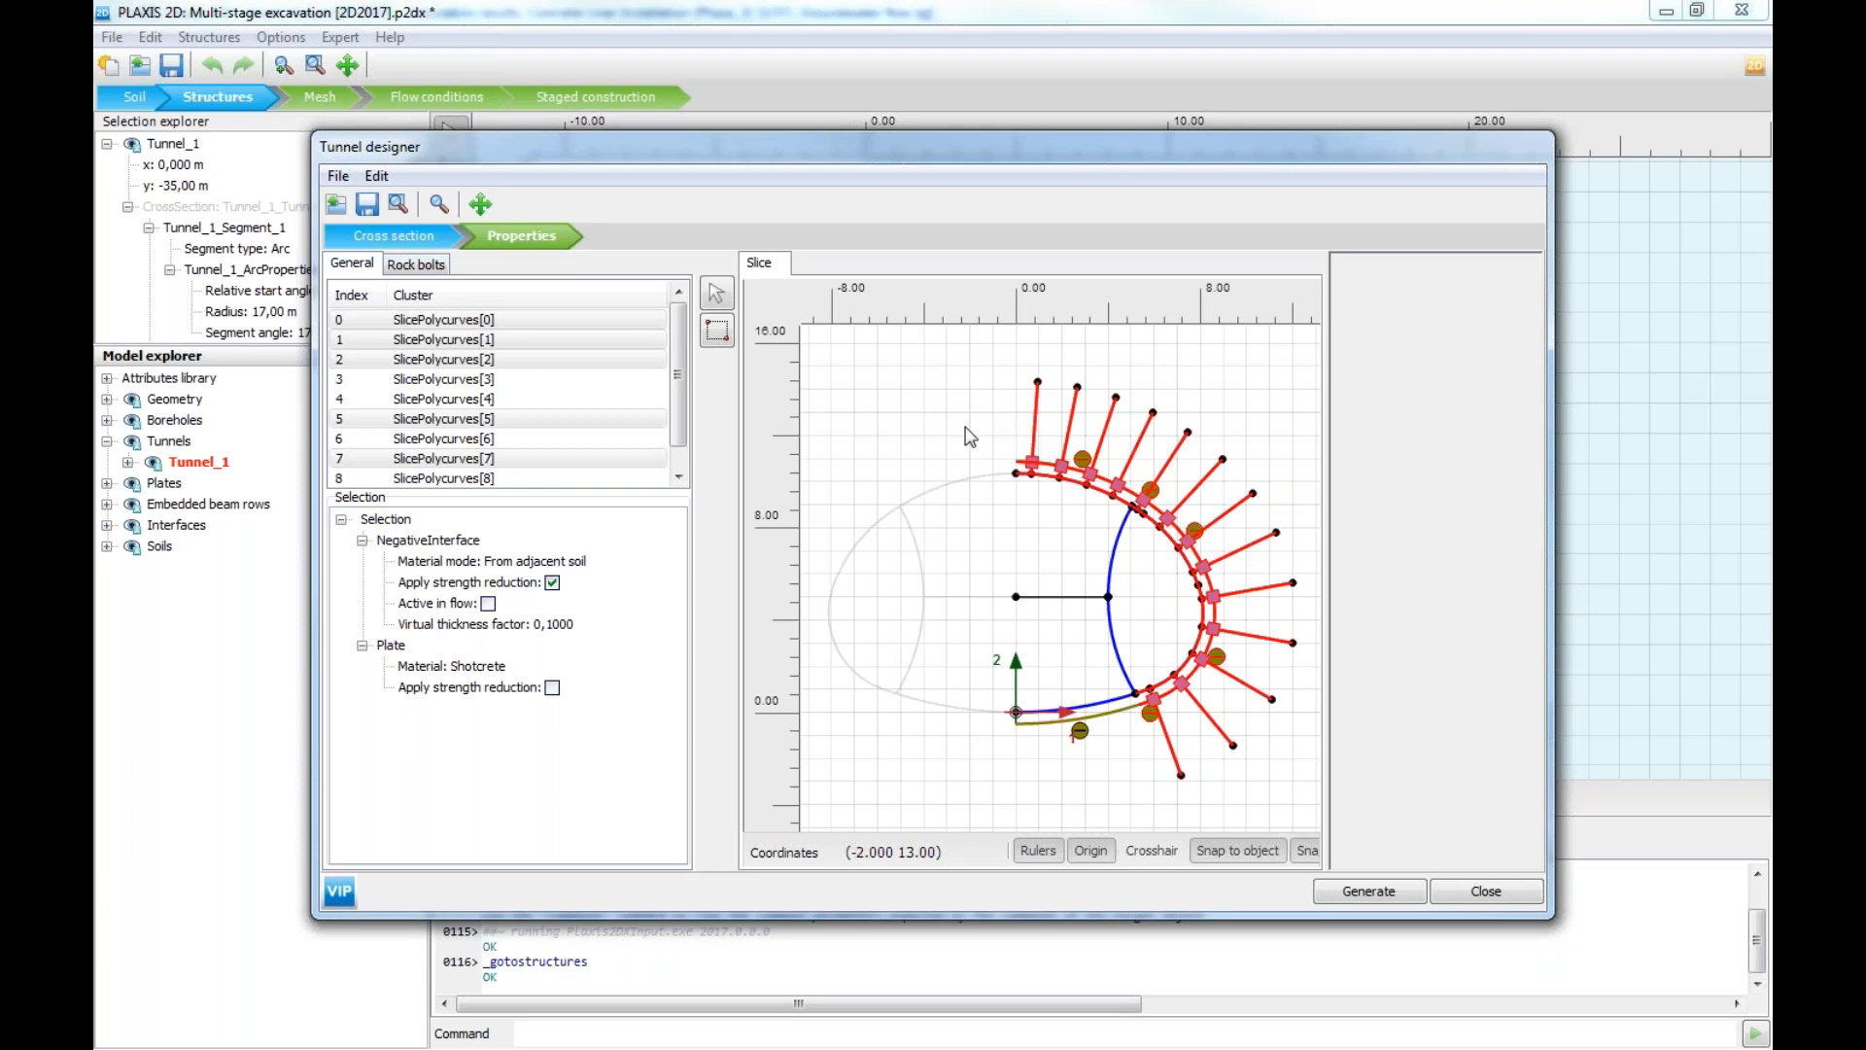
mouse_move(1451, 875)
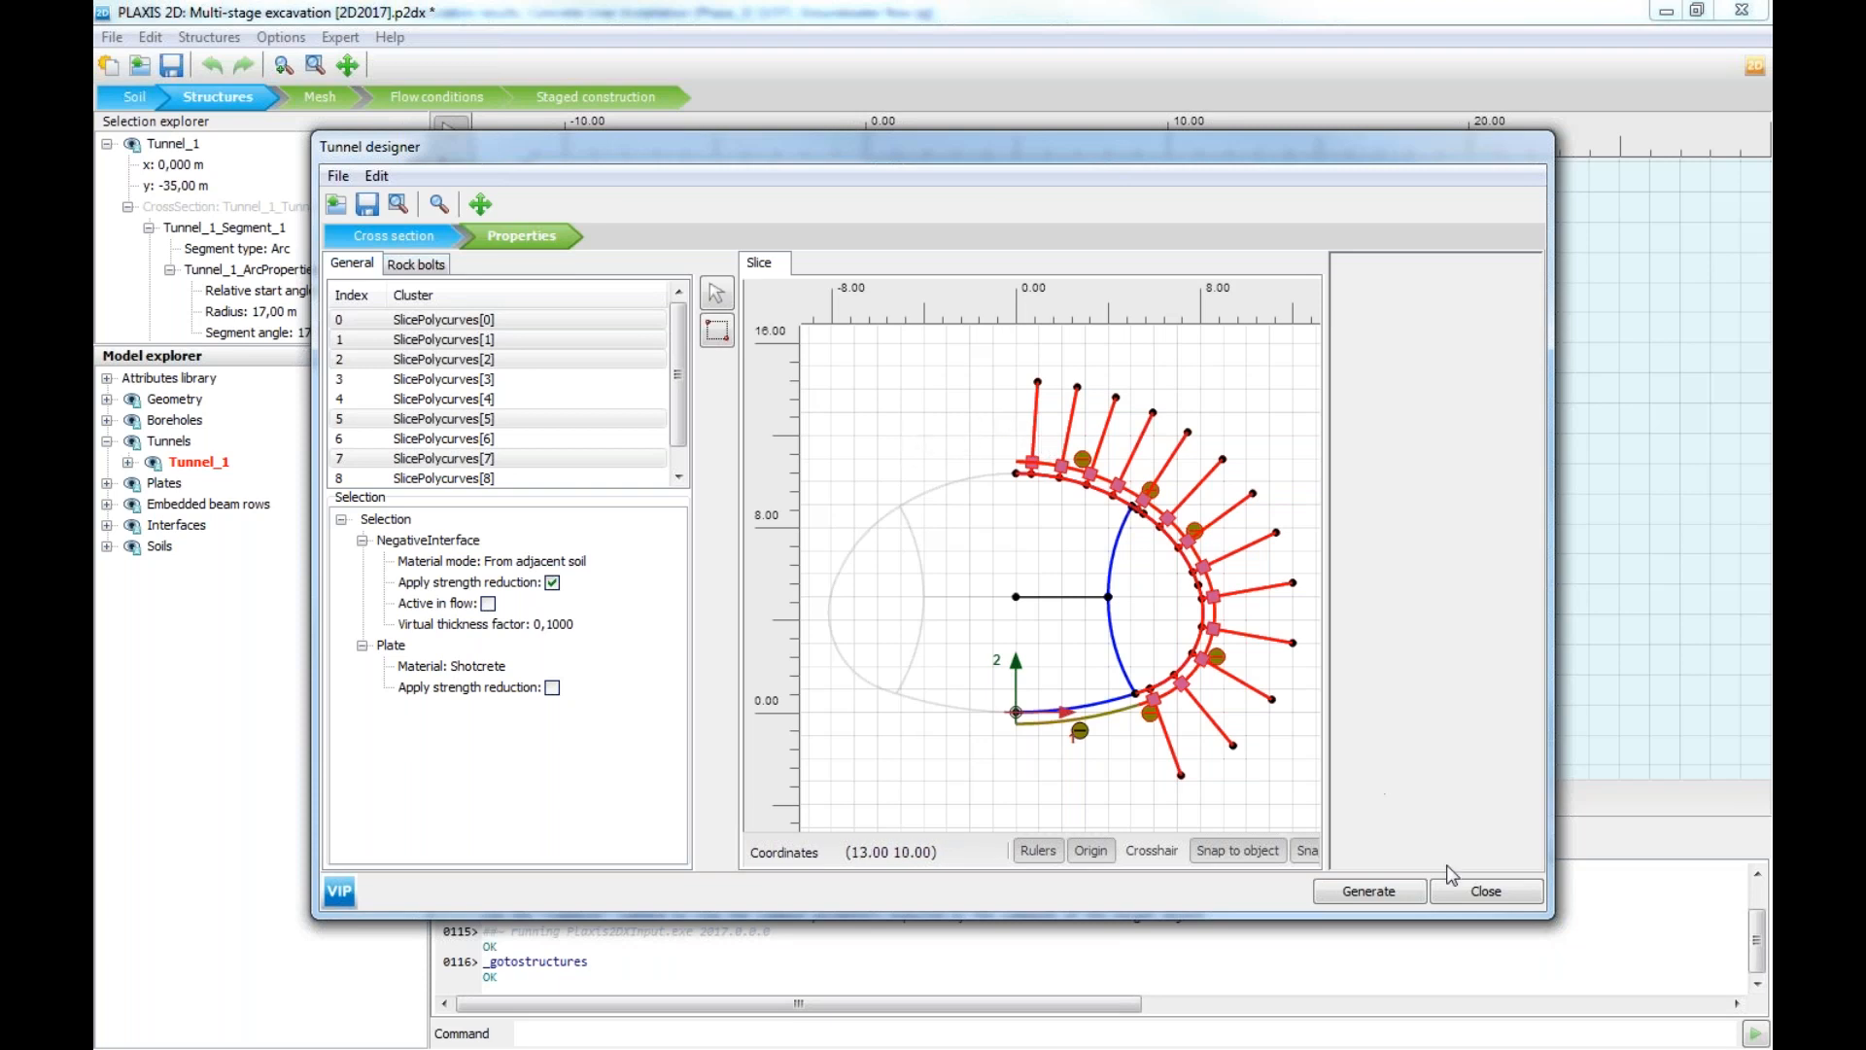
Step: Close the tunnel designer and return to the staged construction phases
left_click(1484, 890)
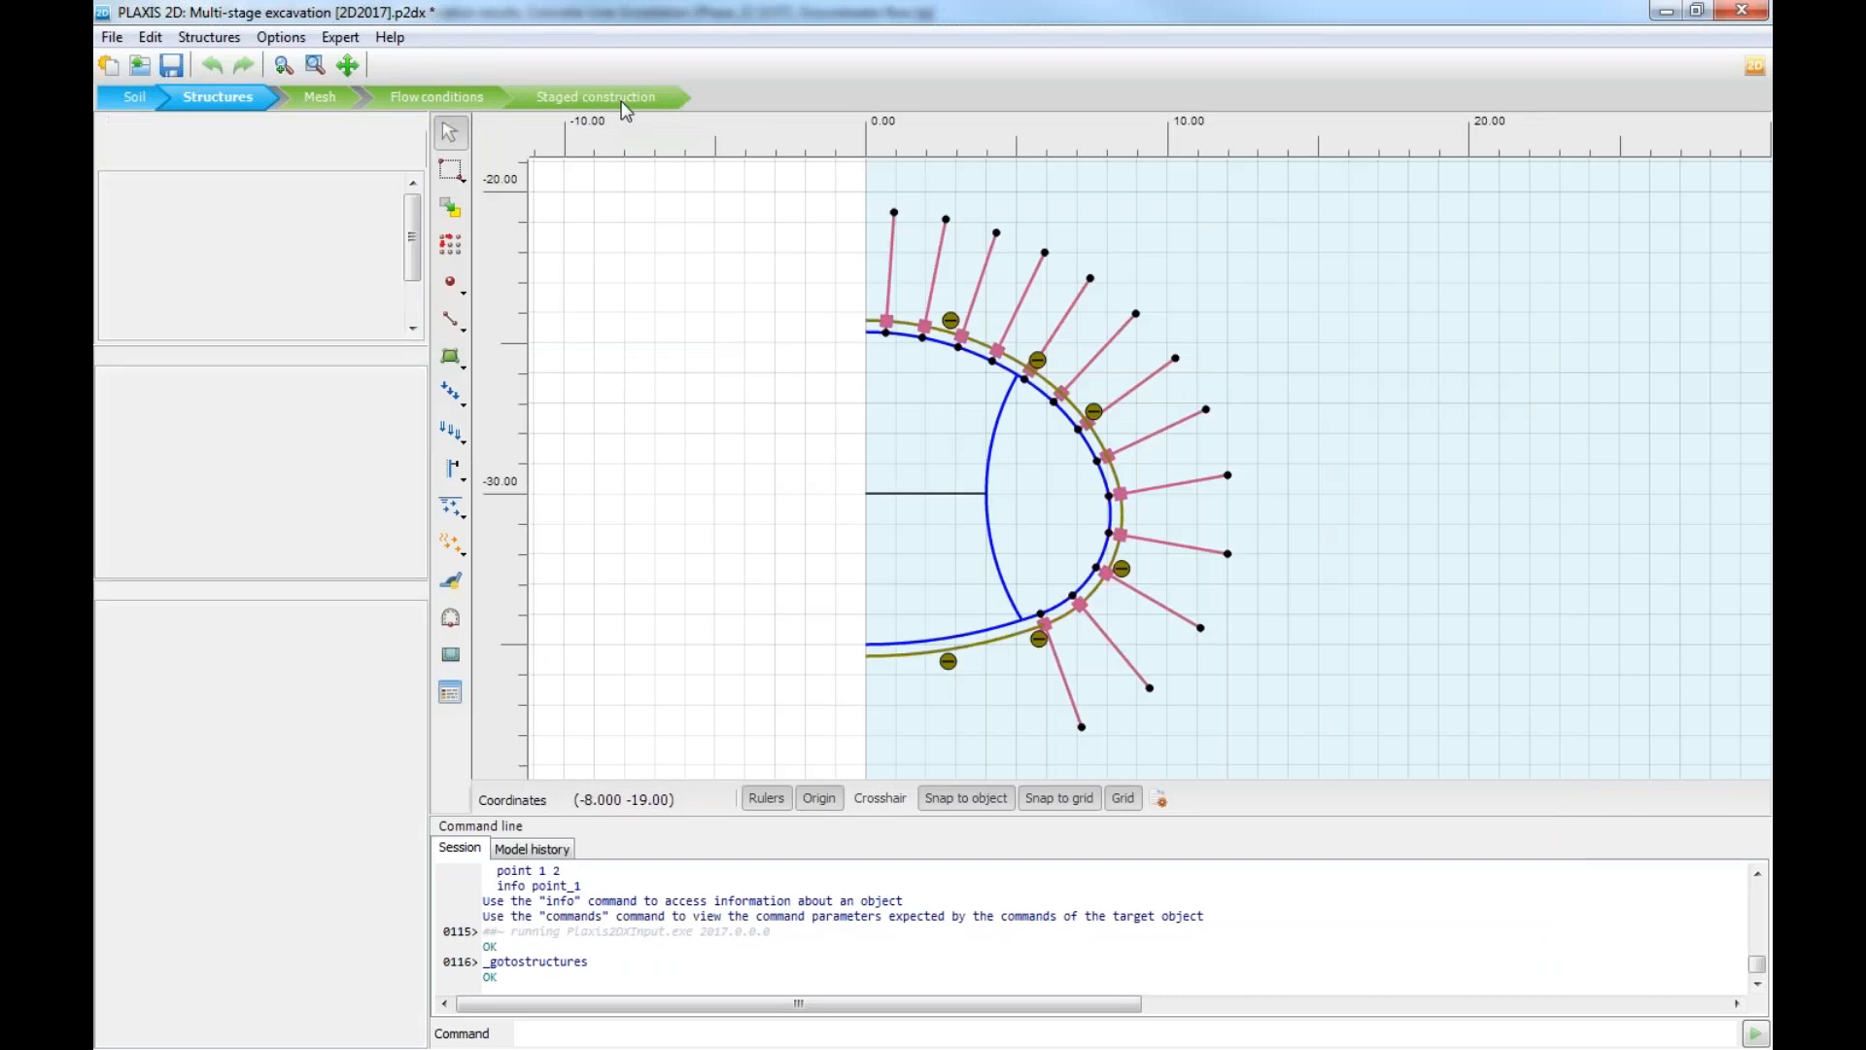
left_click(595, 98)
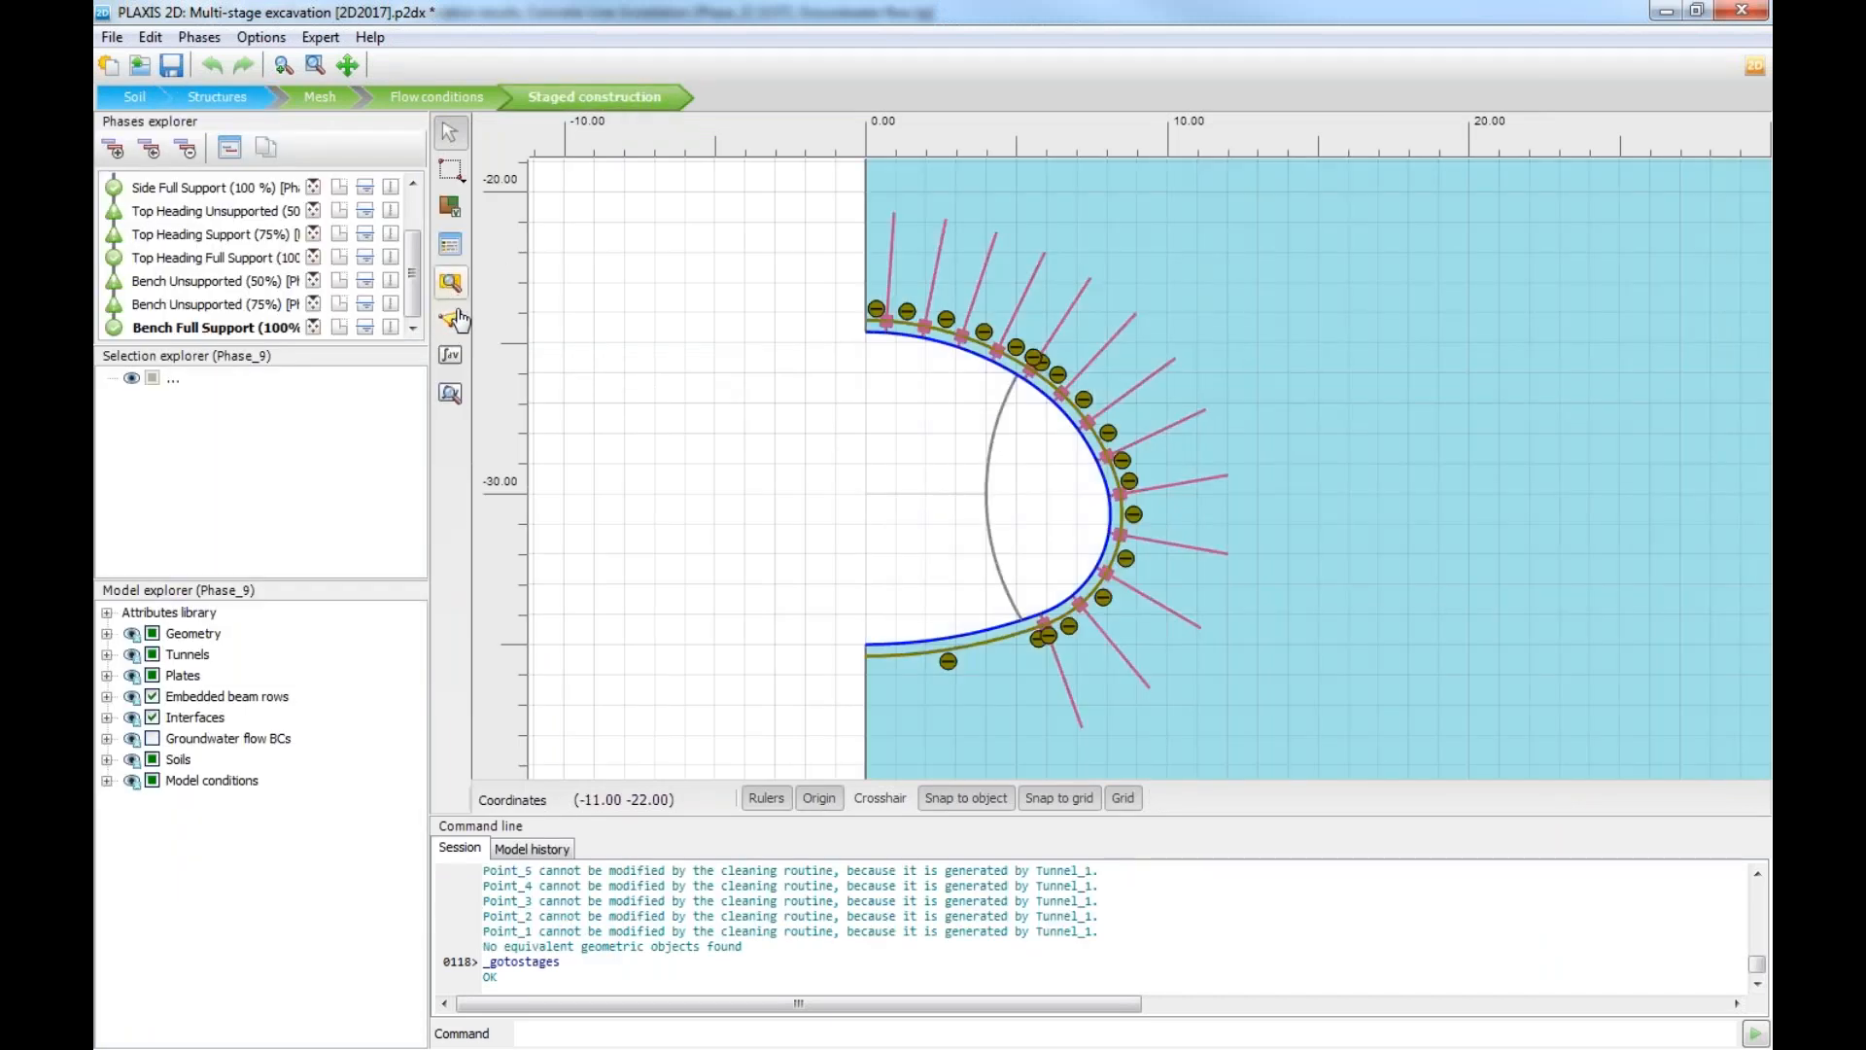
mouse_move(449, 356)
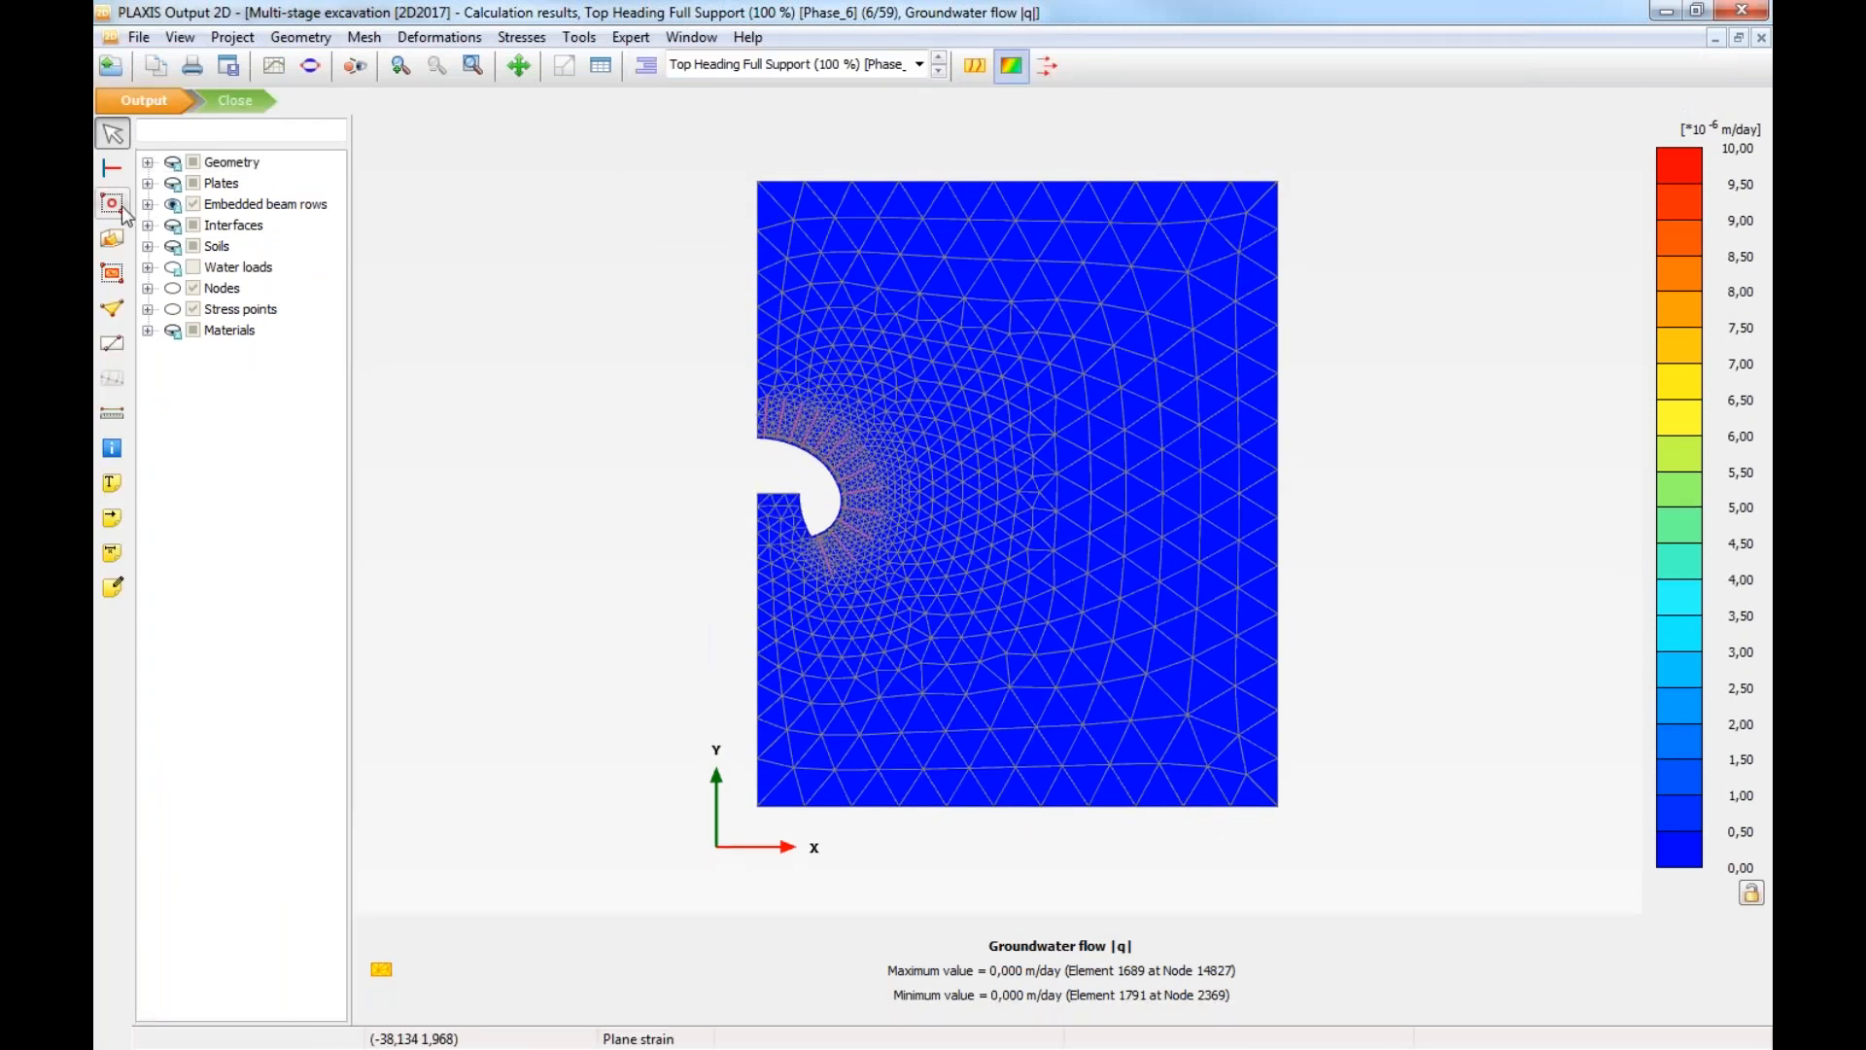
Step: Start selecting the embedded rock bolts to display their axial forces N
left_click(994, 611)
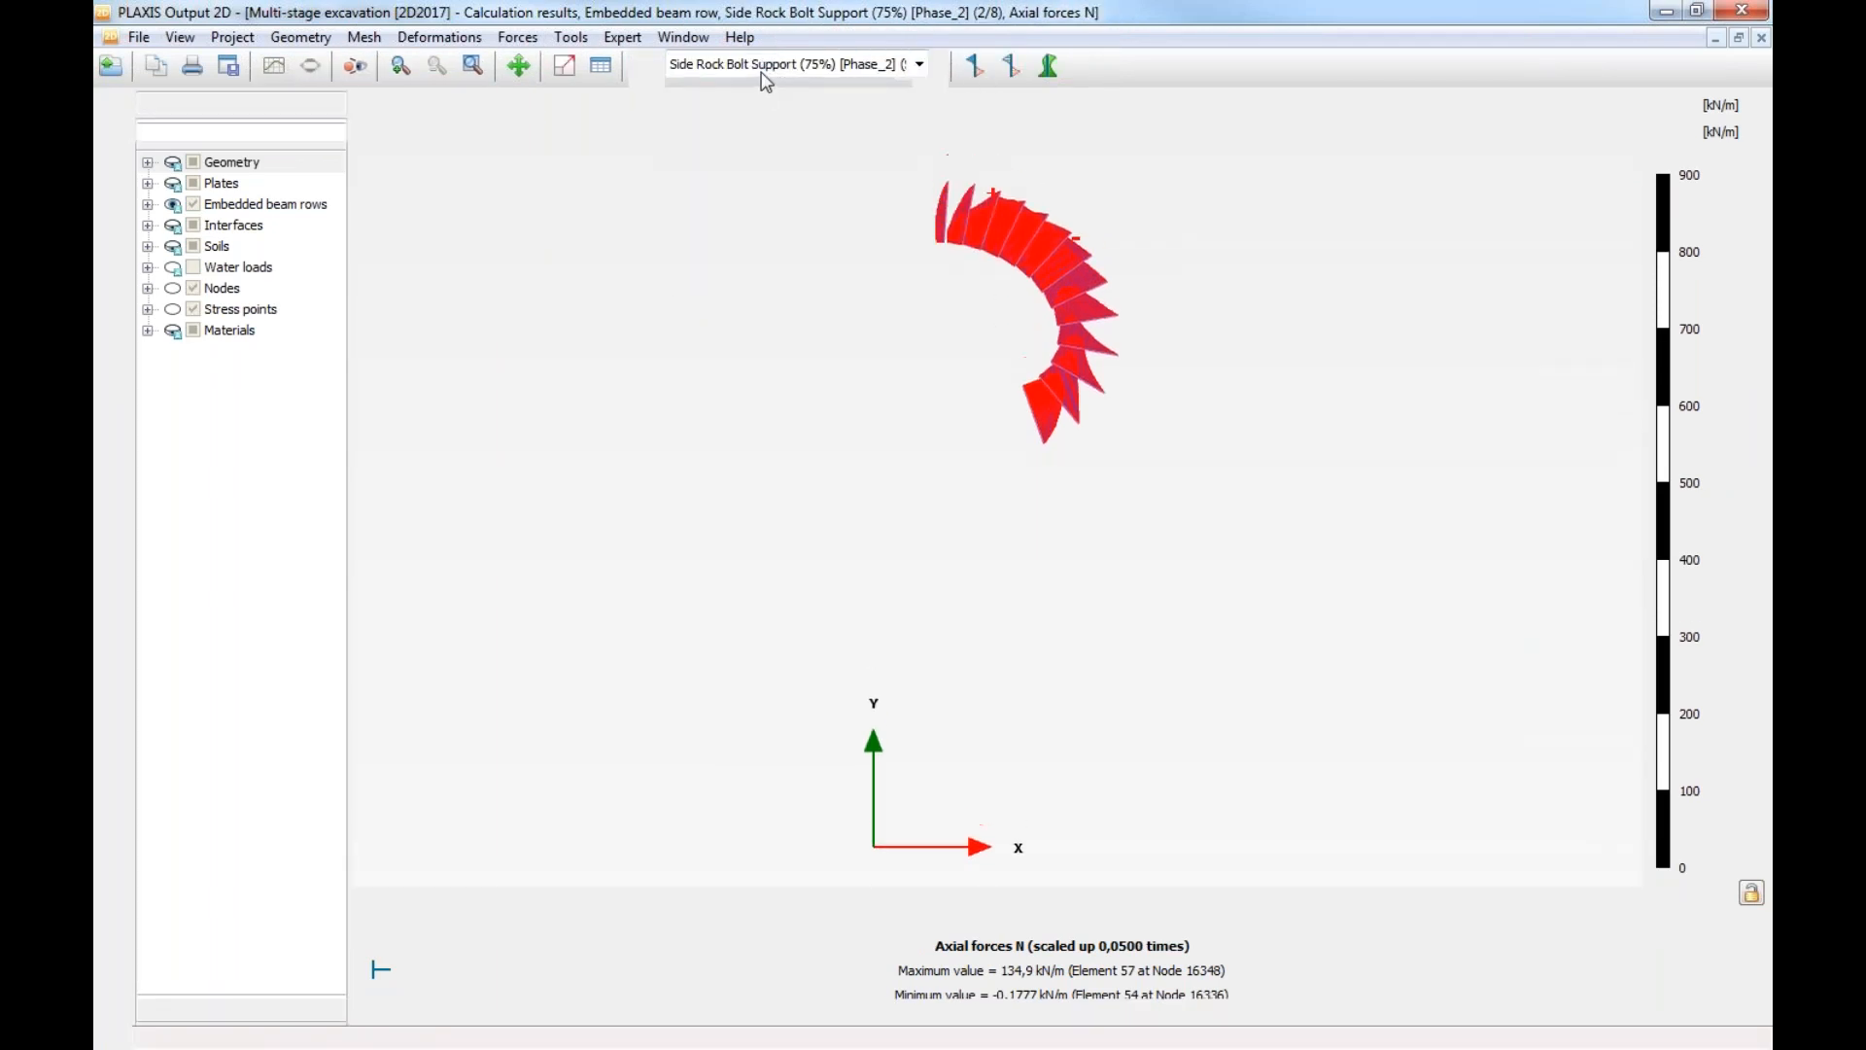
Step: Switch the results to the Bench Unsupported (75%) [Phase_8] phase
left_click(791, 64)
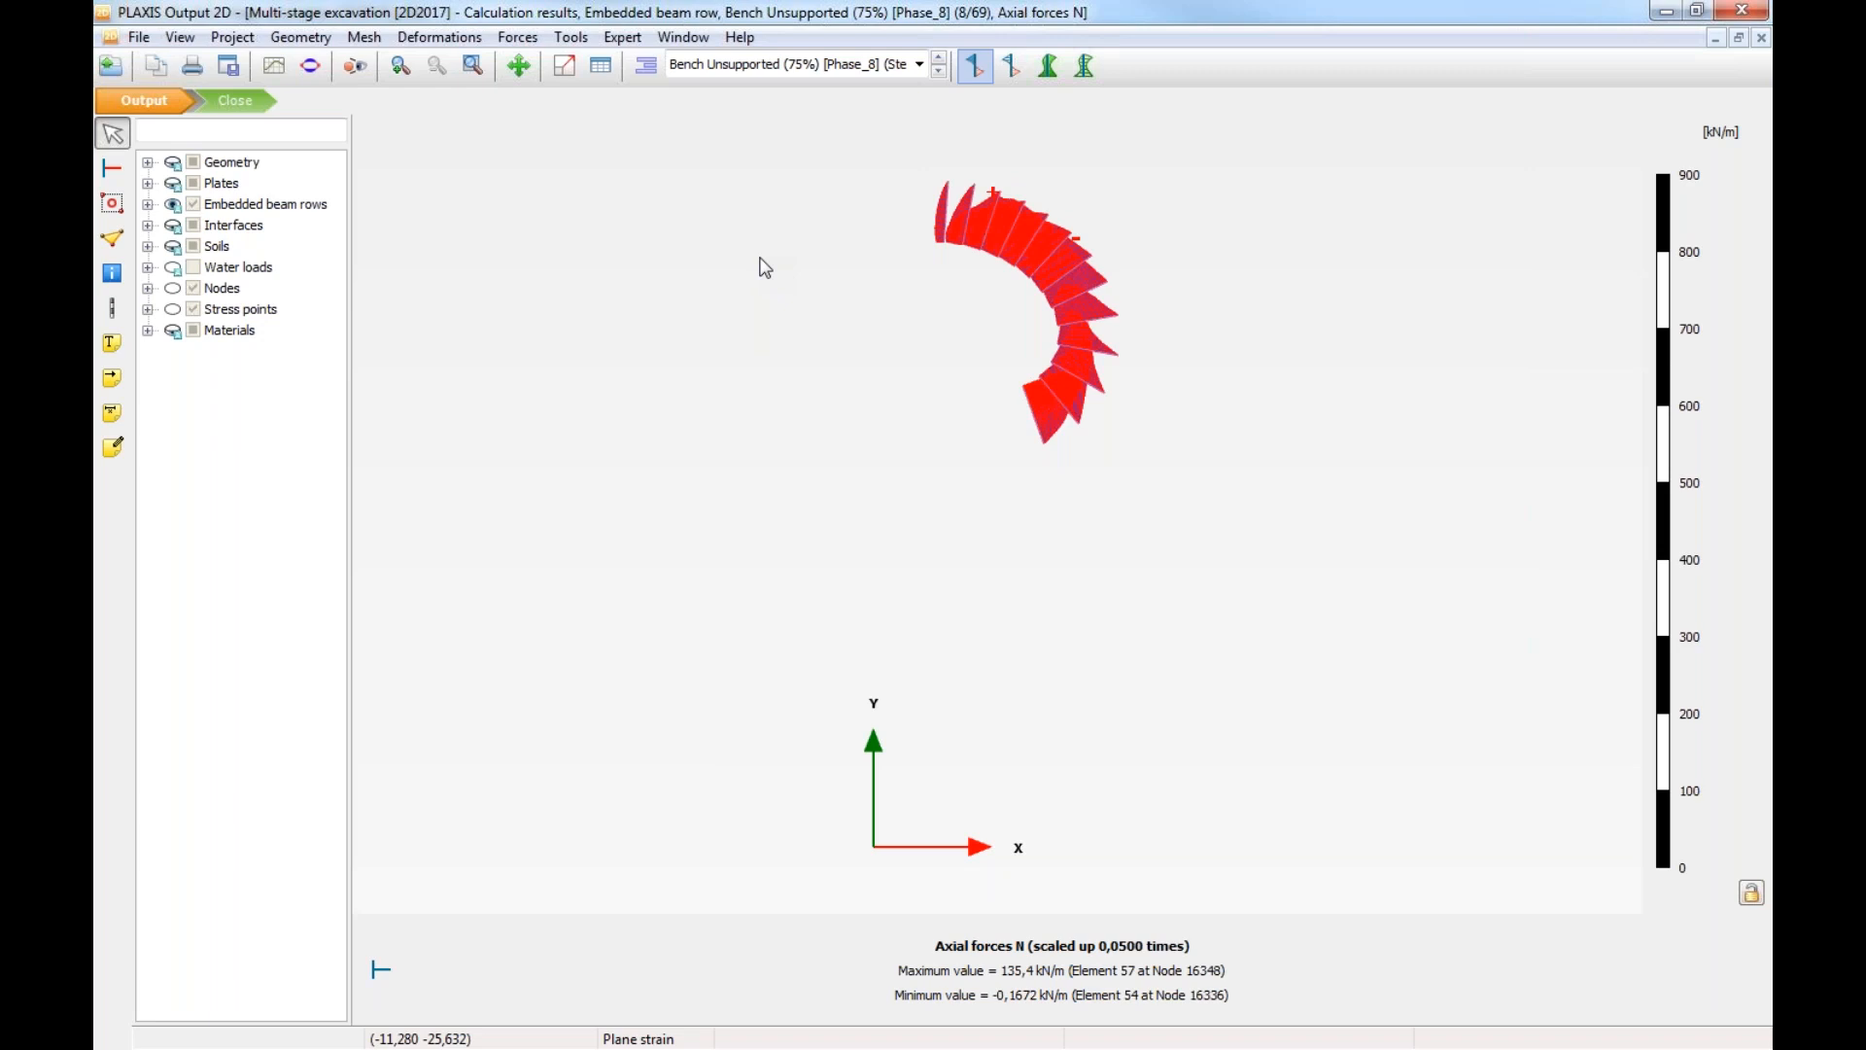
mouse_move(495, 231)
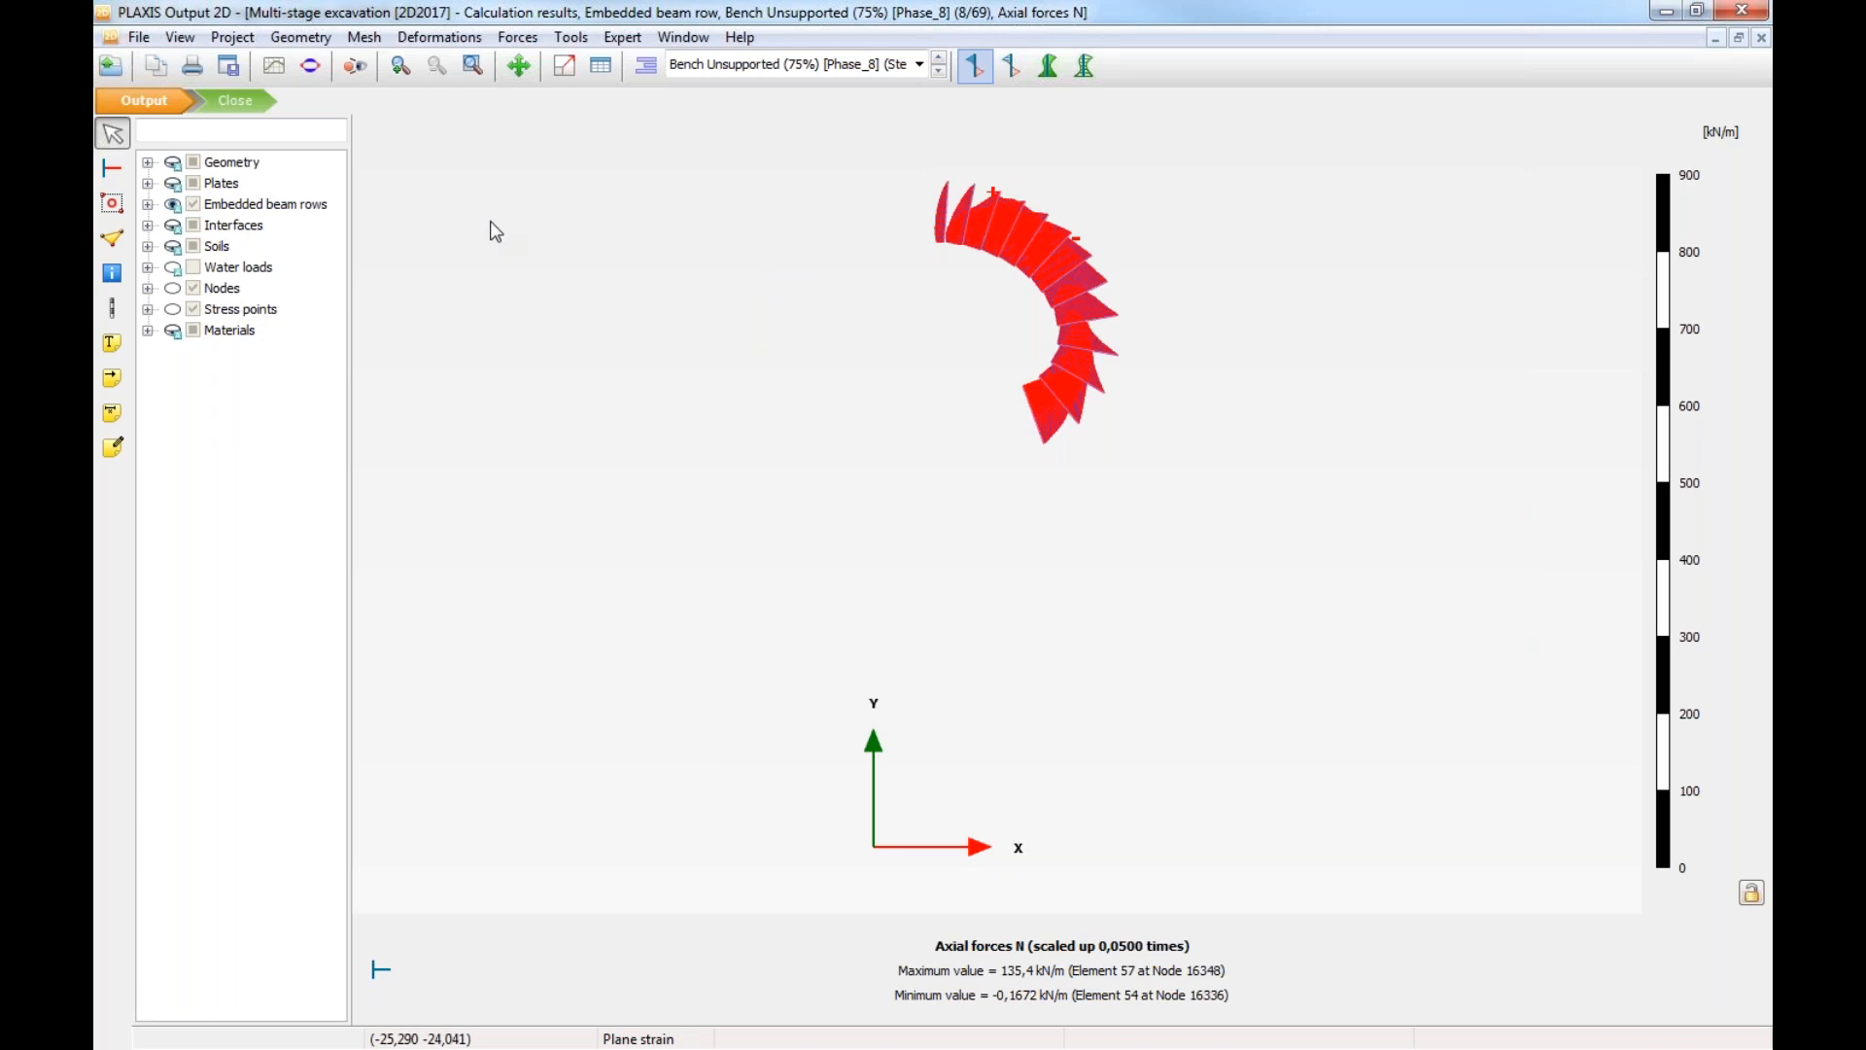